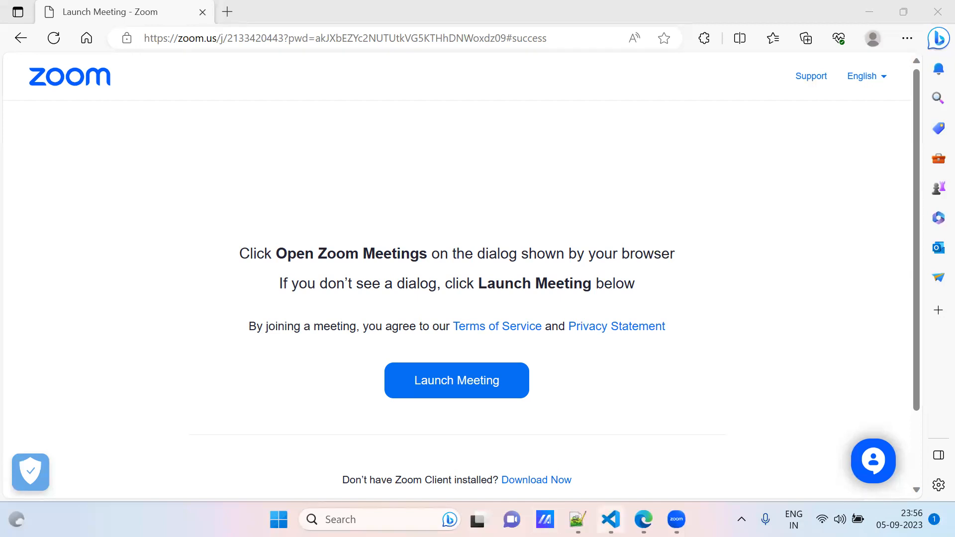
# Minimize the Edge Zoom page, open Chrome to Google, and return to the Cypress-V12 project in VS Code.
pyautogui.click(608, 519)
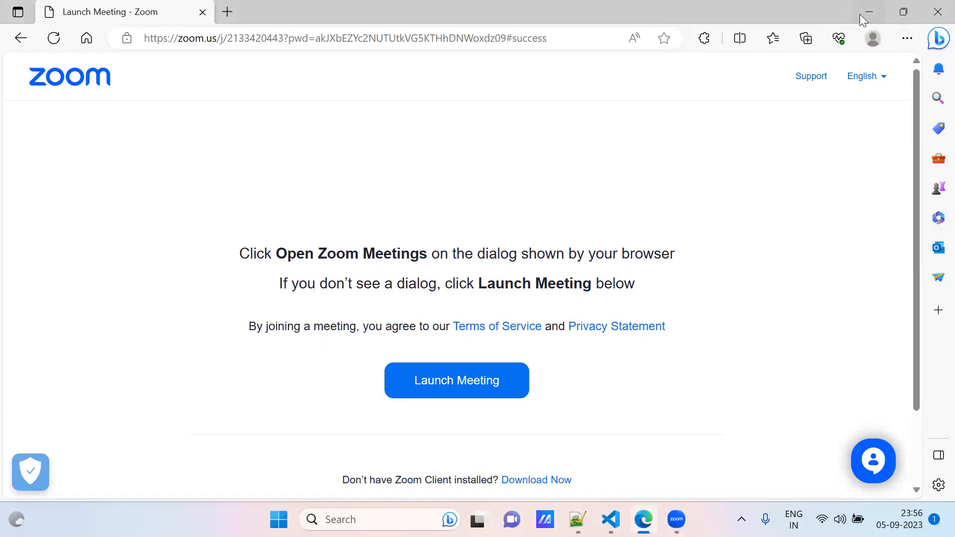
pyautogui.click(869, 11)
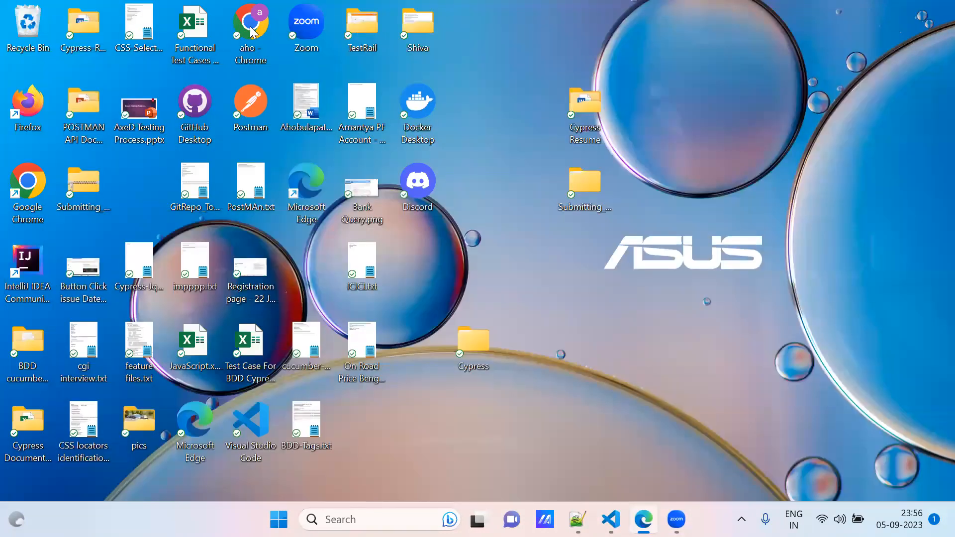
pyautogui.click(250, 24)
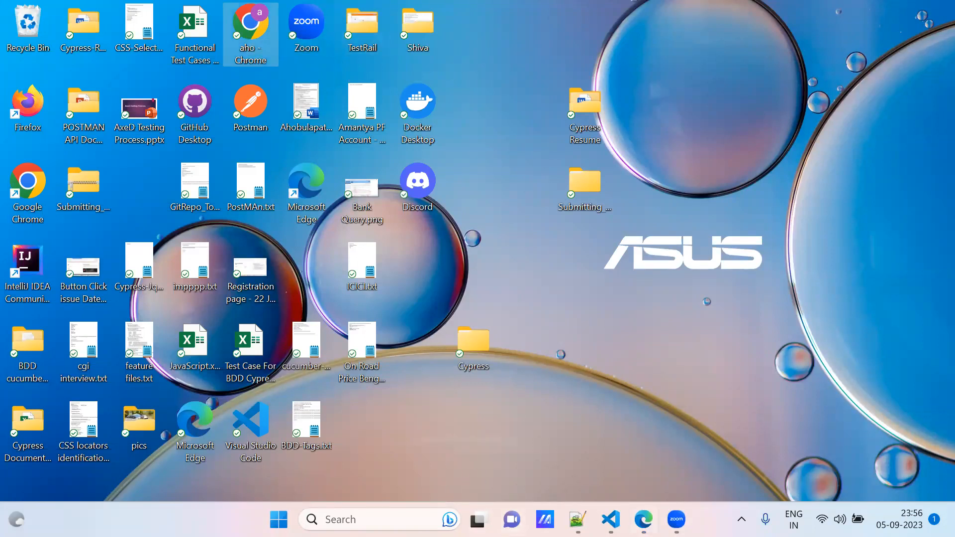
pyautogui.click(249, 29)
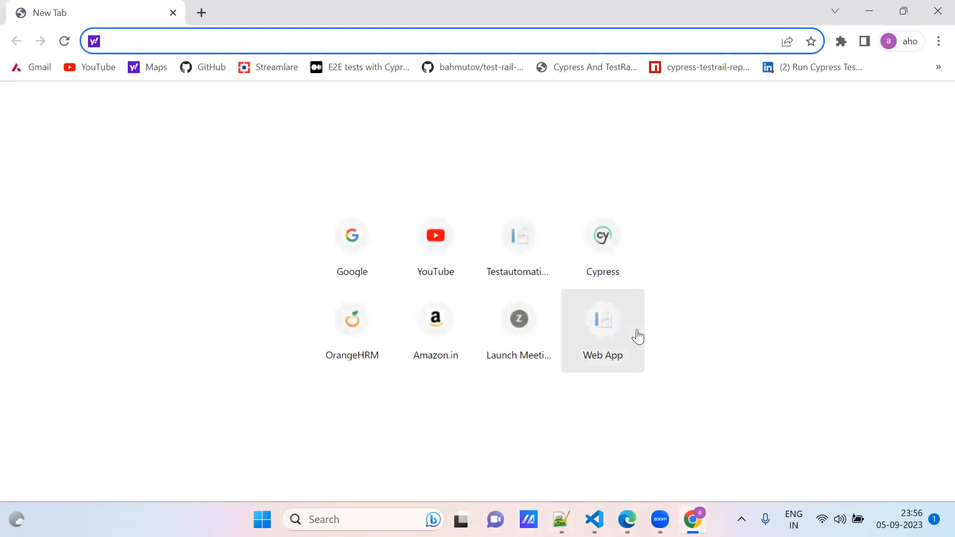
pyautogui.click(351, 236)
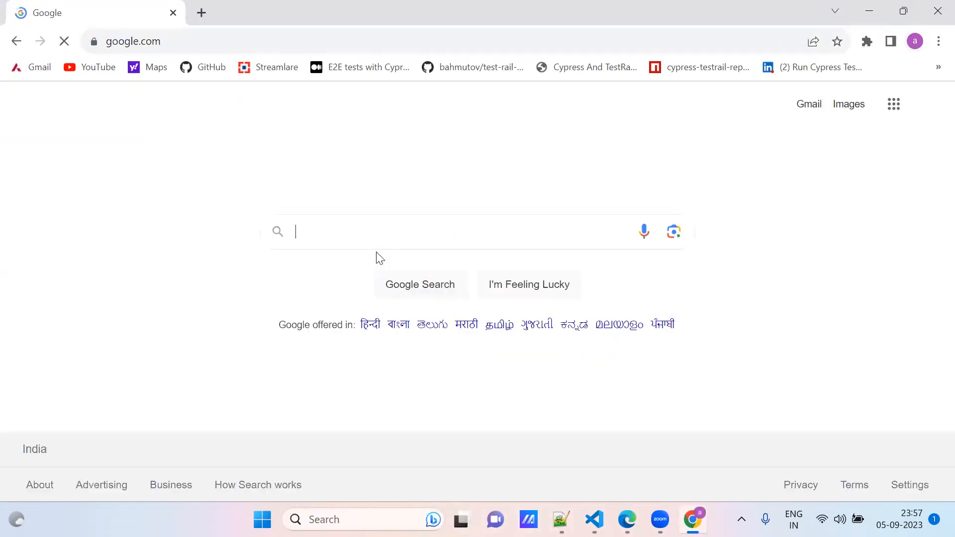
pyautogui.click(593, 520)
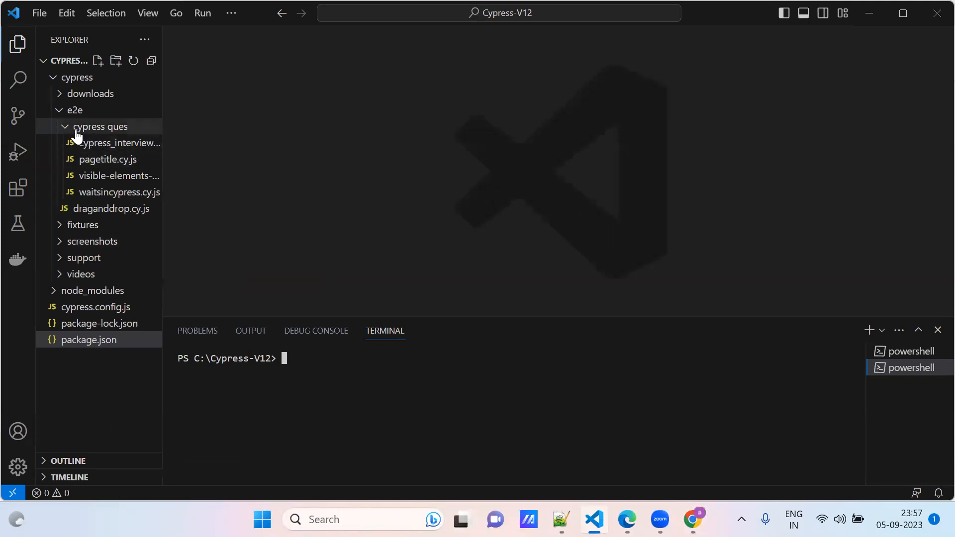
# Collapse 'cypress ques' and create a login_testcases folder inside e2e.
pyautogui.click(99, 126)
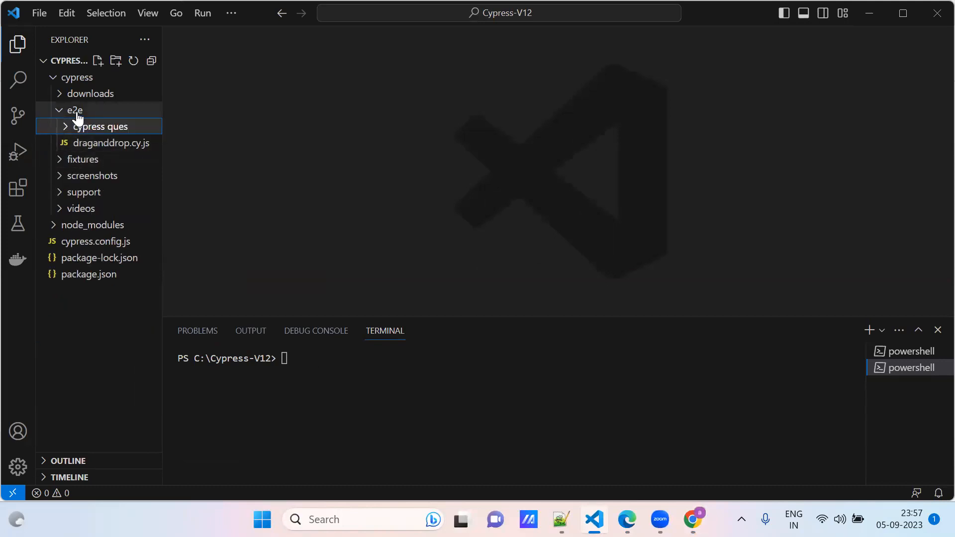
pyautogui.click(116, 60)
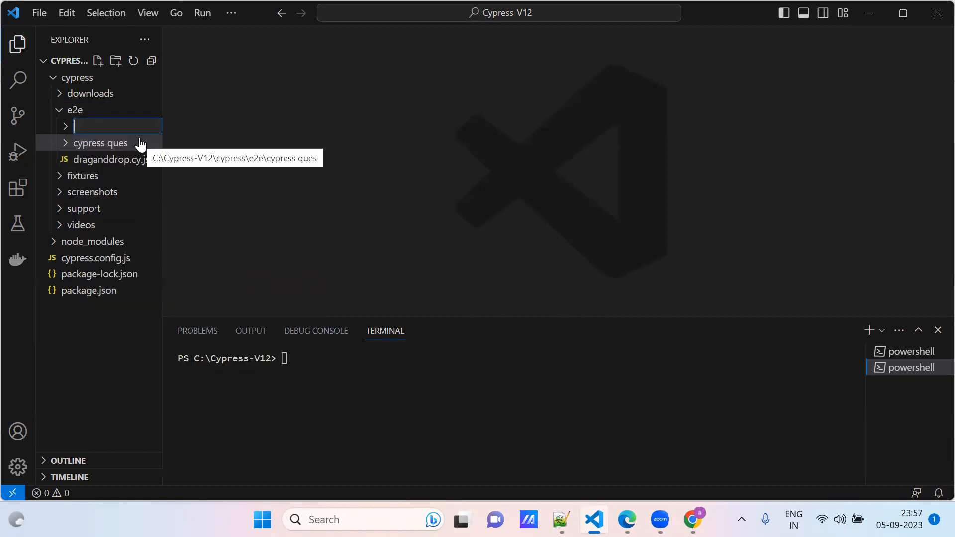
pyautogui.write('login')
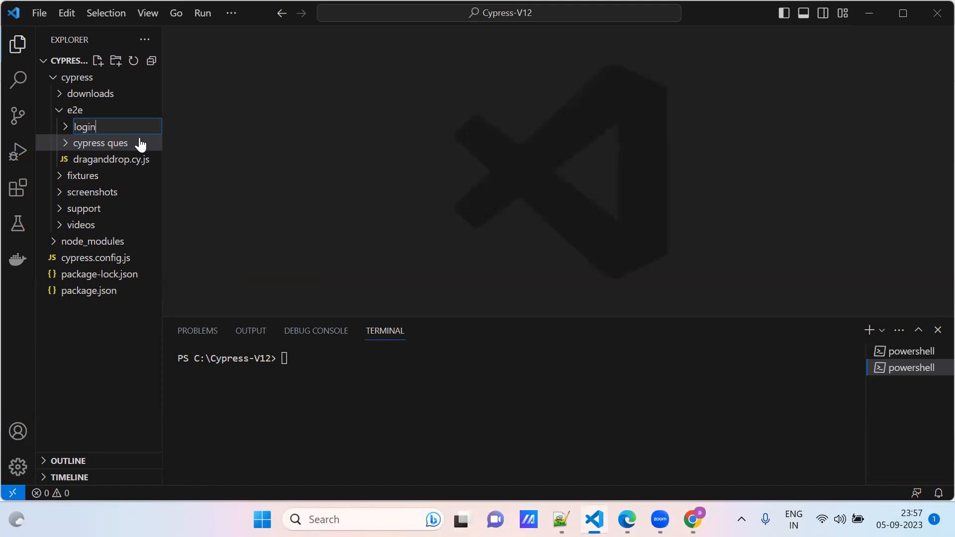
pyautogui.write('_t')
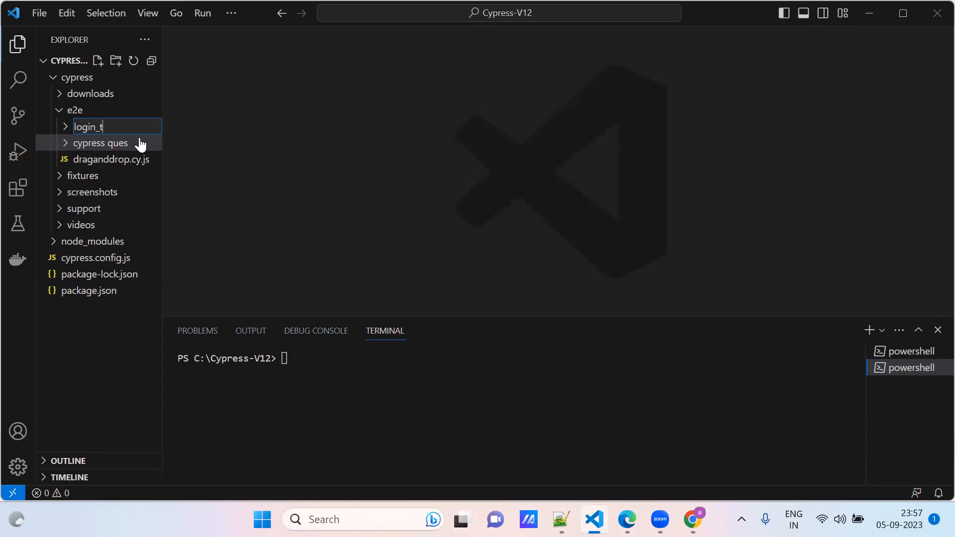
pyautogui.write('estcases')
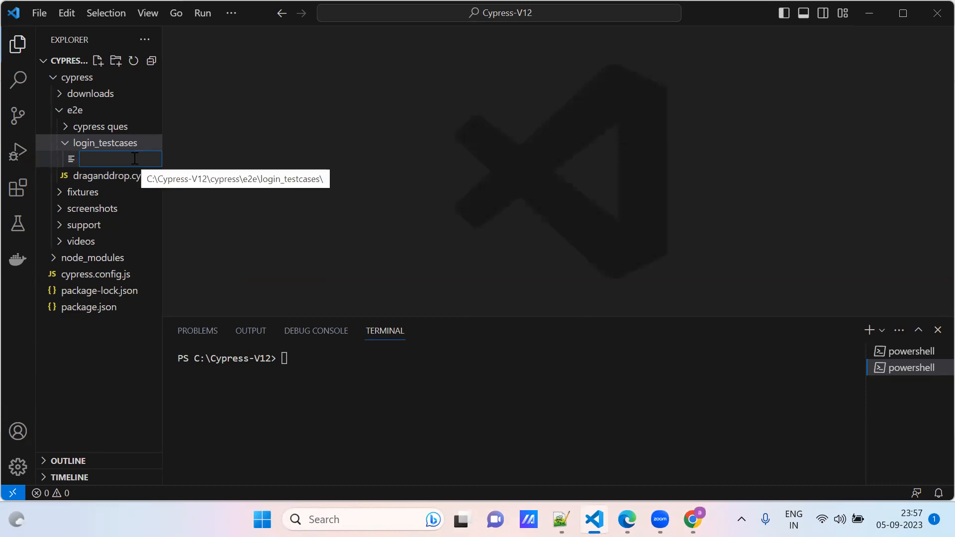
# Create the new file logintest.cy.js inside login_testcases.
pyautogui.write('lo')
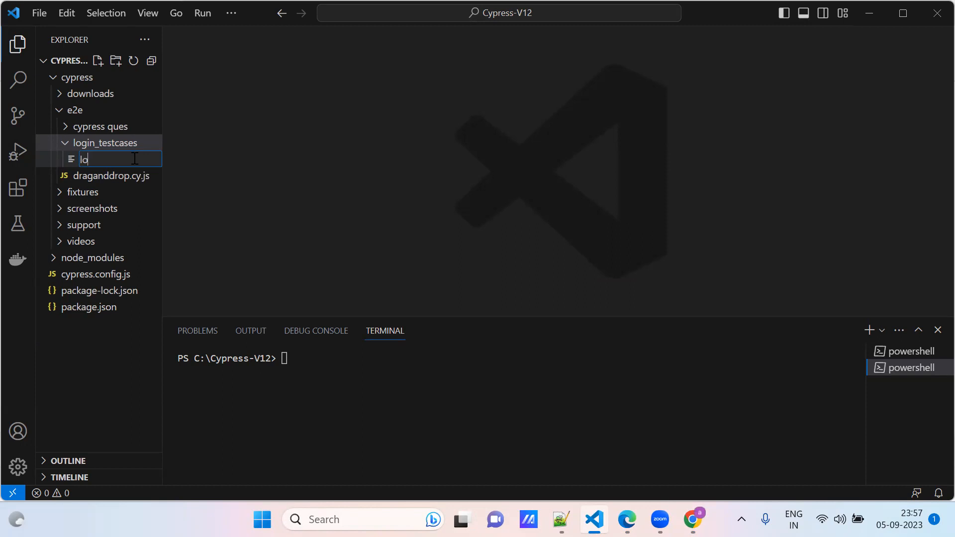
pyautogui.write('gin')
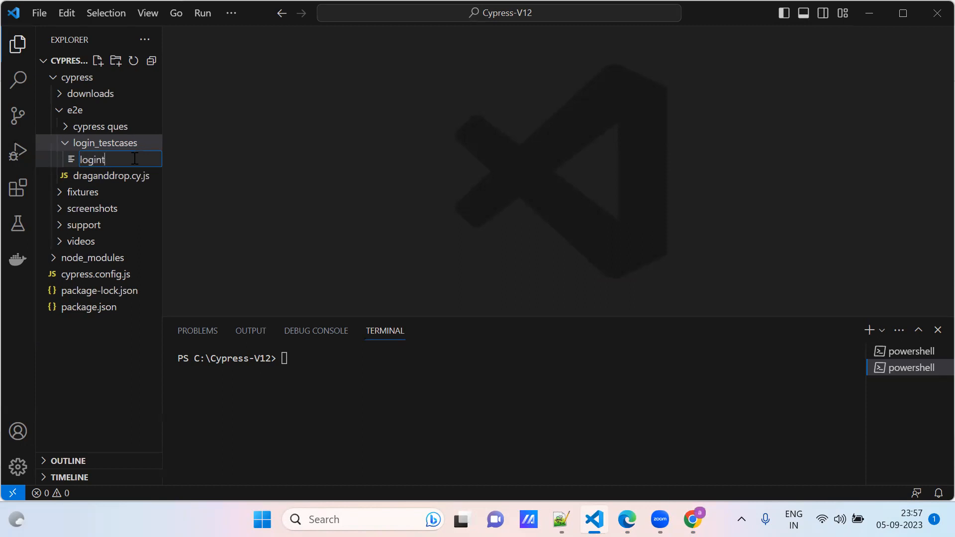
pyautogui.write('test_')
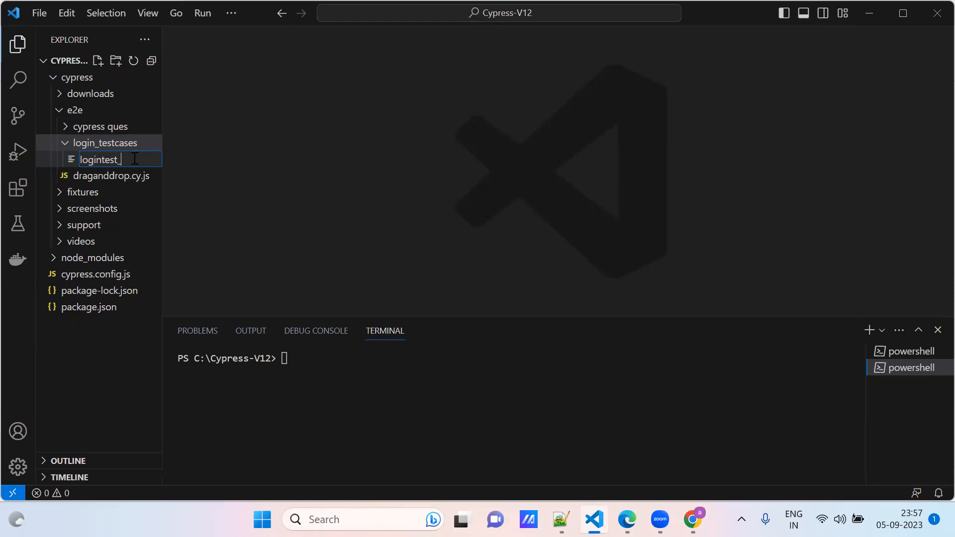
pyautogui.write('with')
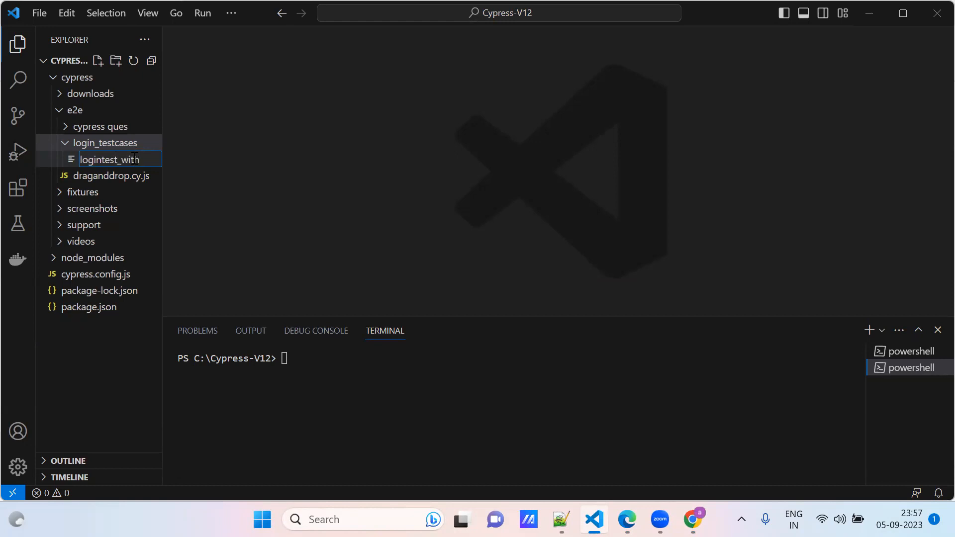
pyautogui.write('out')
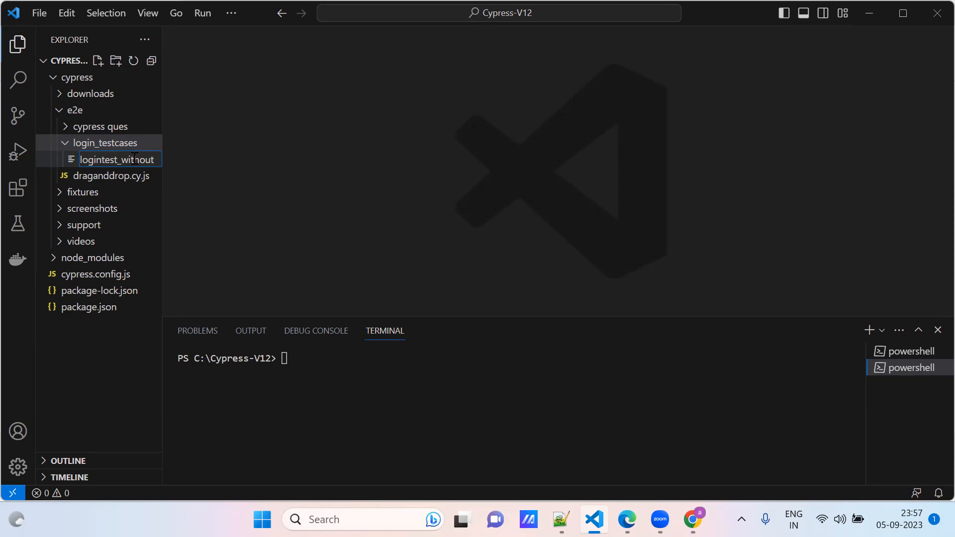
pyautogui.press('BackSpace')
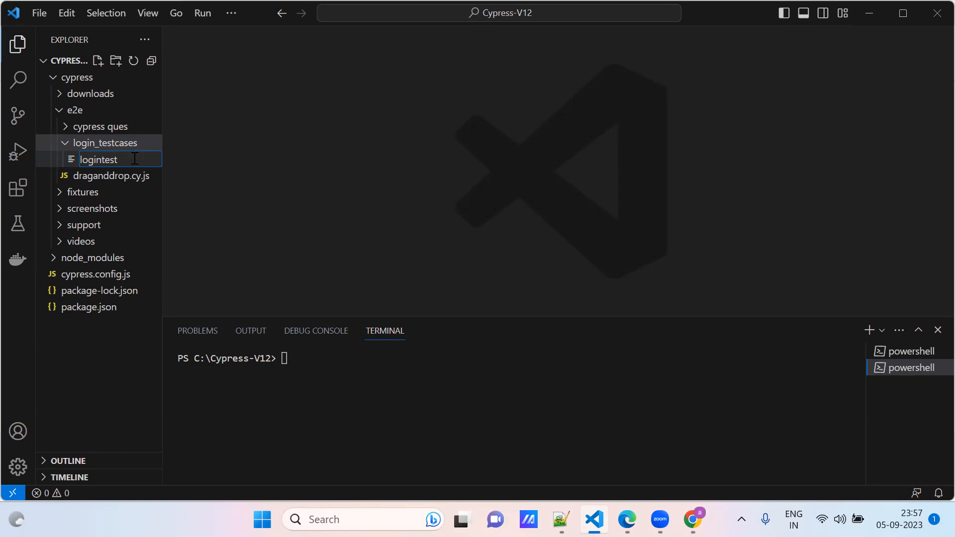
pyautogui.write('.cy.js')
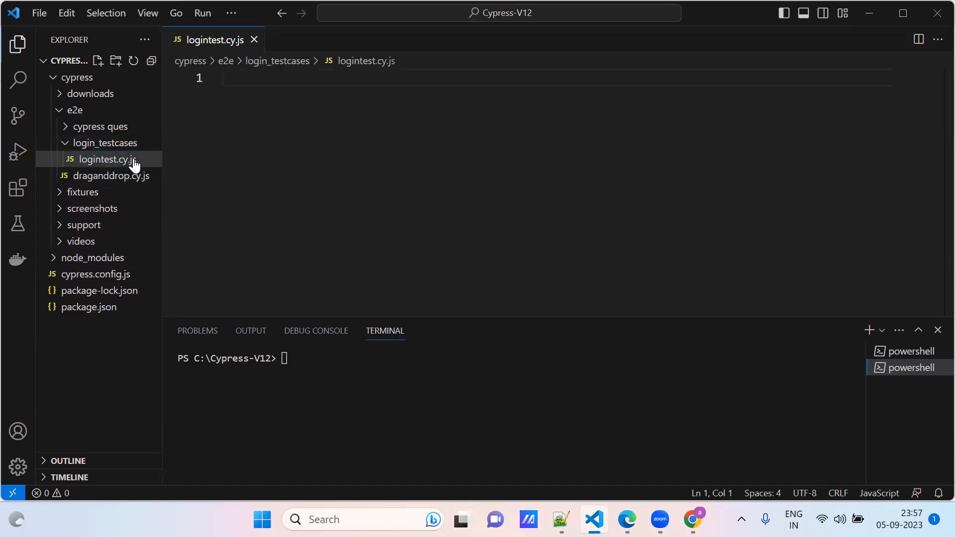
# Add the /// <reference types="cypress" /> line at the top of the file.
pyautogui.write('///')
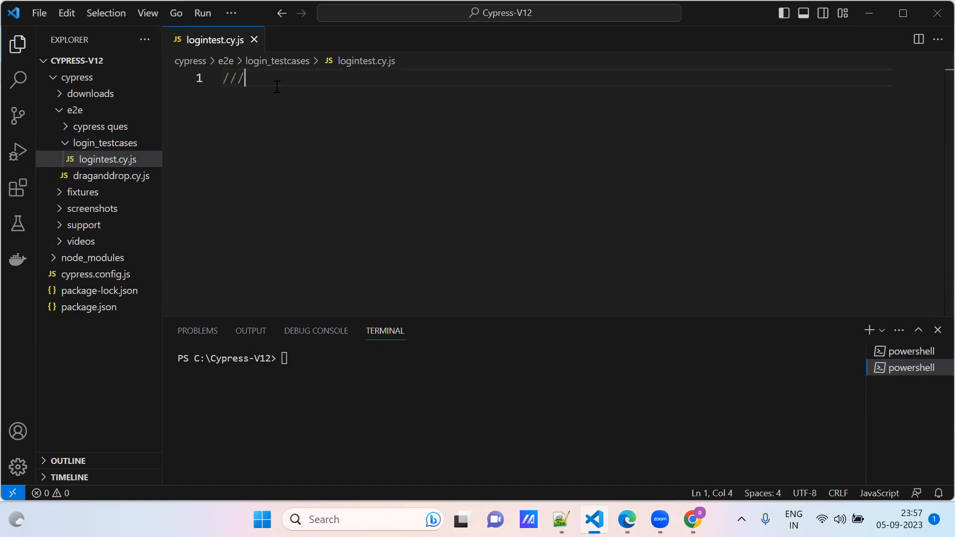
pyautogui.write('<reference ty')
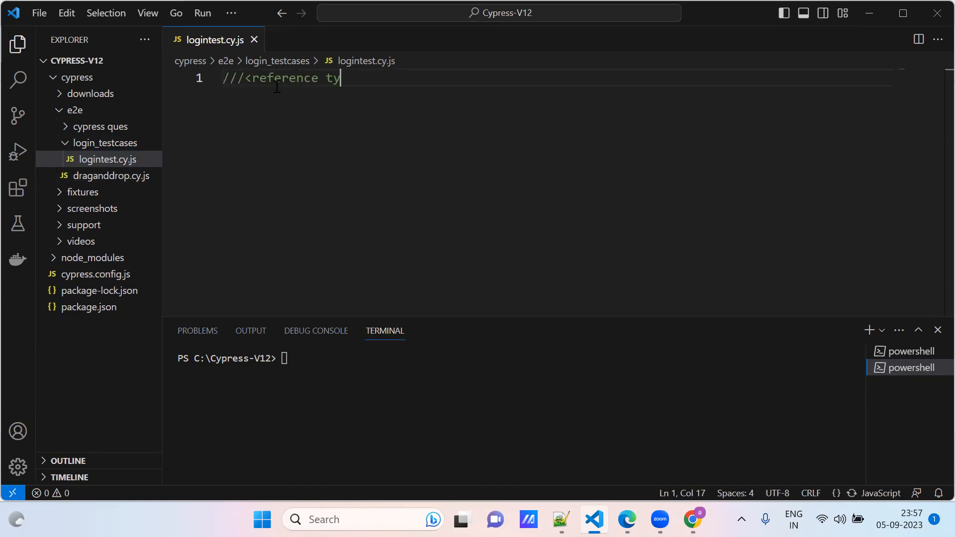
pyautogui.write('pes =')
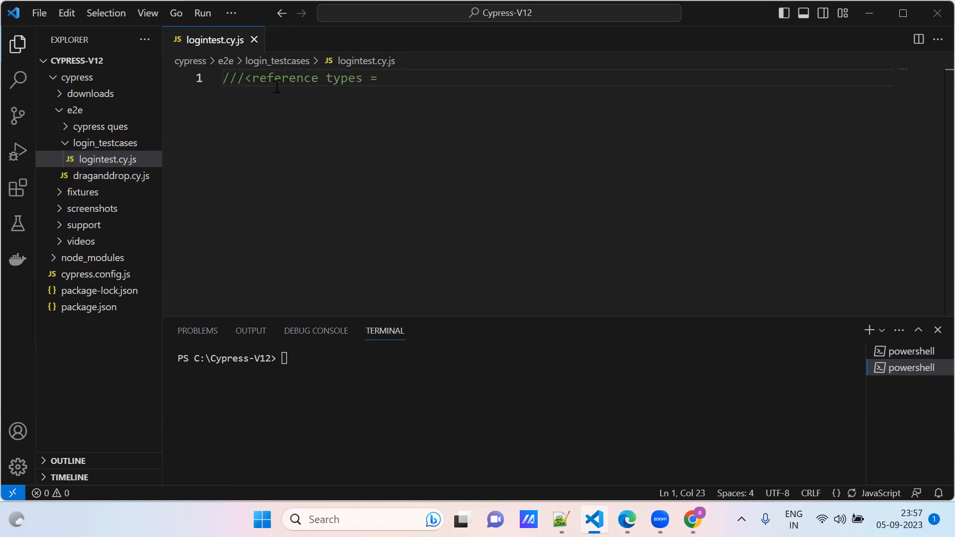
pyautogui.write('"cypress"')
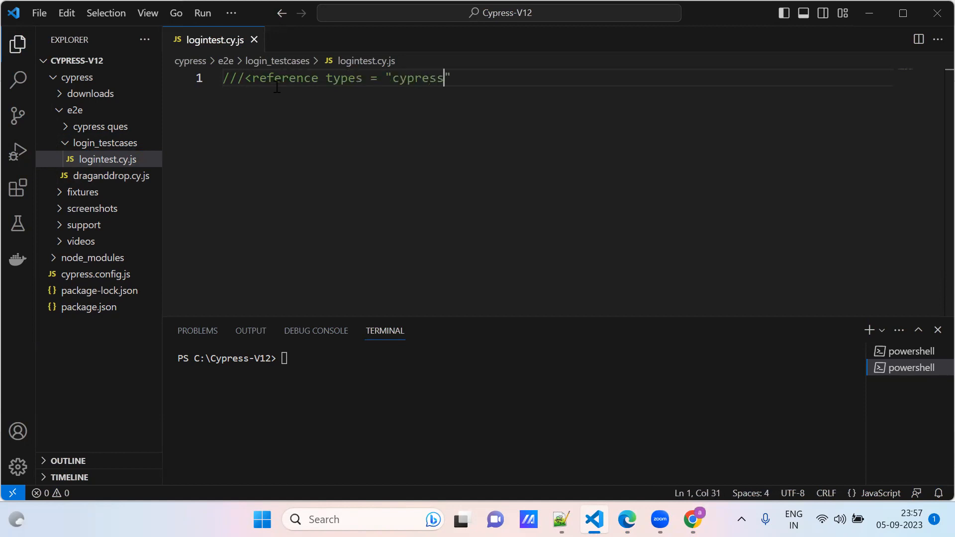
pyautogui.write('/>')
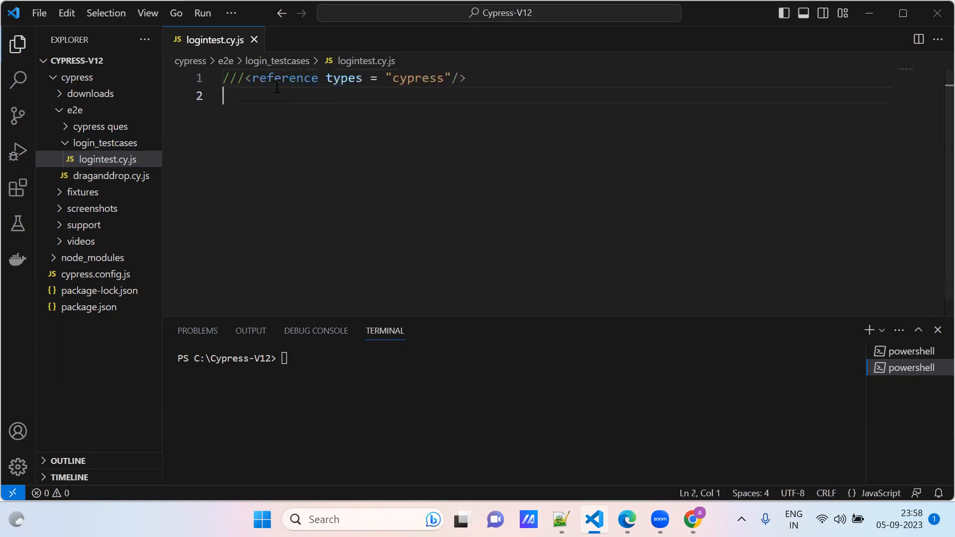
pyautogui.press('enter')
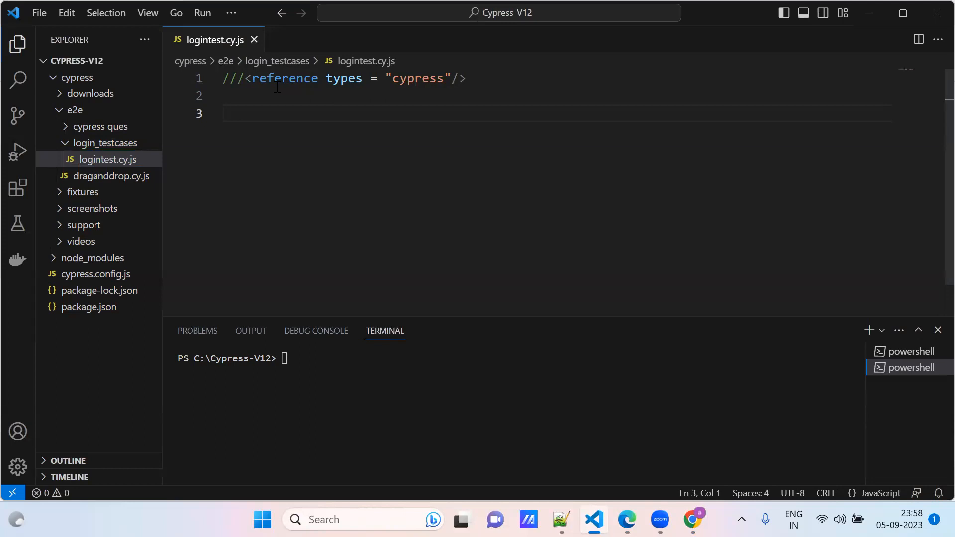
# Add an empty describe('Login Test', ()=> {}) block below the reference line.
pyautogui.write('de')
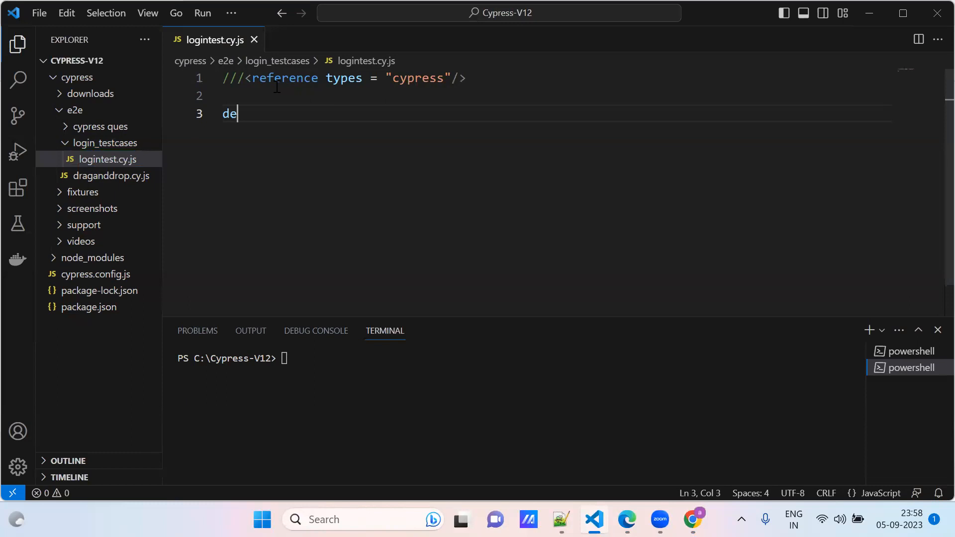
pyautogui.write('scribe')
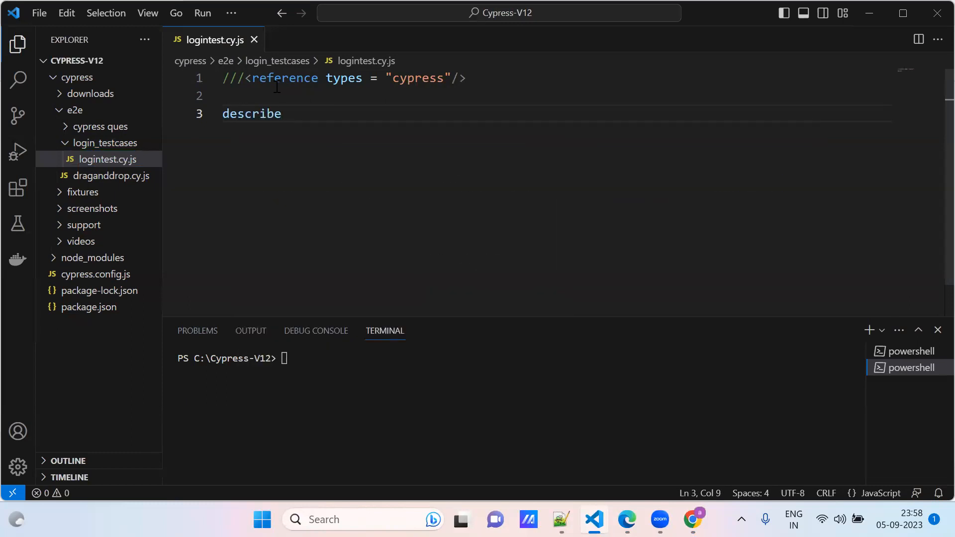
pyautogui.write("('')")
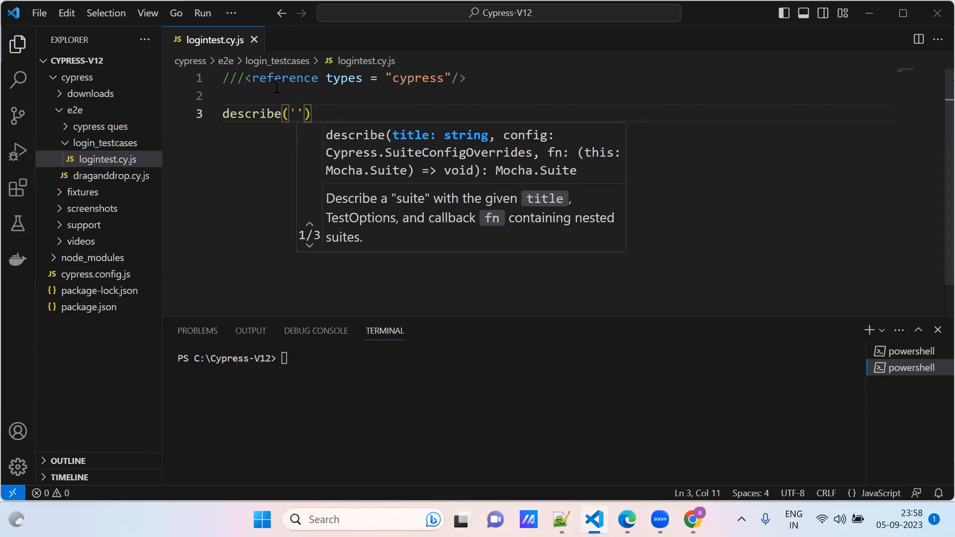
pyautogui.write('Login Test')
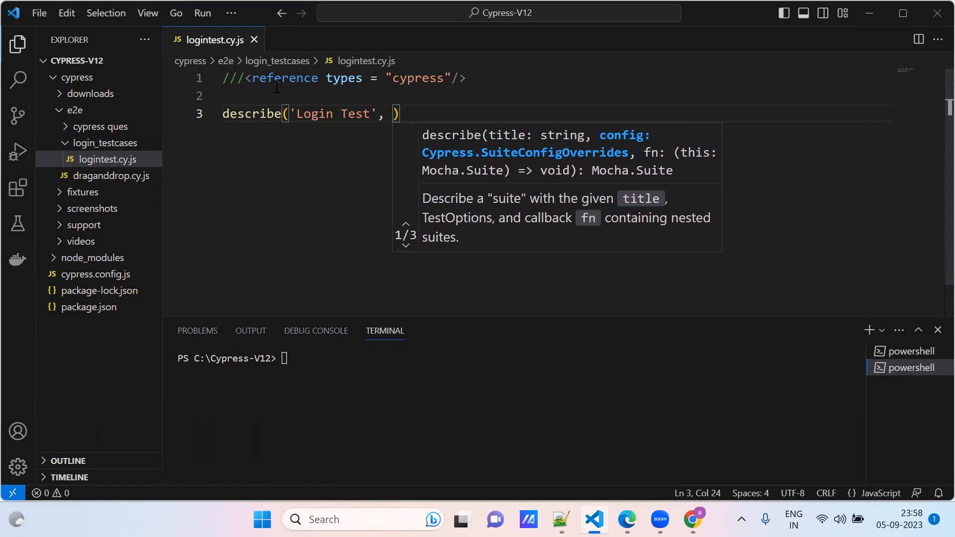
pyautogui.write('()=>')
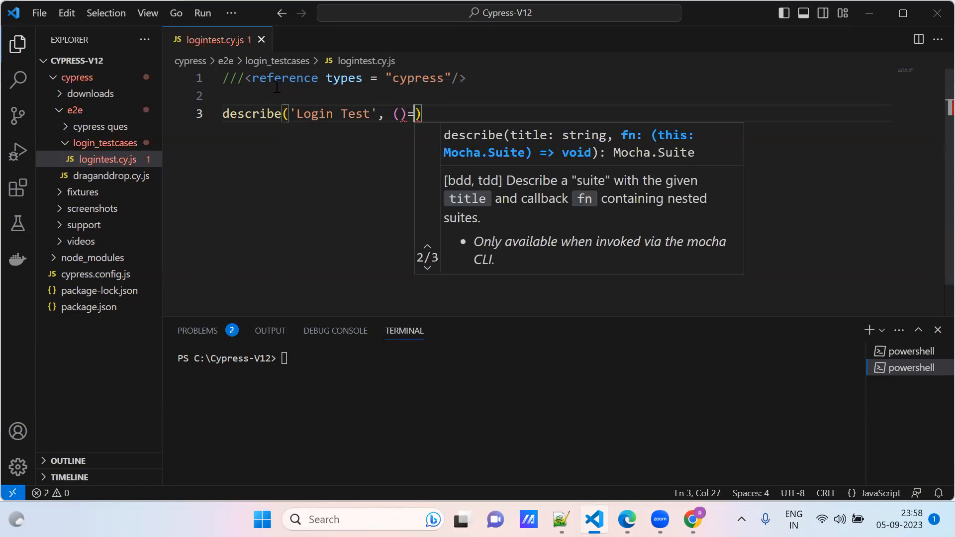
pyautogui.write('{}')
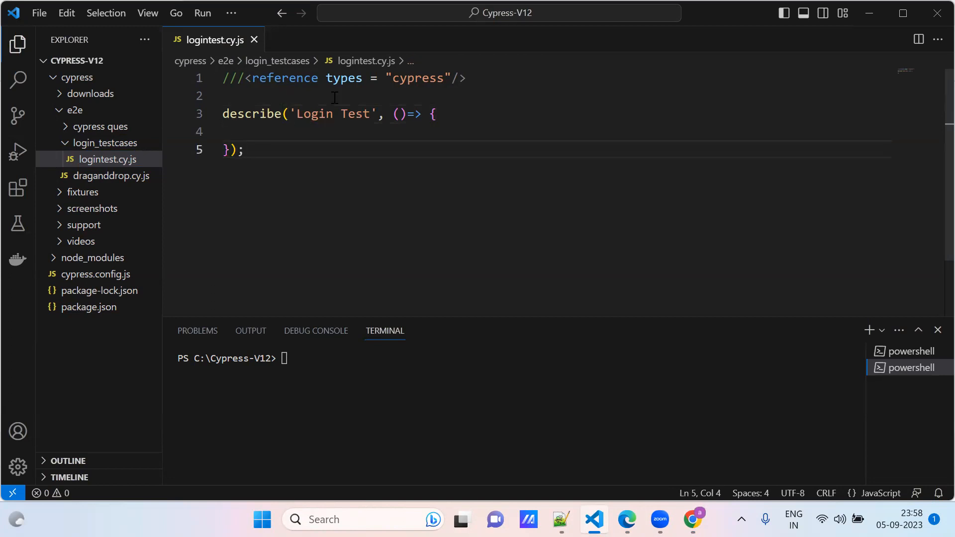
pyautogui.press('Enter')
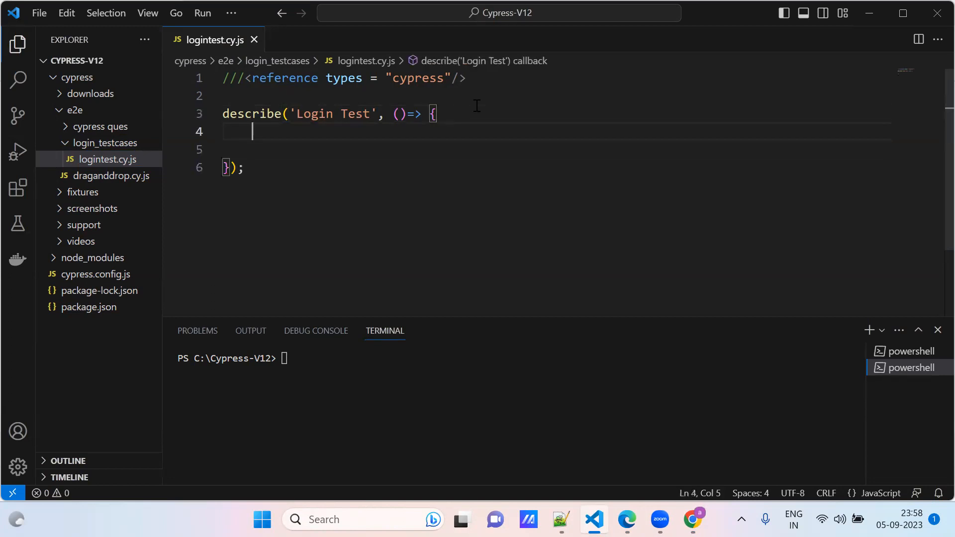
# Add it('Login test with out adding parameters in function', ()=> {}) inside the describe block.
pyautogui.write('it')
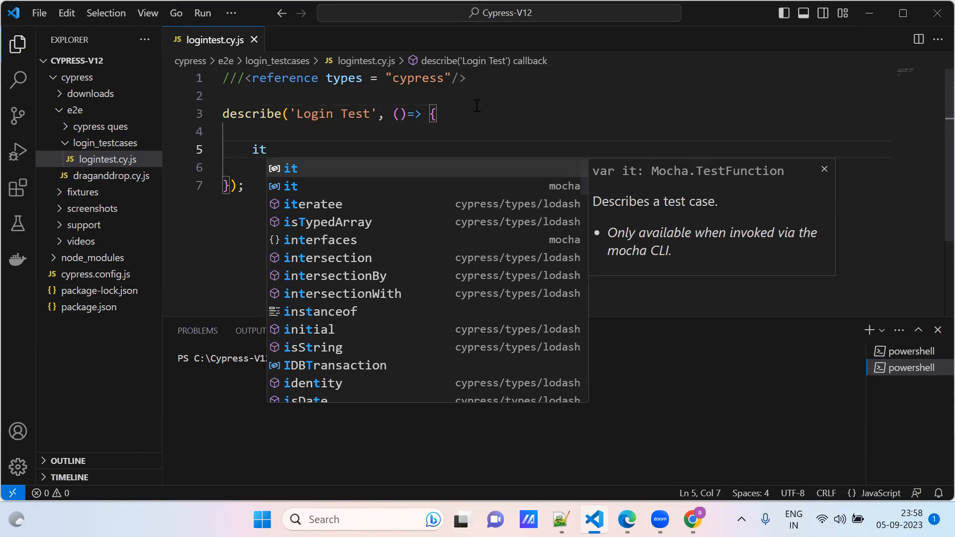
pyautogui.write("('')")
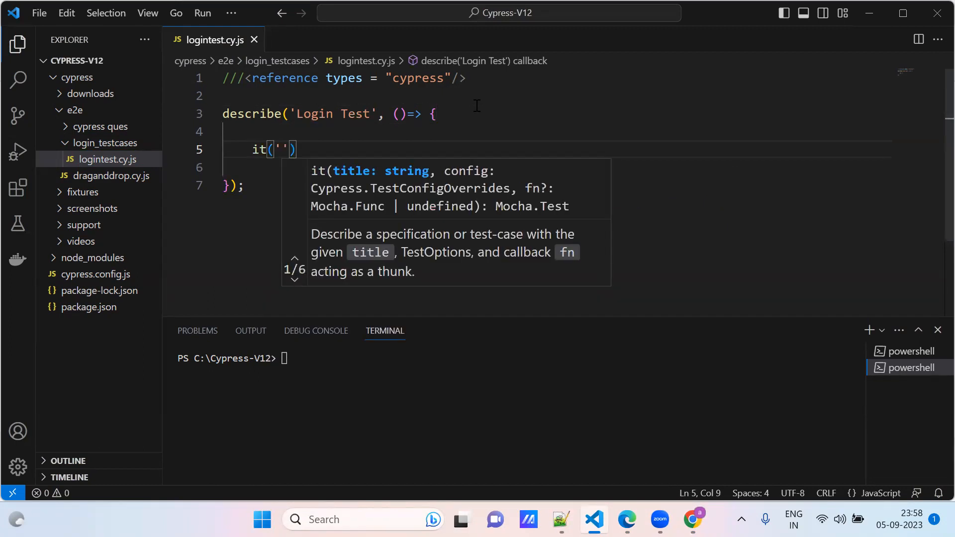
pyautogui.write('Login test with')
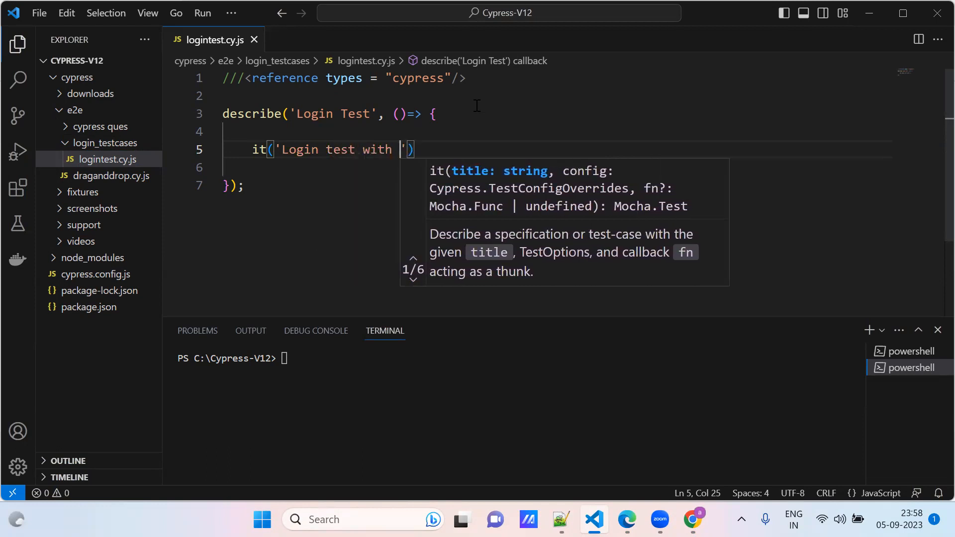
pyautogui.write('out')
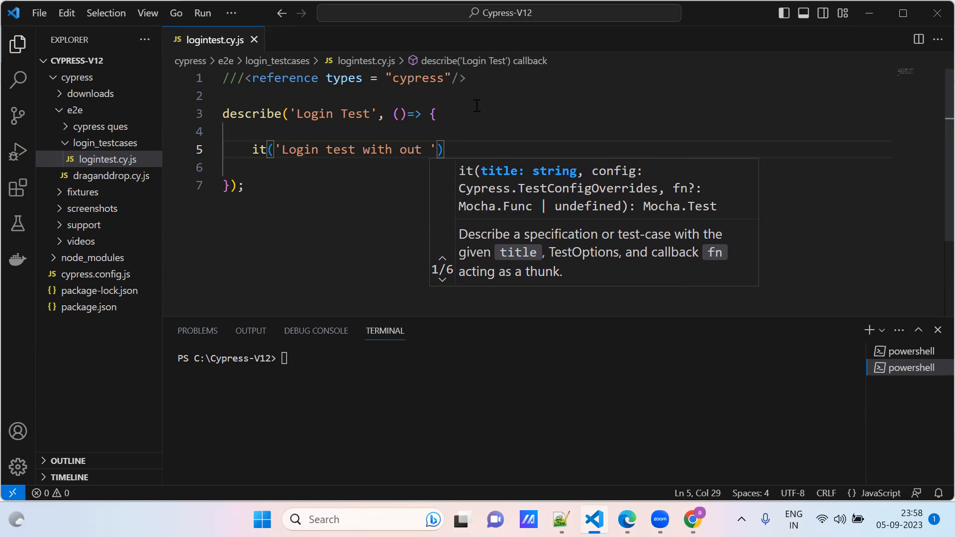
pyautogui.write('adding paramet')
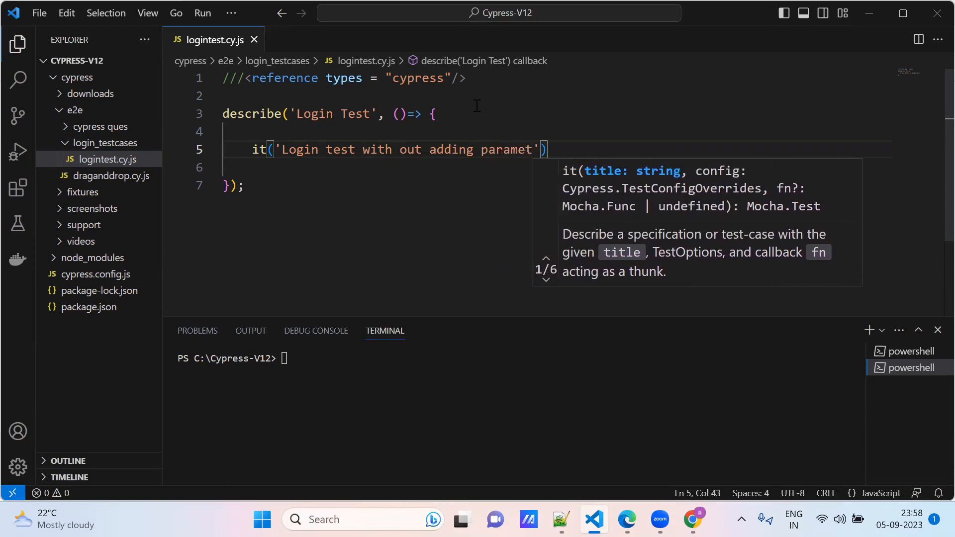
pyautogui.write('ers in')
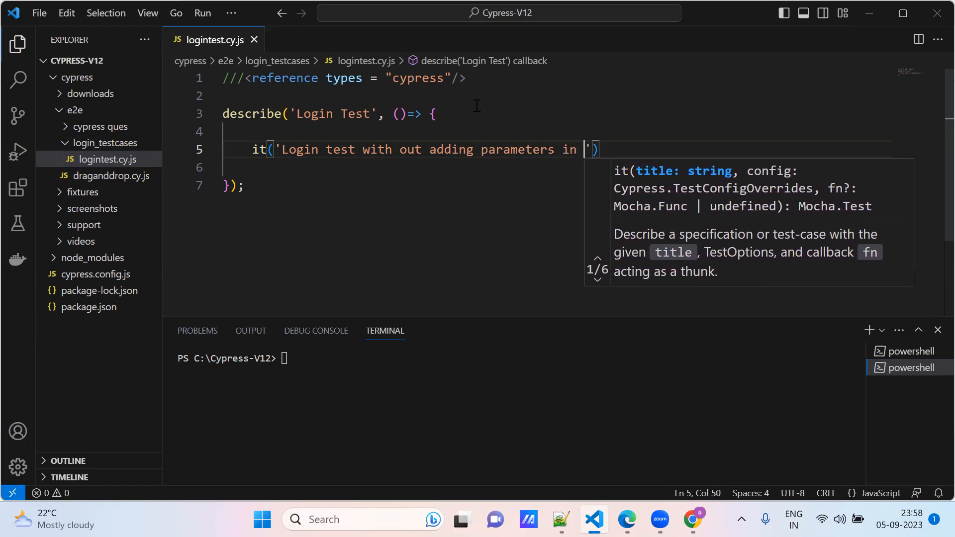
pyautogui.write('function')
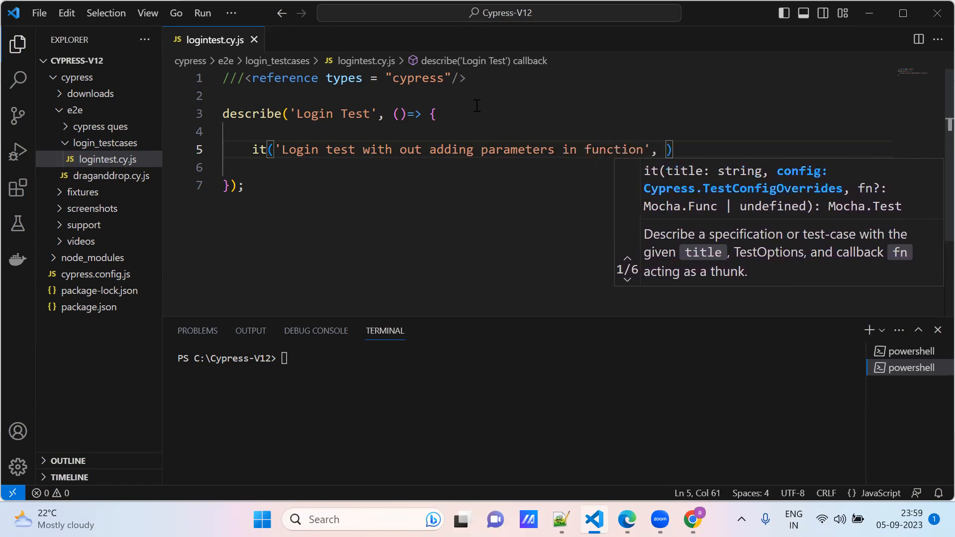
pyautogui.write('()=> {}')
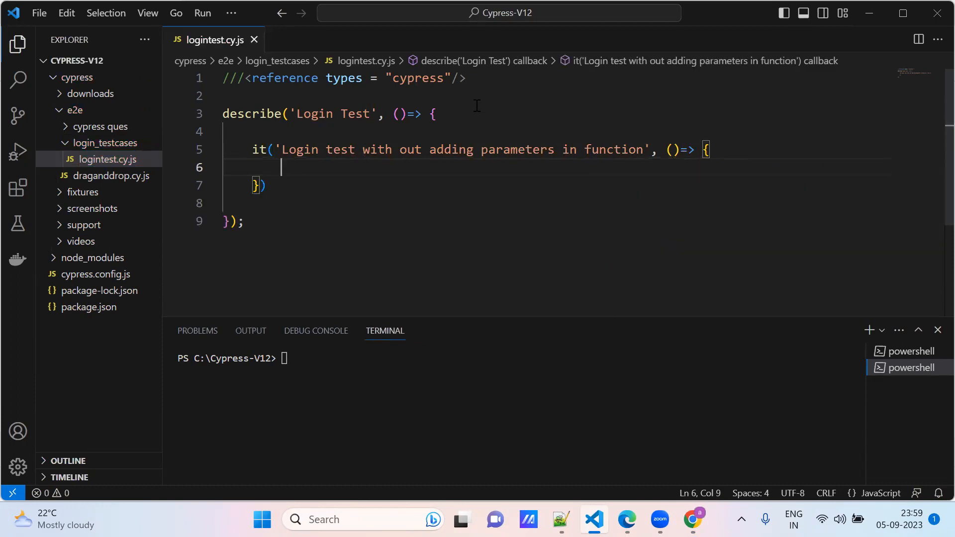
pyautogui.write(';')
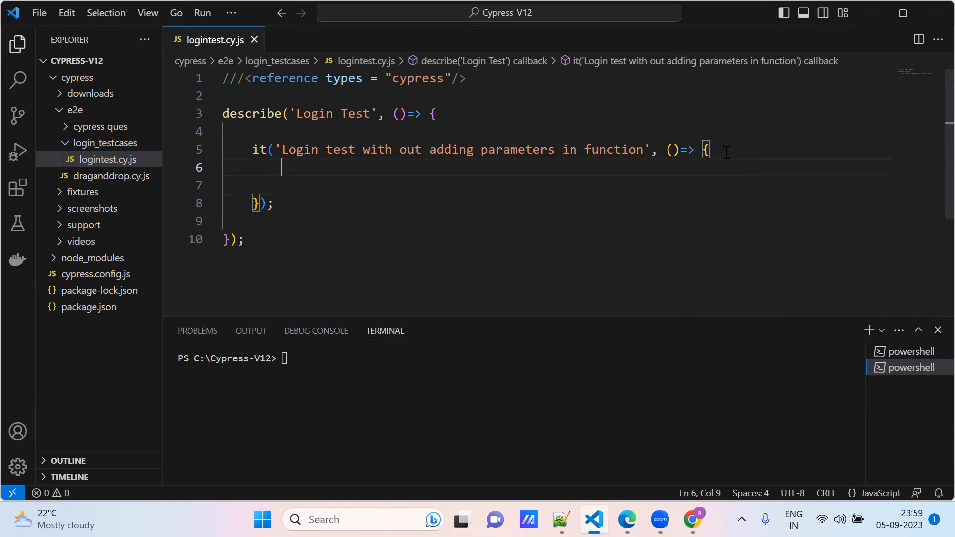
# Begin the test body with an empty cy.visit('') call.
pyautogui.write('cy.')
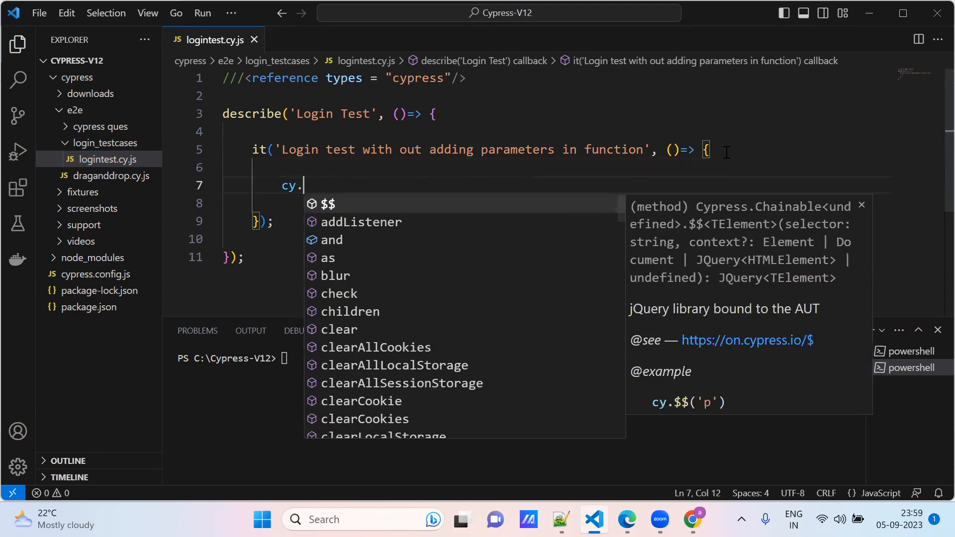
pyautogui.write('visit')
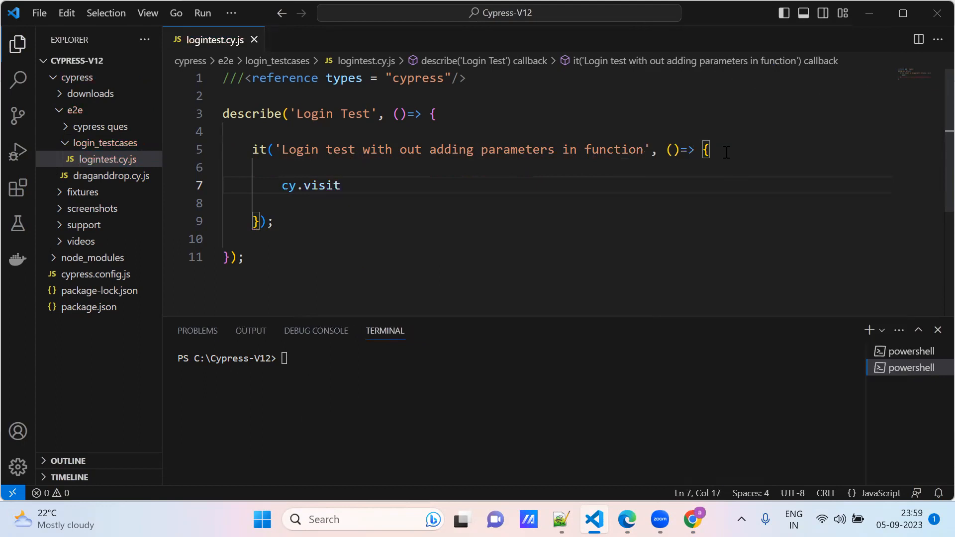
pyautogui.write("('')")
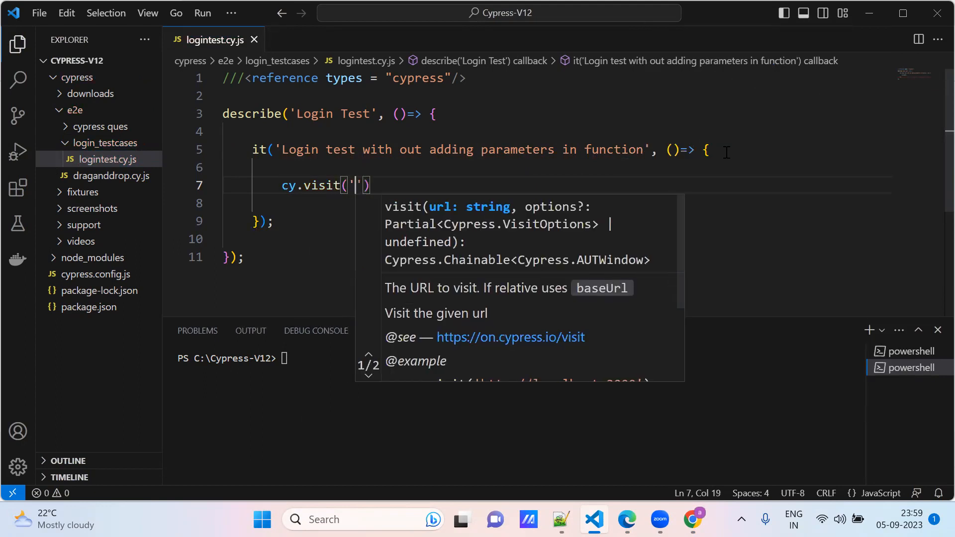
pyautogui.click(692, 519)
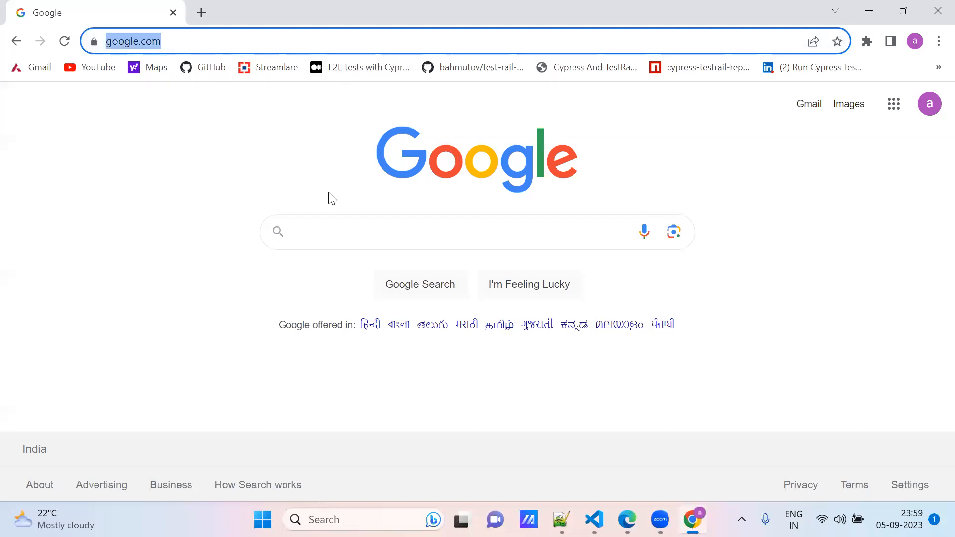
# Search for the OrangeHRM demo site and open its login page.
pyautogui.write('e')
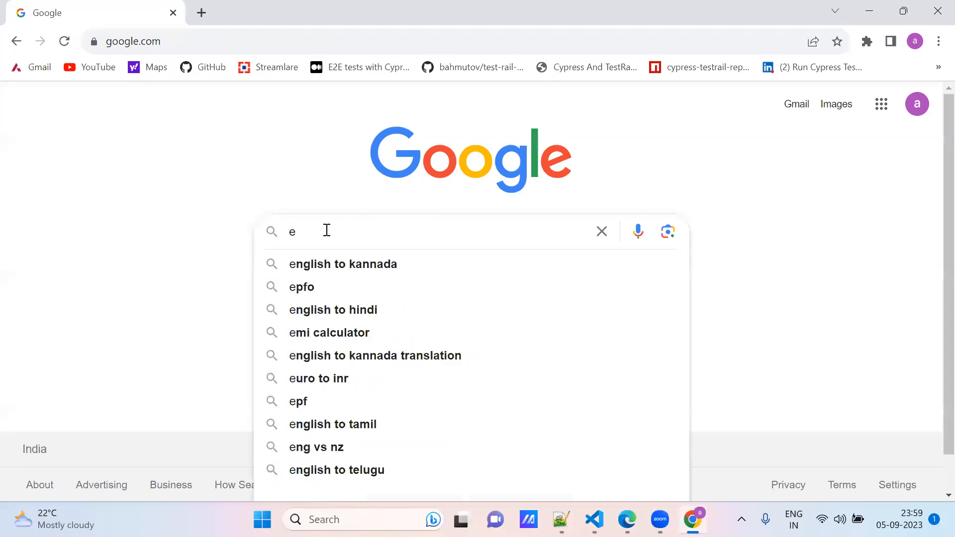
pyautogui.write('demo.orange')
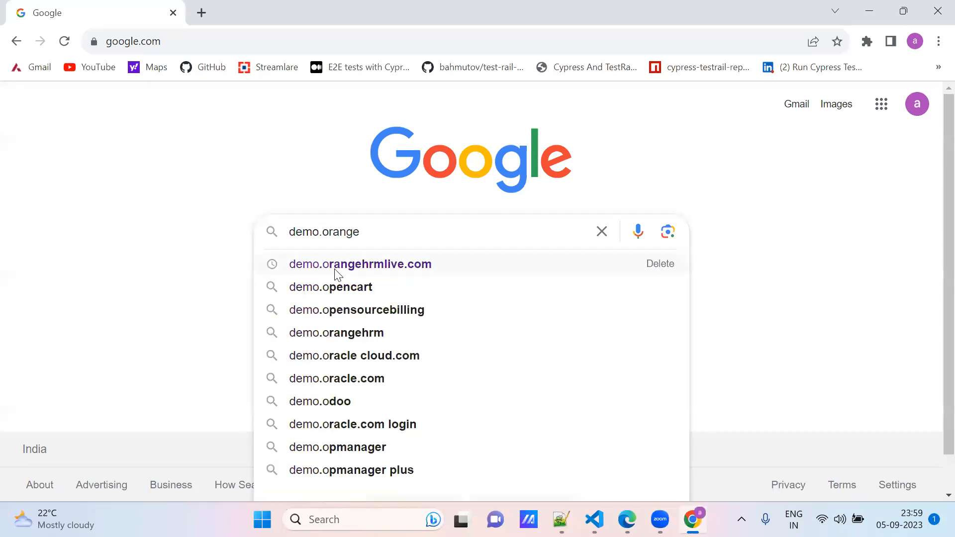
pyautogui.click(359, 264)
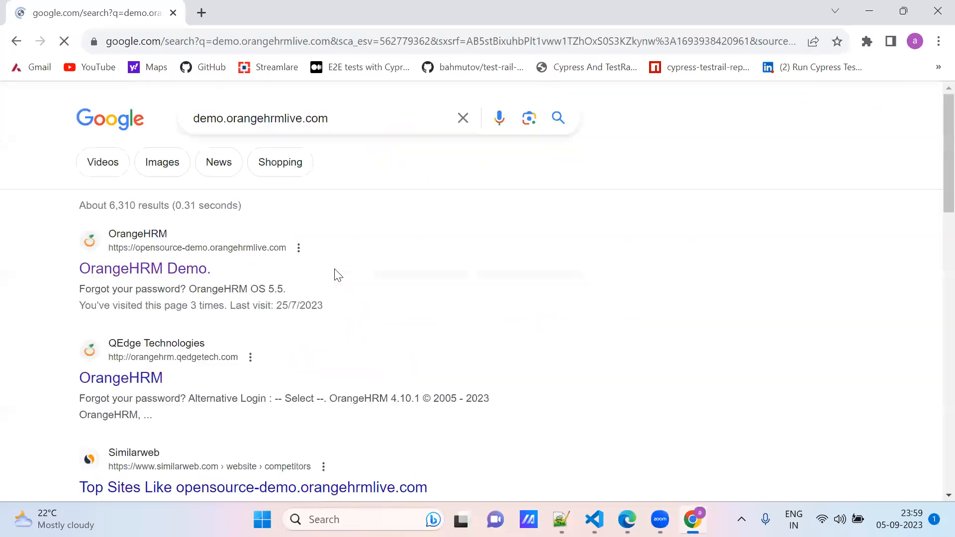
pyautogui.click(144, 269)
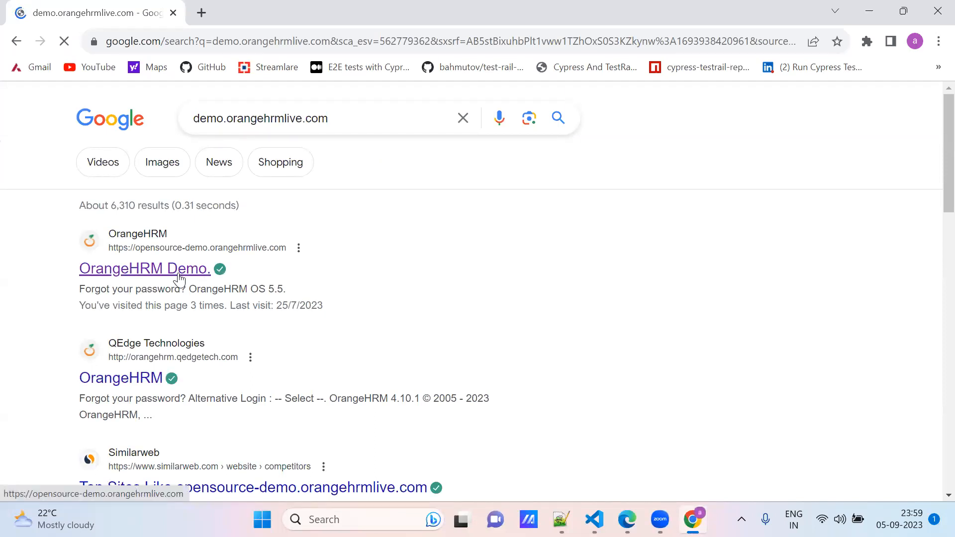
pyautogui.click(145, 268)
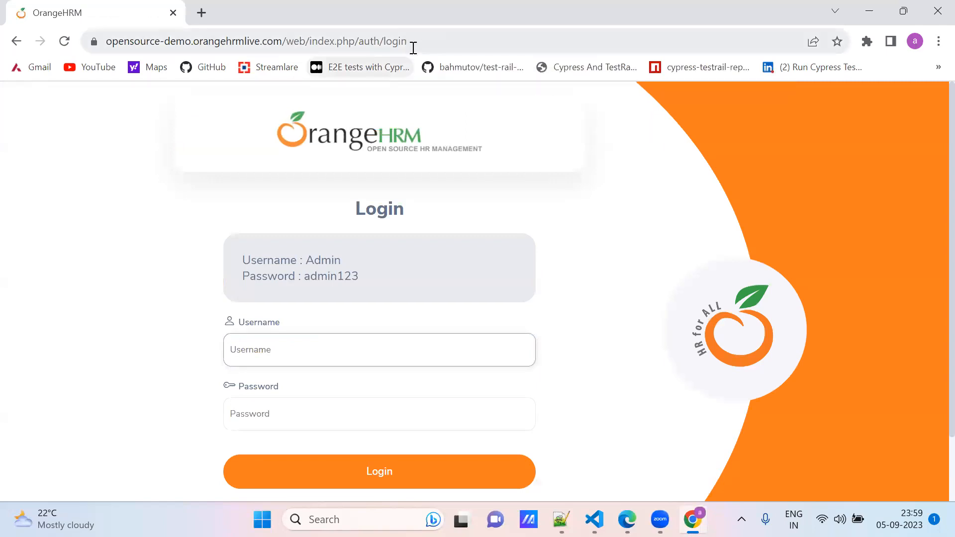
pyautogui.click(256, 41)
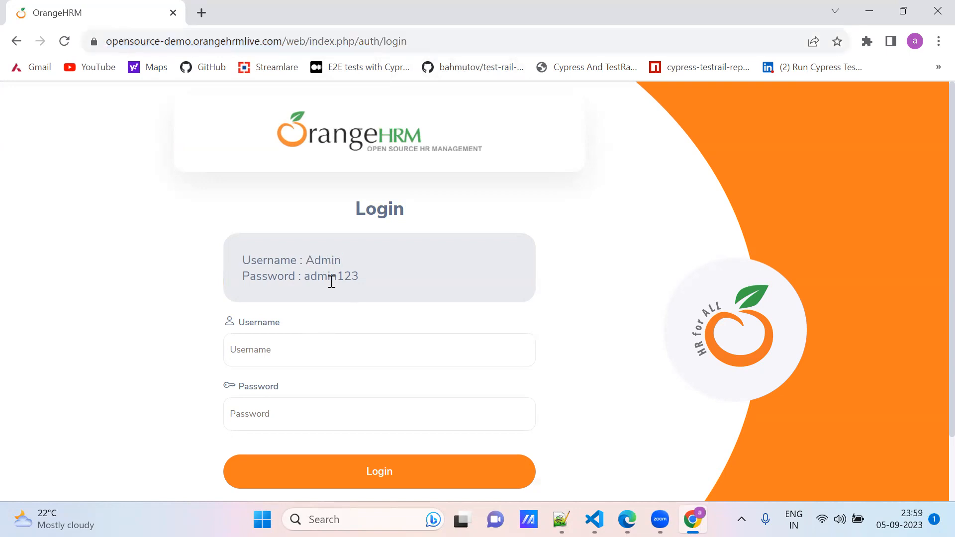
pyautogui.click(379, 350)
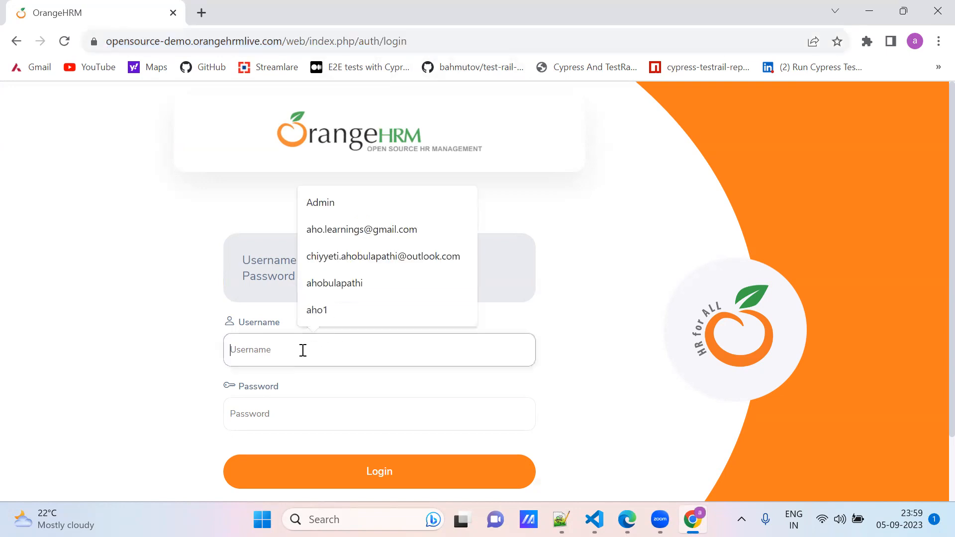
pyautogui.click(320, 202)
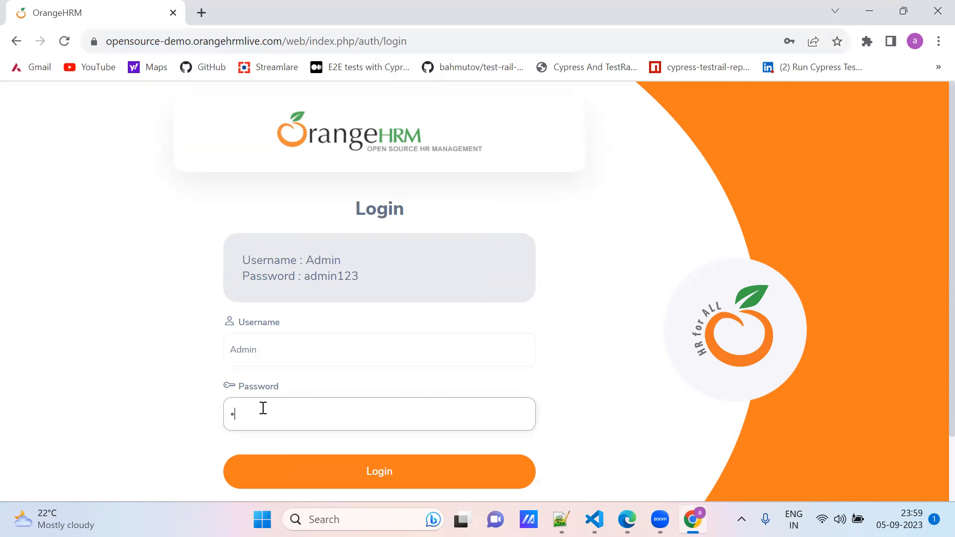
pyautogui.write('admin123')
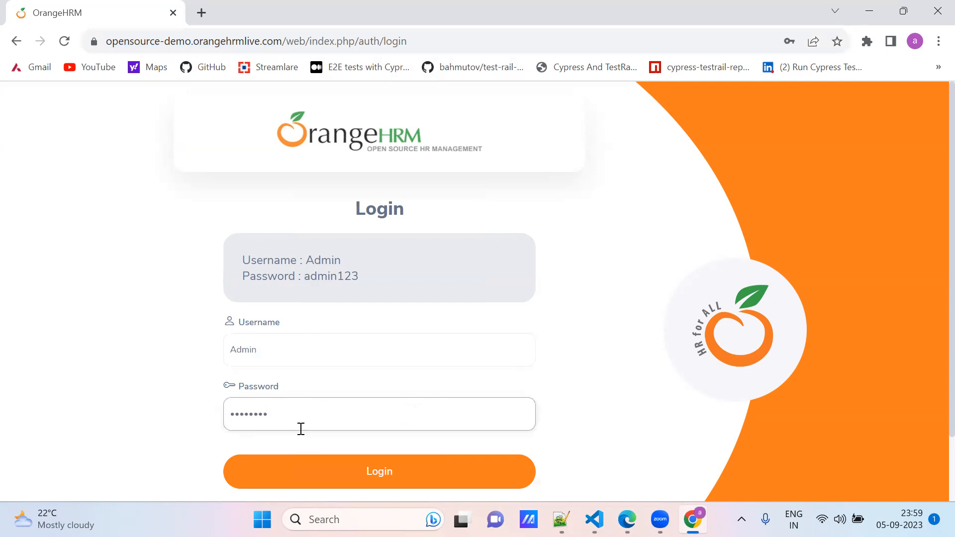
pyautogui.click(379, 471)
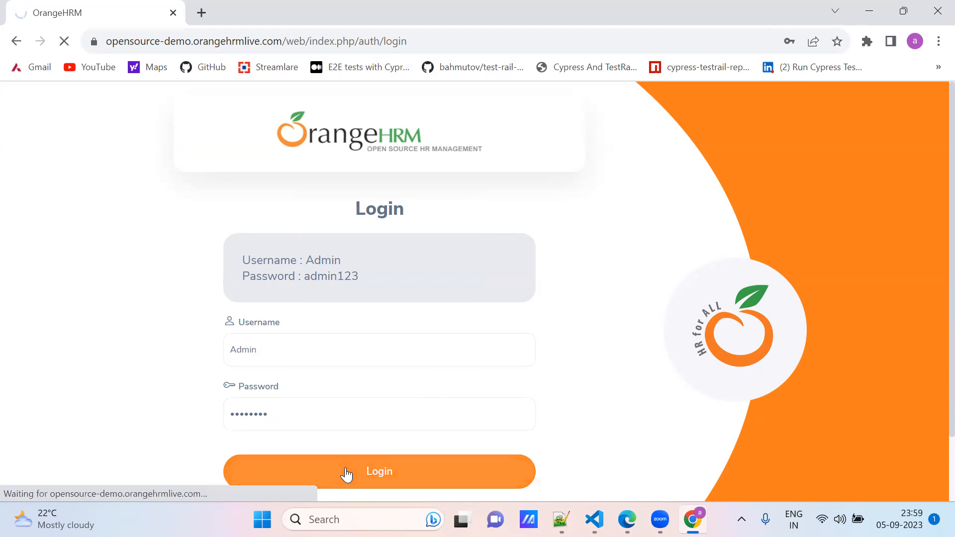
pyautogui.click(379, 471)
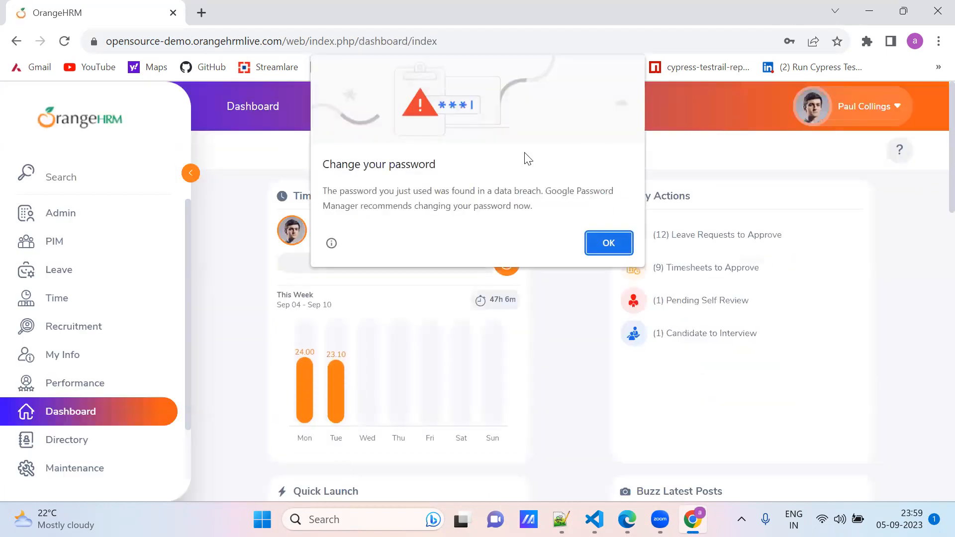
pyautogui.click(608, 242)
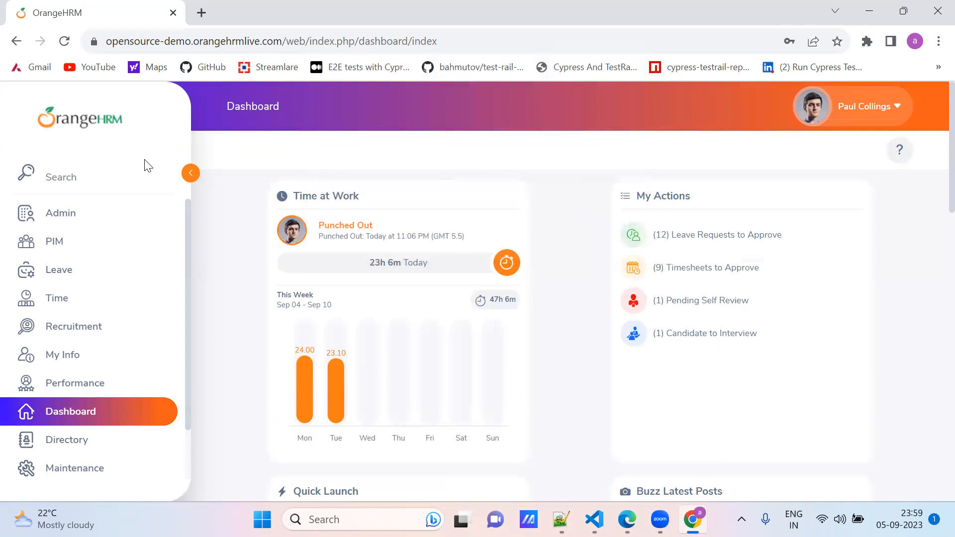
pyautogui.moveTo(718, 71)
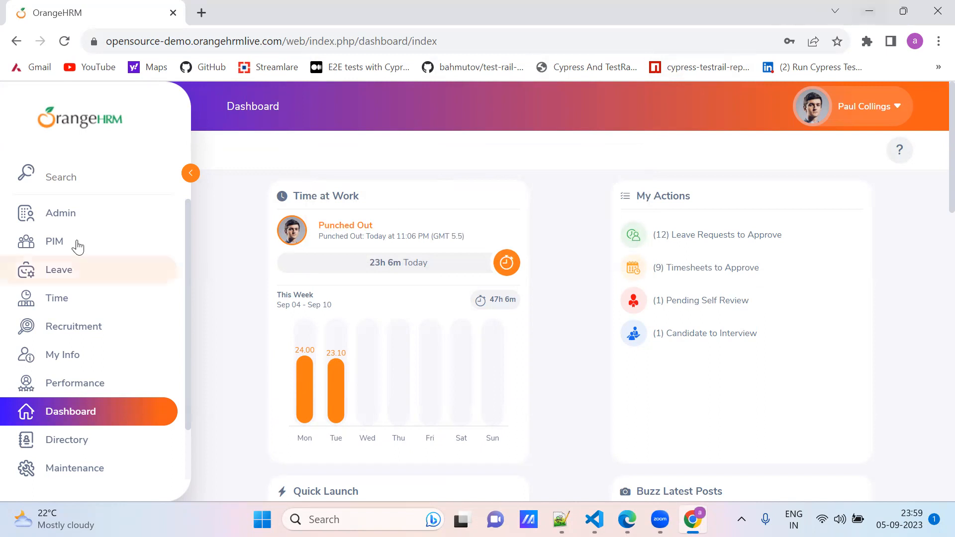
pyautogui.moveTo(880, 73)
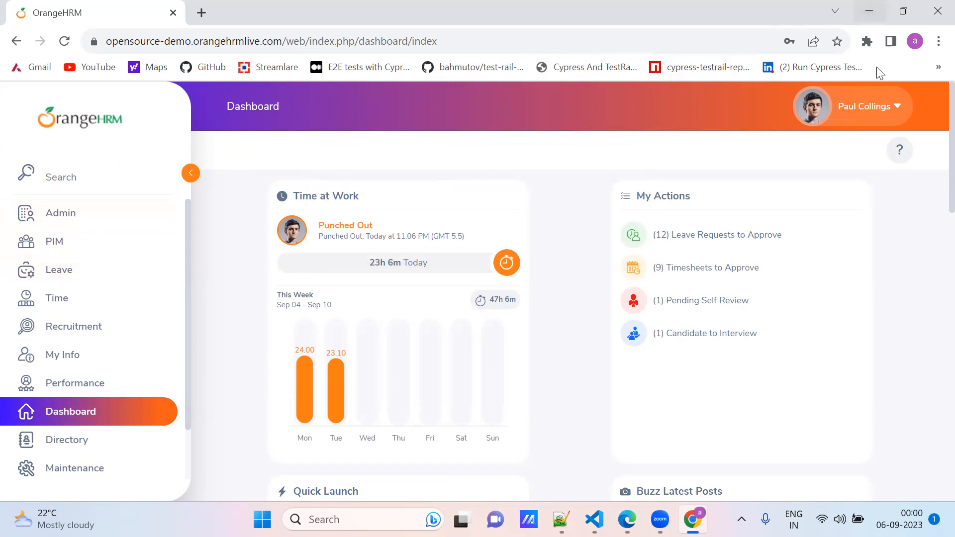
pyautogui.click(896, 106)
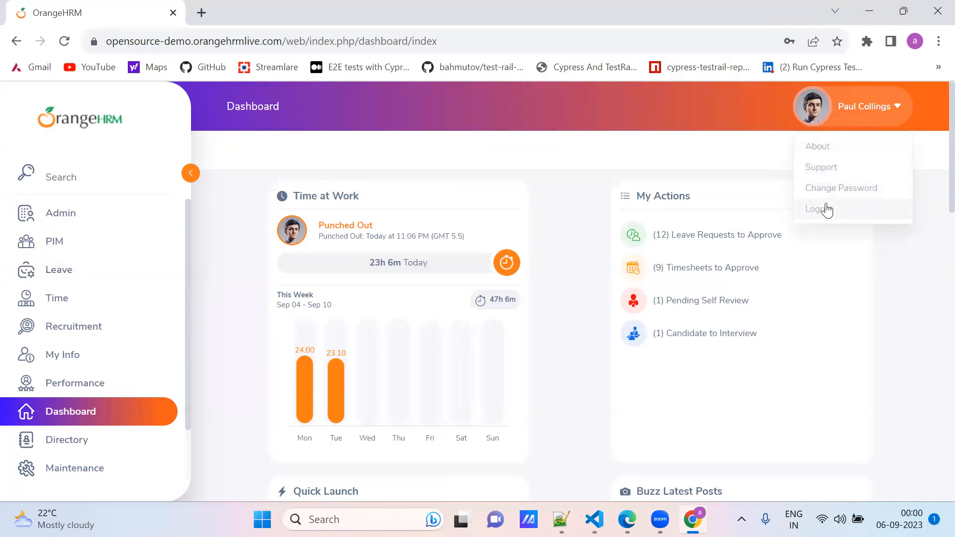
pyautogui.click(816, 209)
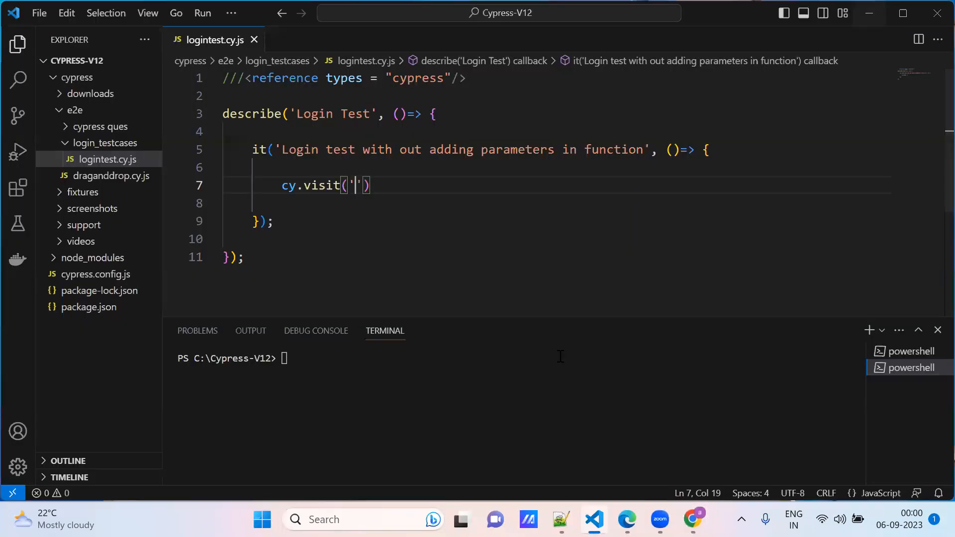
# Put the OrangeHRM login URL in cy.visit and begin cy.get('') on the next line.
pyautogui.write('https://opensource-demo.orangehrmlive.com/web/index.php/auth/login')
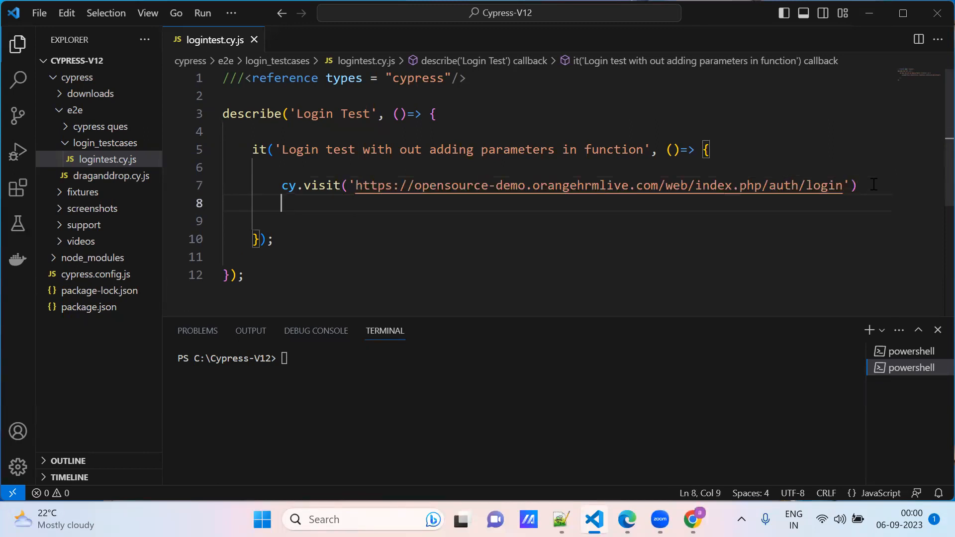
pyautogui.write('cy.')
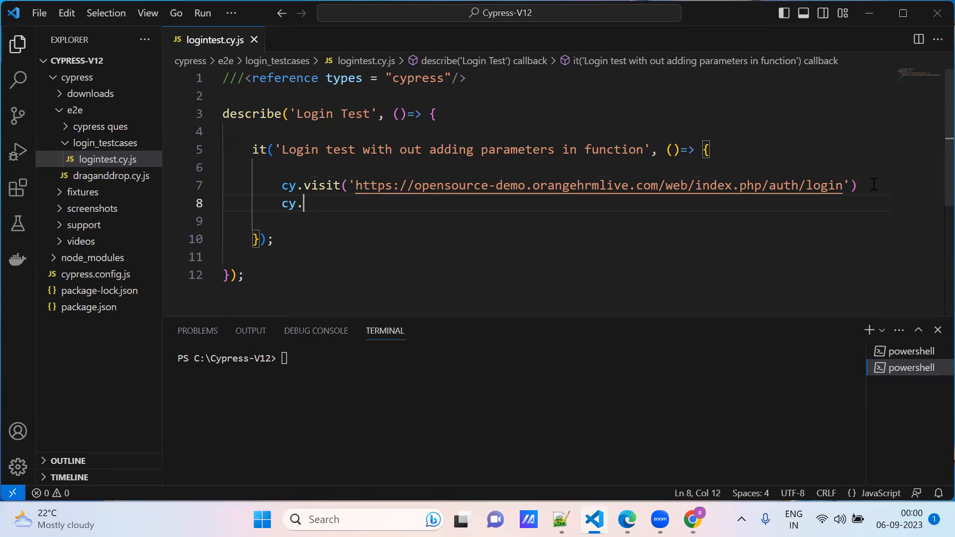
pyautogui.write('get()')
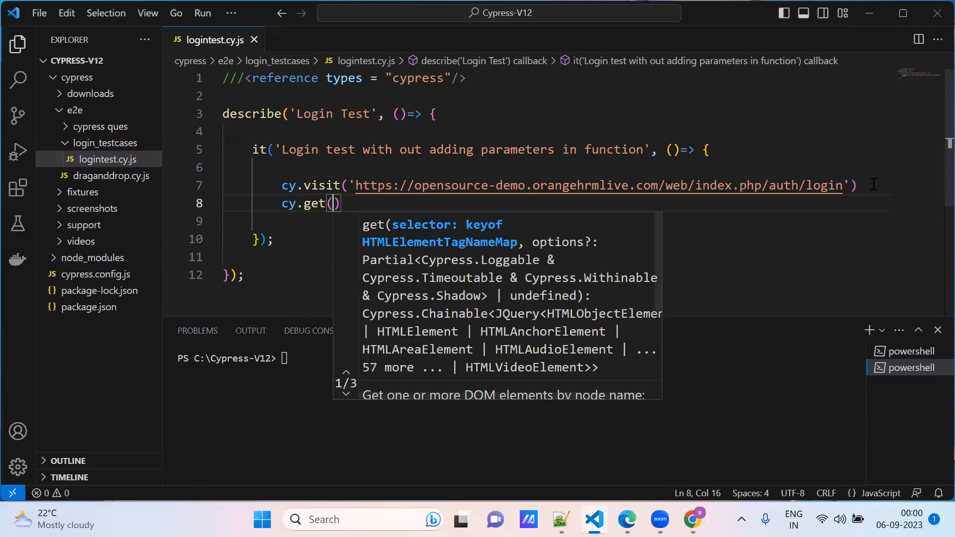
pyautogui.write("'")
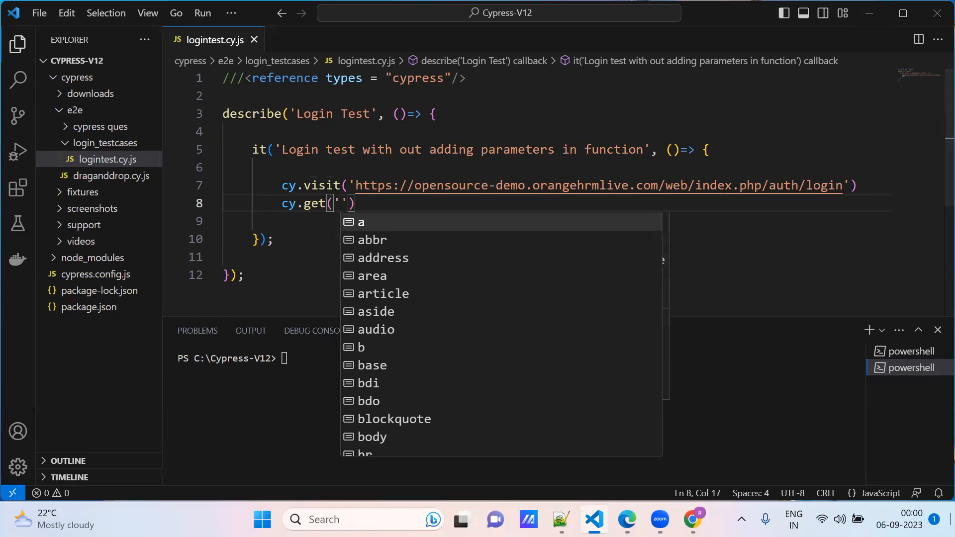
pyautogui.click(692, 519)
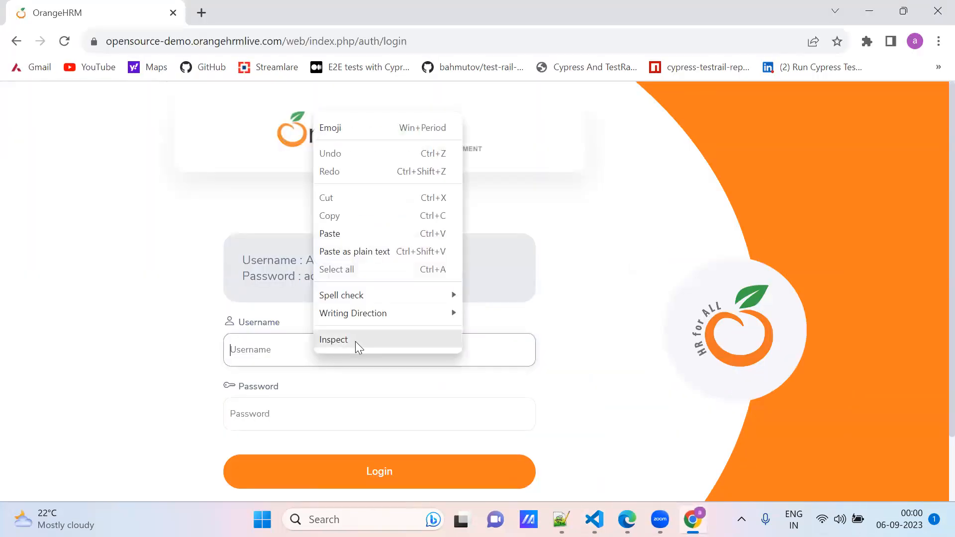
# Inspect the Username field and confirm [name='username'] matches 1 of 1 in DevTools.
pyautogui.click(334, 339)
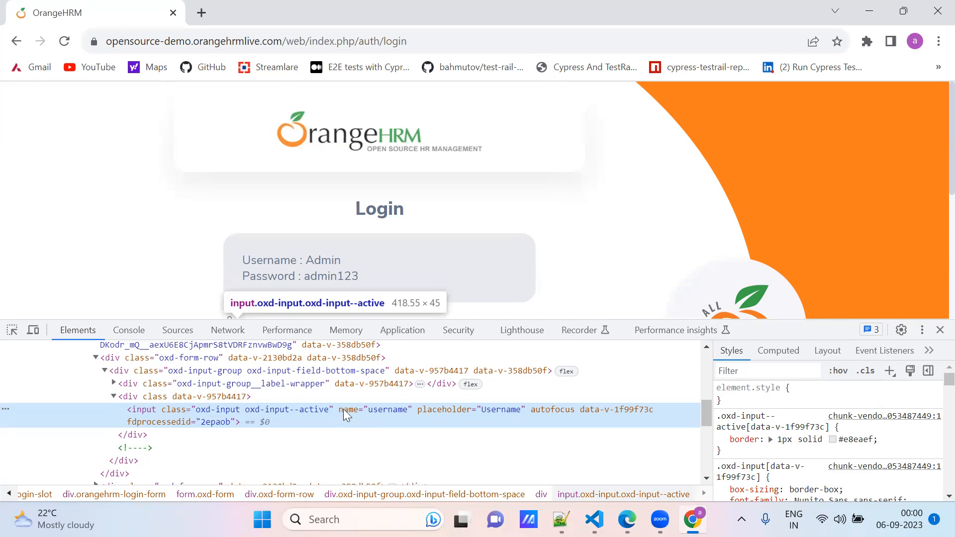
pyautogui.moveTo(613, 418)
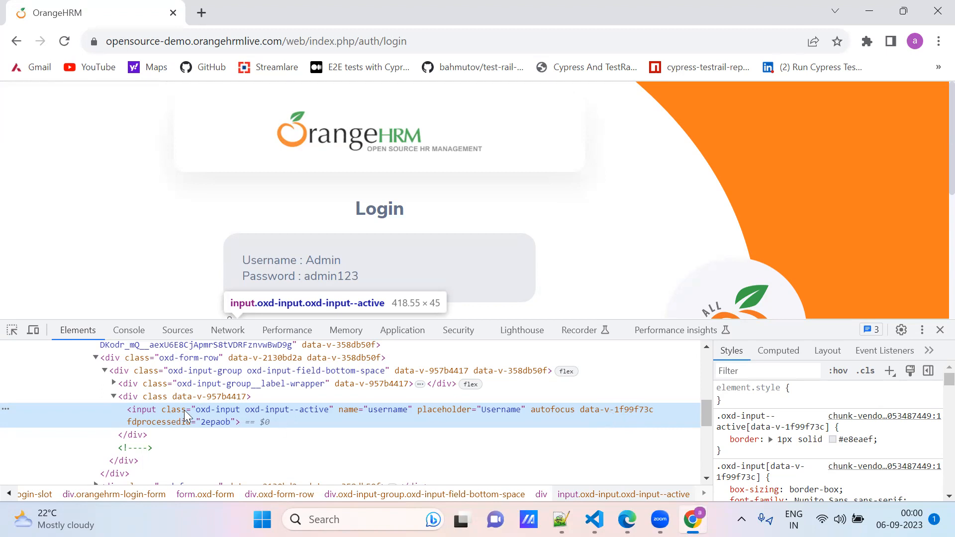
pyautogui.moveTo(185, 416)
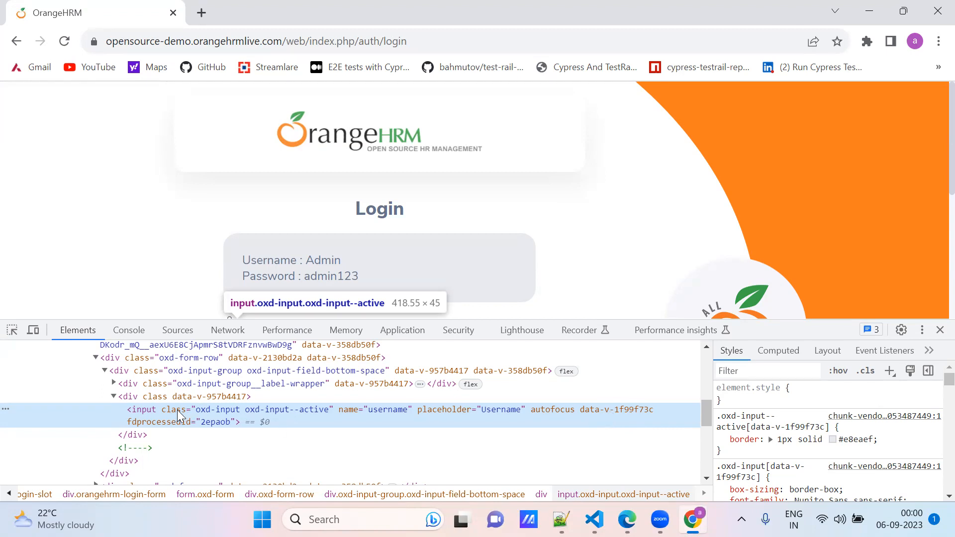
pyautogui.moveTo(225, 421)
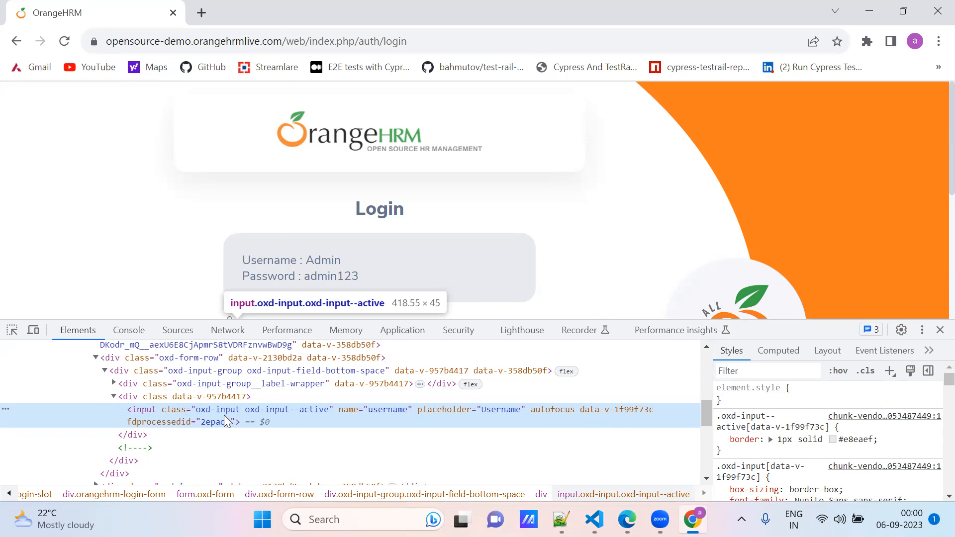
pyautogui.moveTo(205, 418)
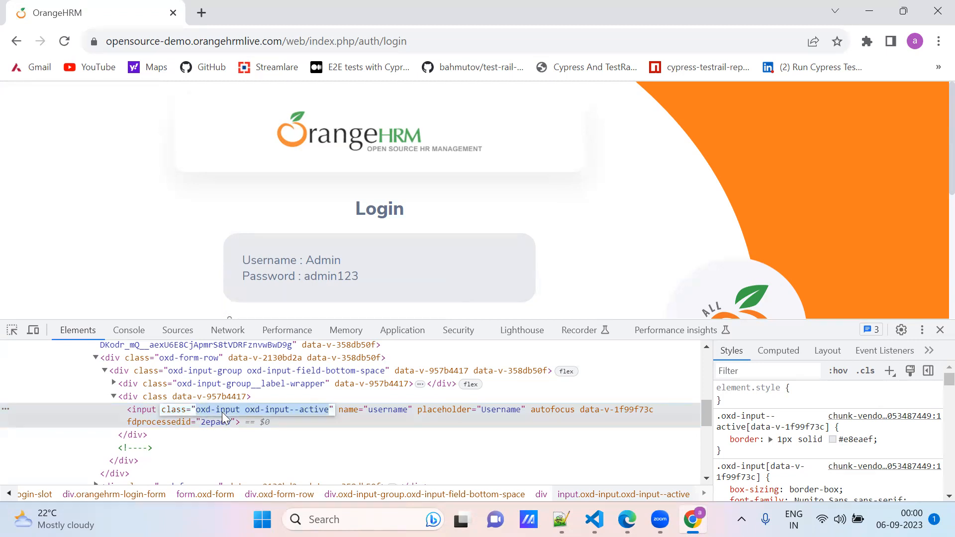
pyautogui.moveTo(265, 435)
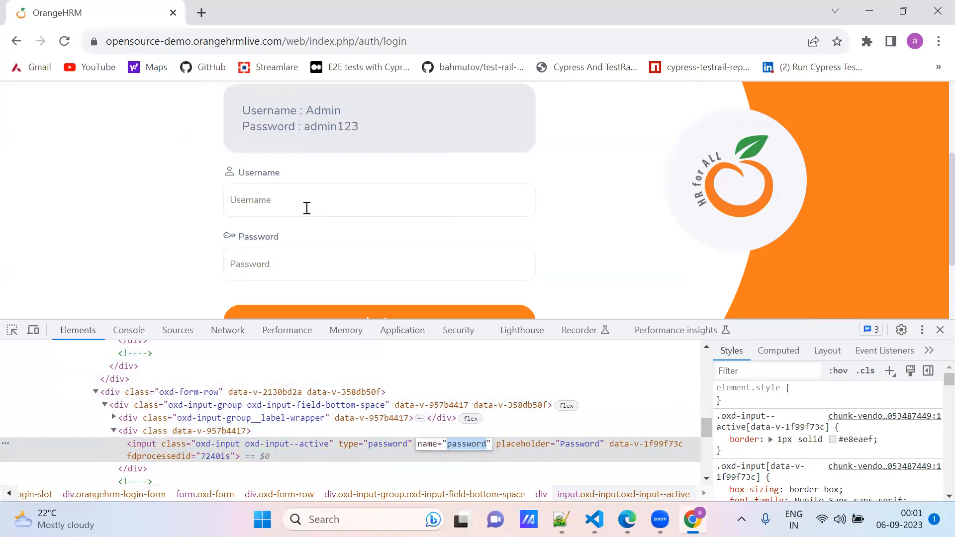
pyautogui.rightClick(304, 200)
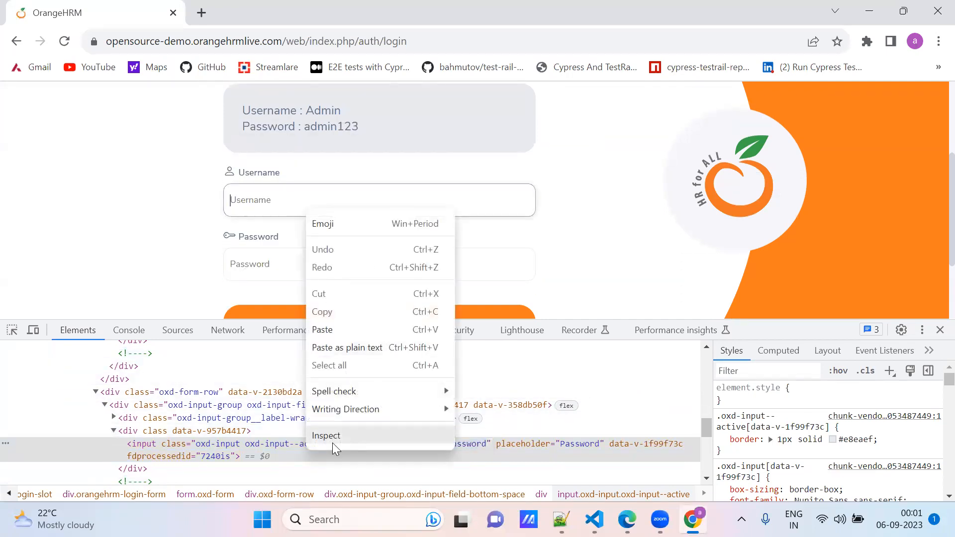
pyautogui.click(326, 435)
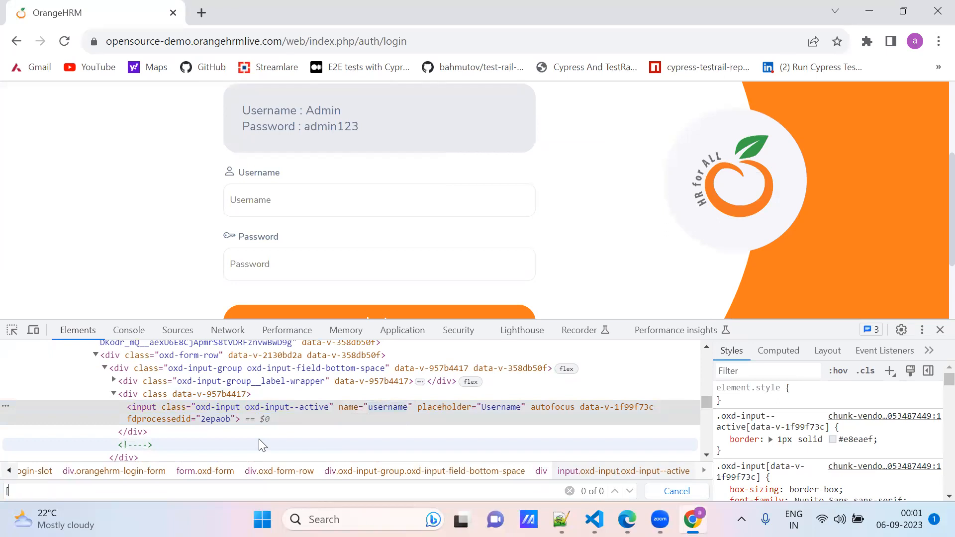
pyautogui.write('[username=')
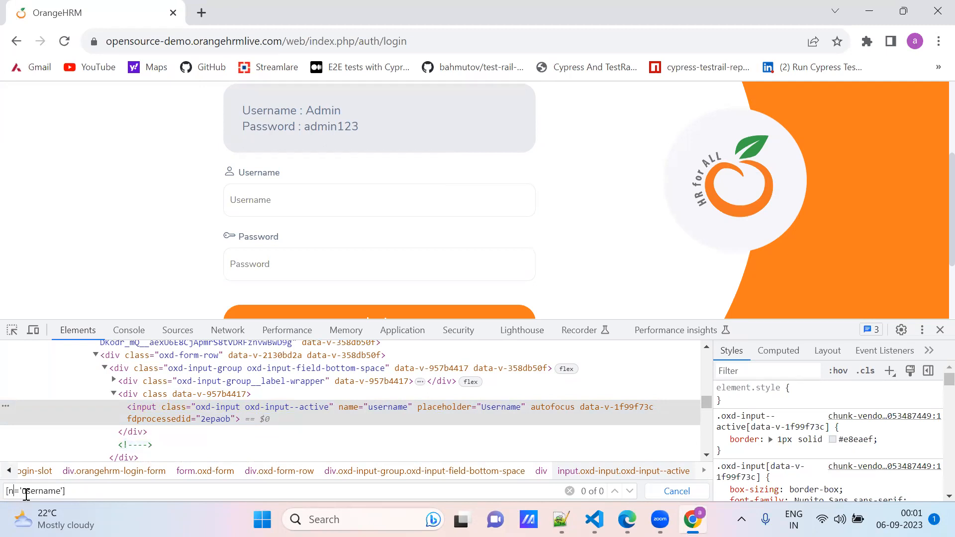
pyautogui.write("[name='username']")
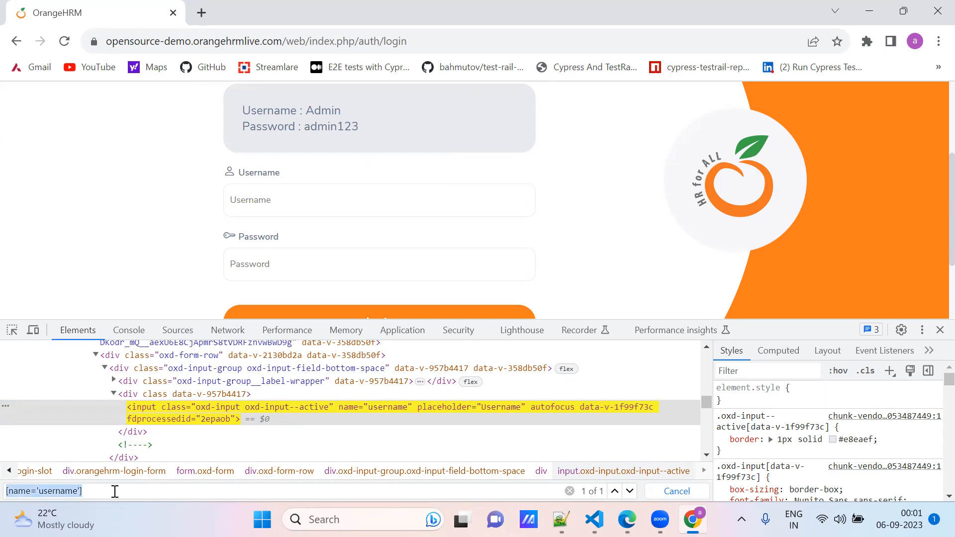
pyautogui.click(593, 520)
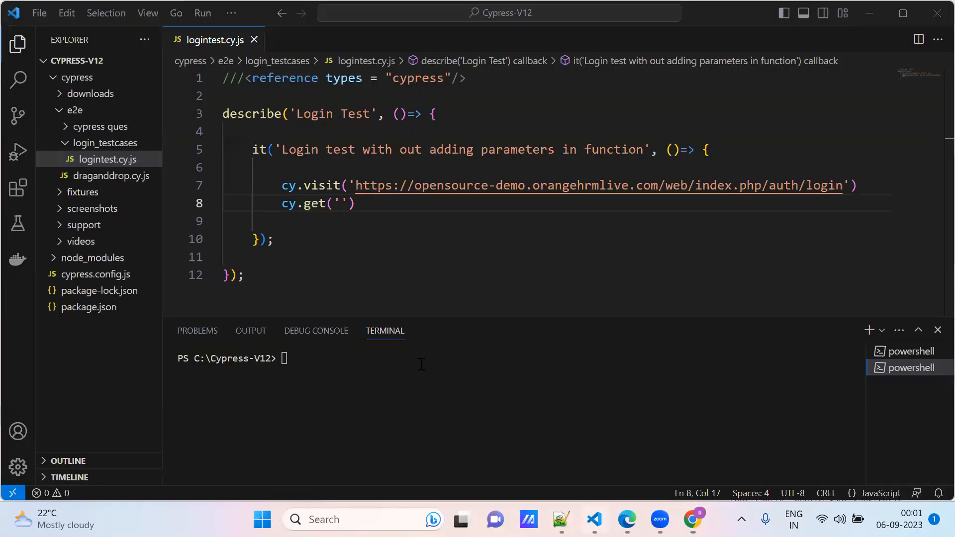
# Make line 8 type Admin into [name='username'] and begin cy.get(" on line 9.
pyautogui.write('[name=\'username\']"')
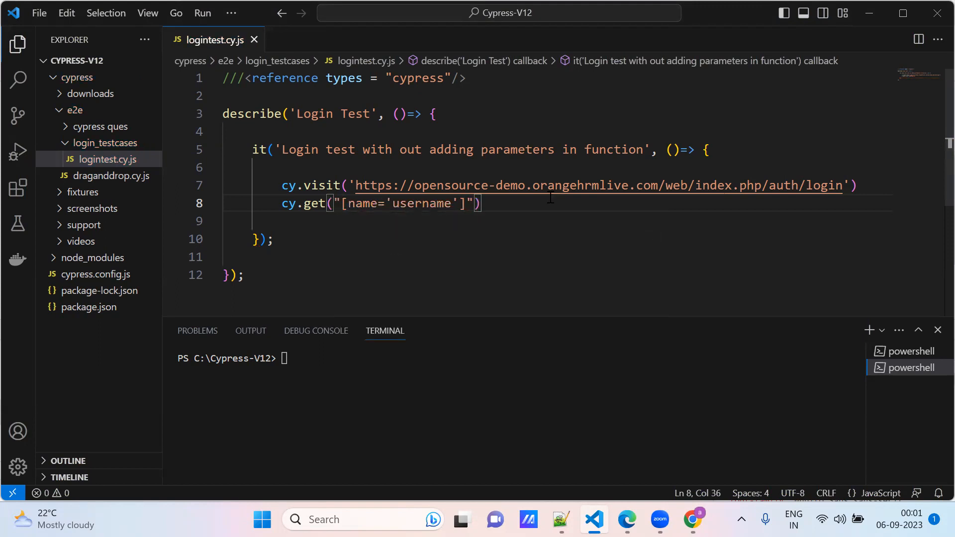
pyautogui.write('.type')
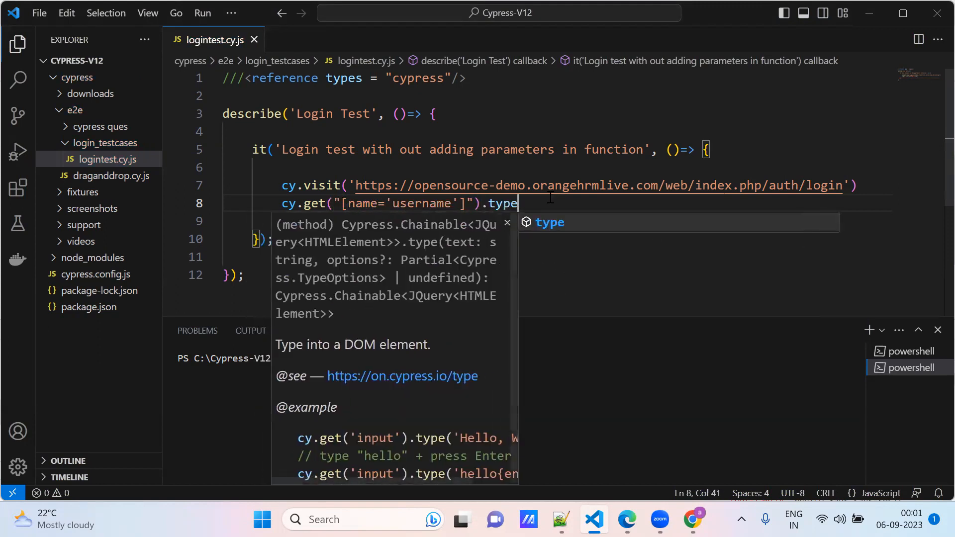
pyautogui.write('("Adm')
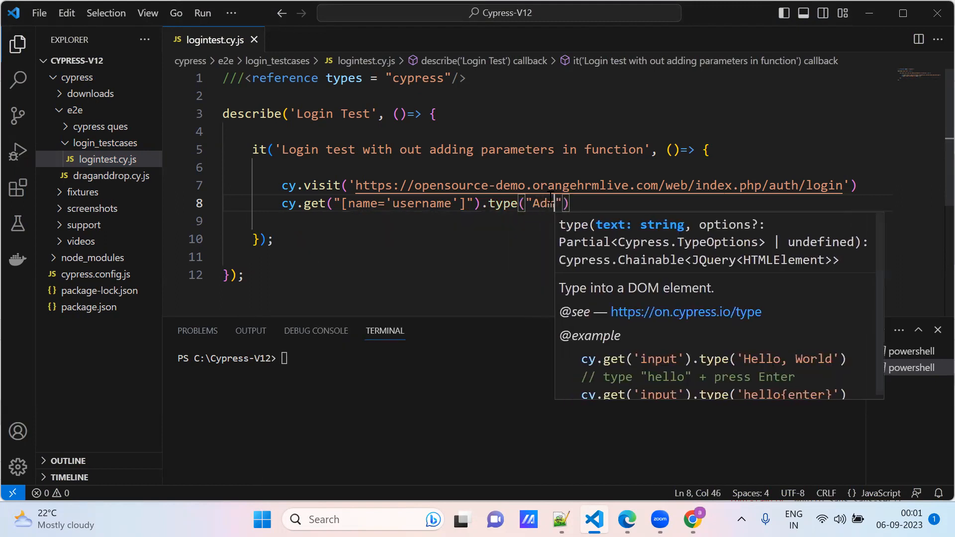
pyautogui.write('in')
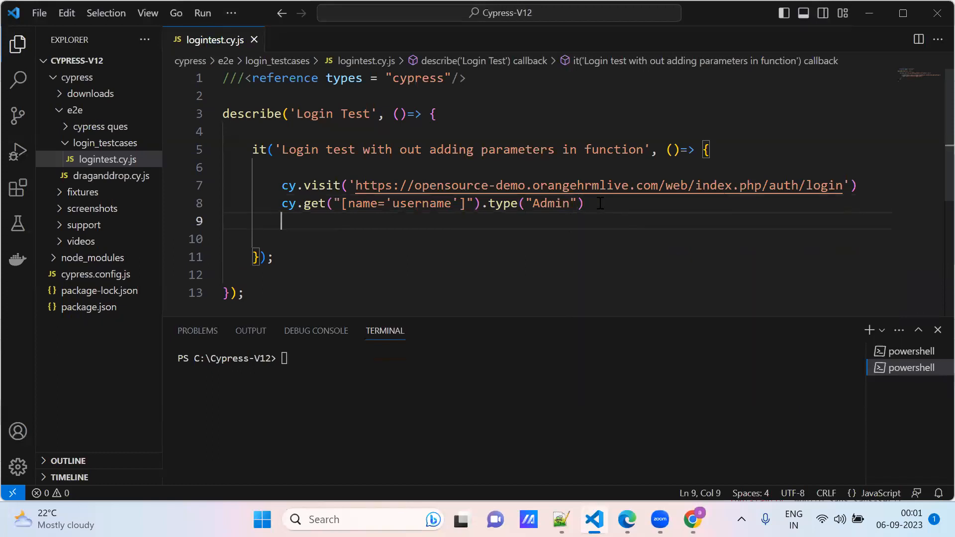
pyautogui.write('cy.')
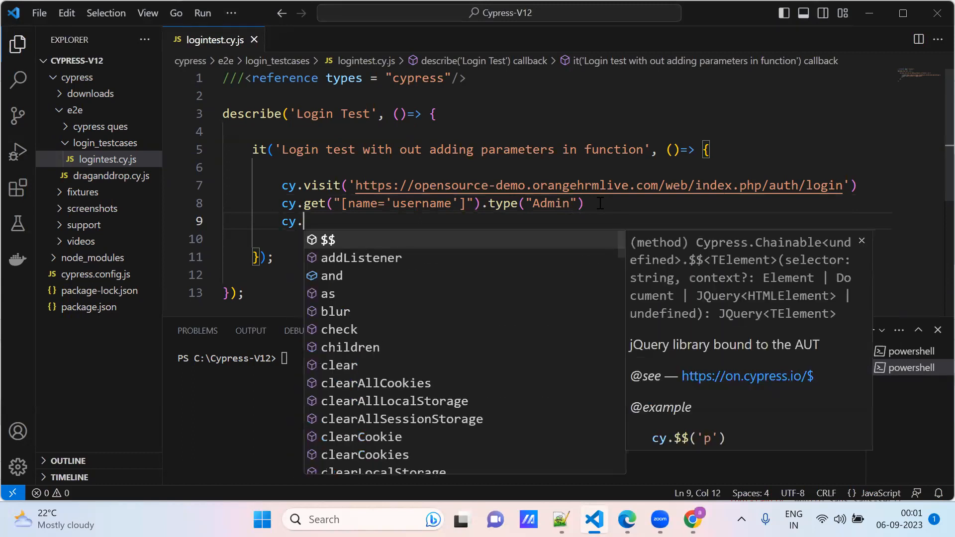
pyautogui.write('get(')
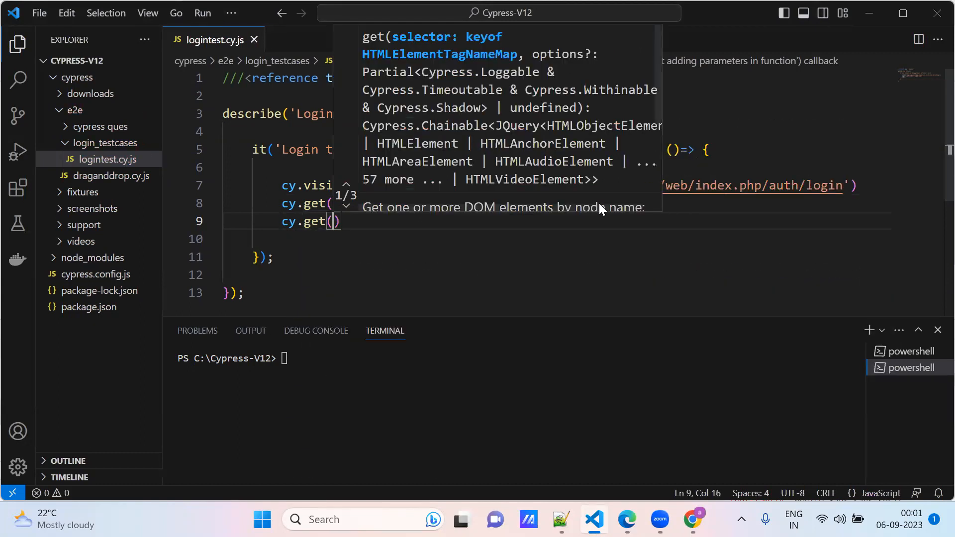
pyautogui.write('"')
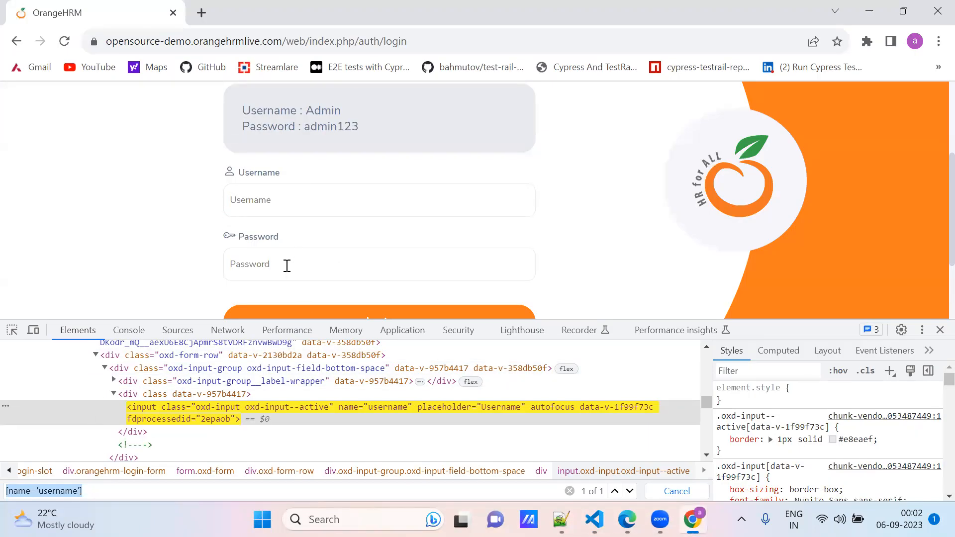
# Search DevTools for [name='password'] and confirm it matches the single password input.
pyautogui.rightClick(287, 264)
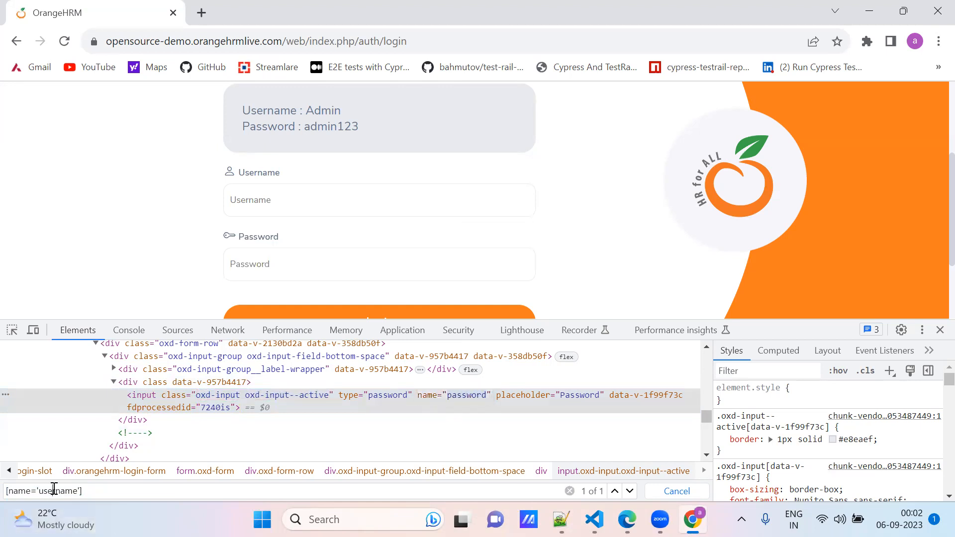
pyautogui.write("[name='password']")
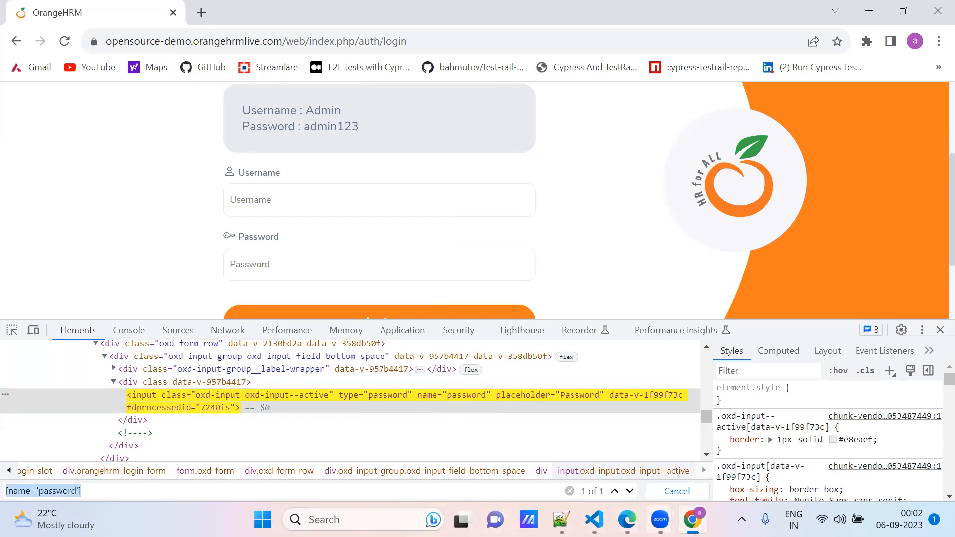
pyautogui.click(592, 519)
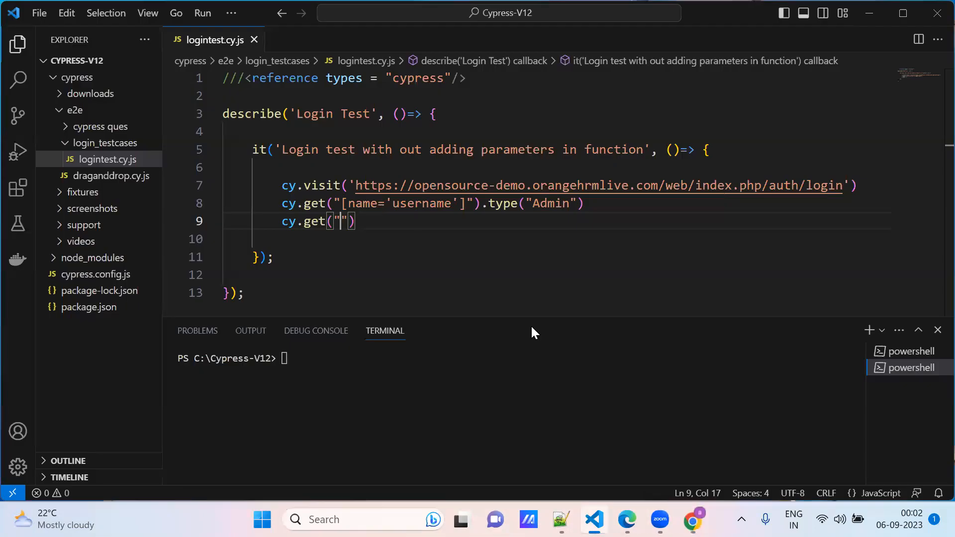
pyautogui.write("[name='password']")
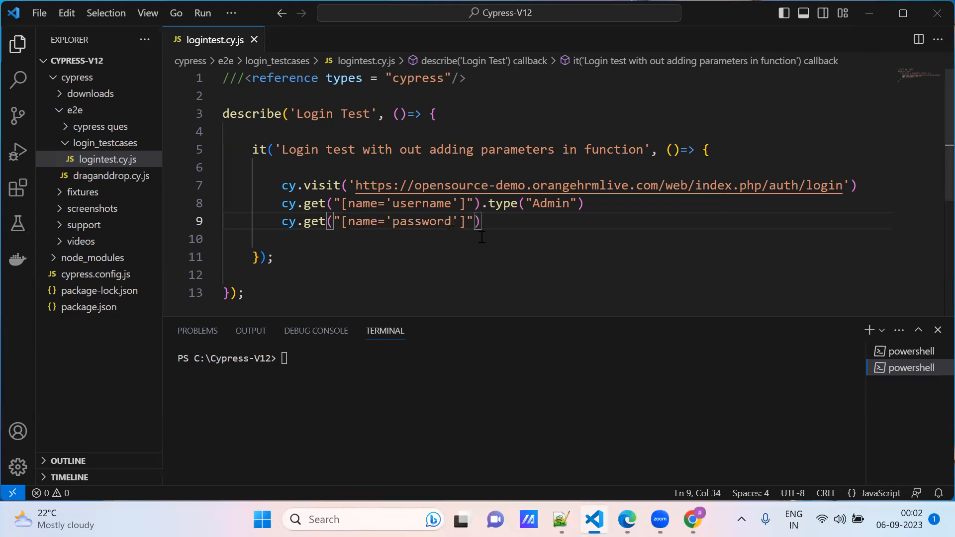
pyautogui.write('.ty')
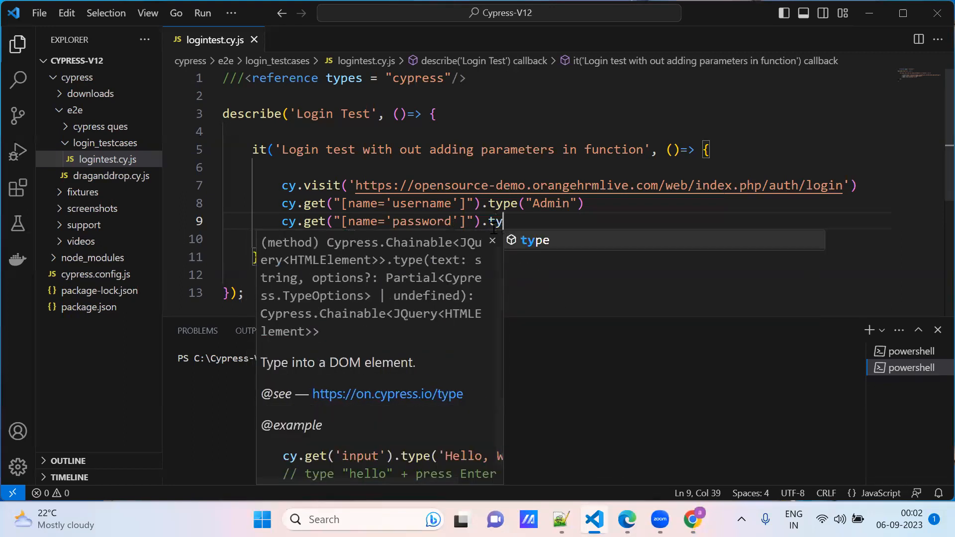
pyautogui.write('pe()')
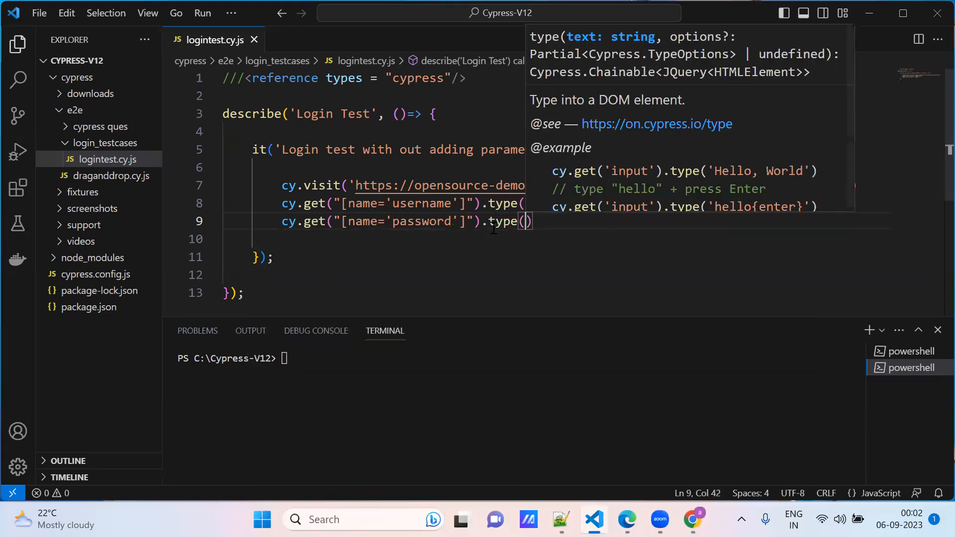
pyautogui.write("admin123'")
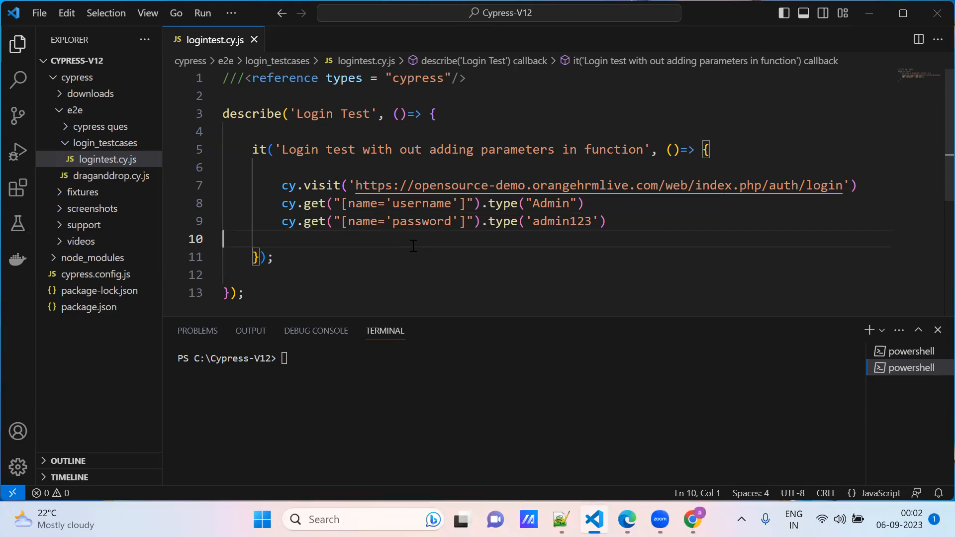
pyautogui.moveTo(613, 199)
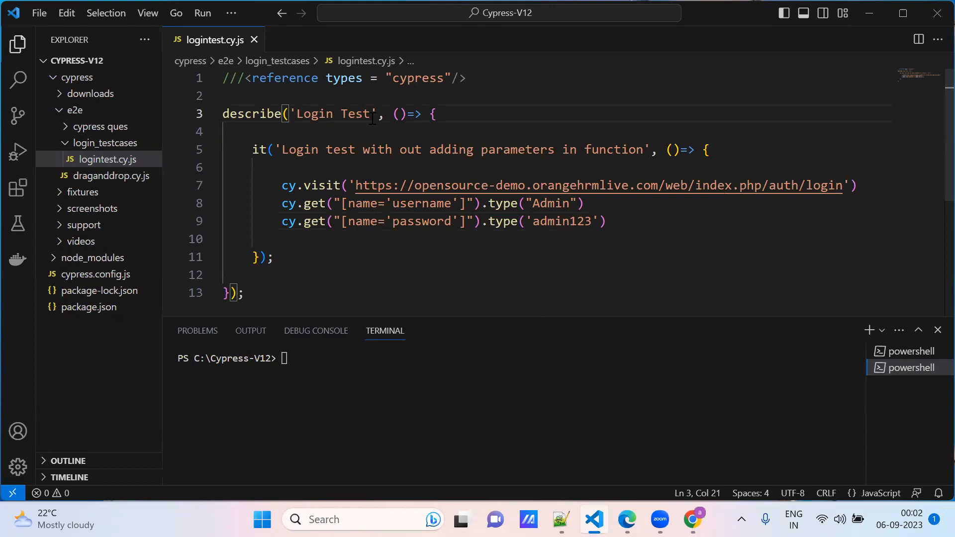
# Type 'Login Test explanation in Cypress' as the describe() title on line 3.
pyautogui.write('" "')
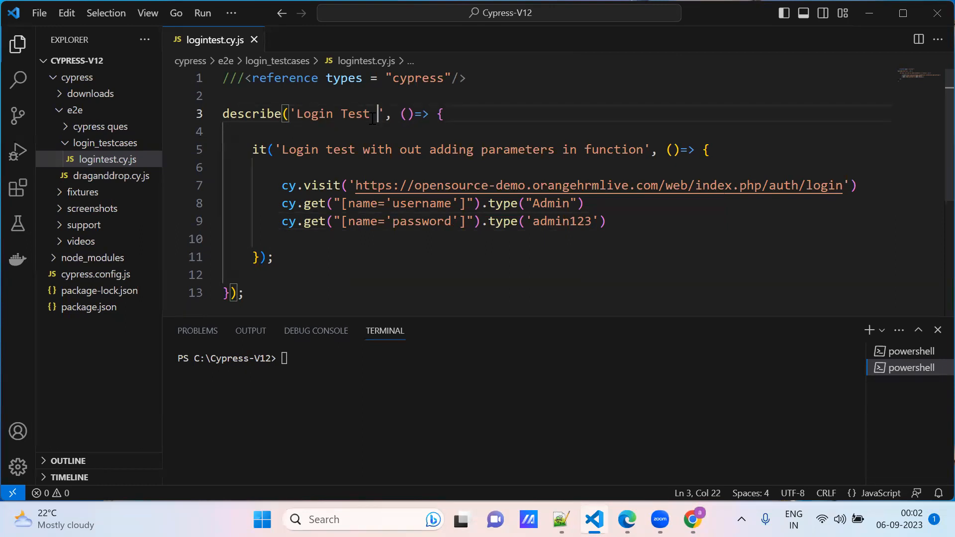
pyautogui.write('written')
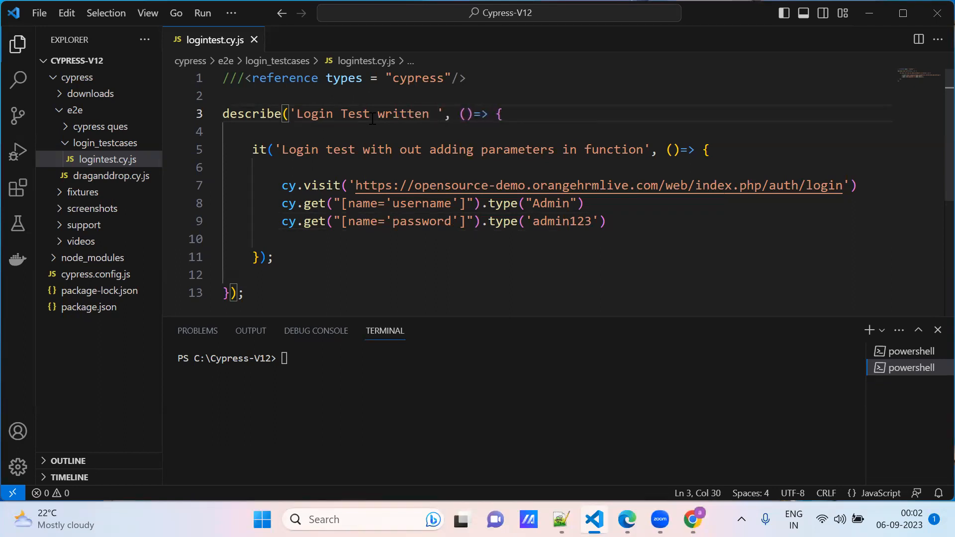
pyautogui.press('Backspace')
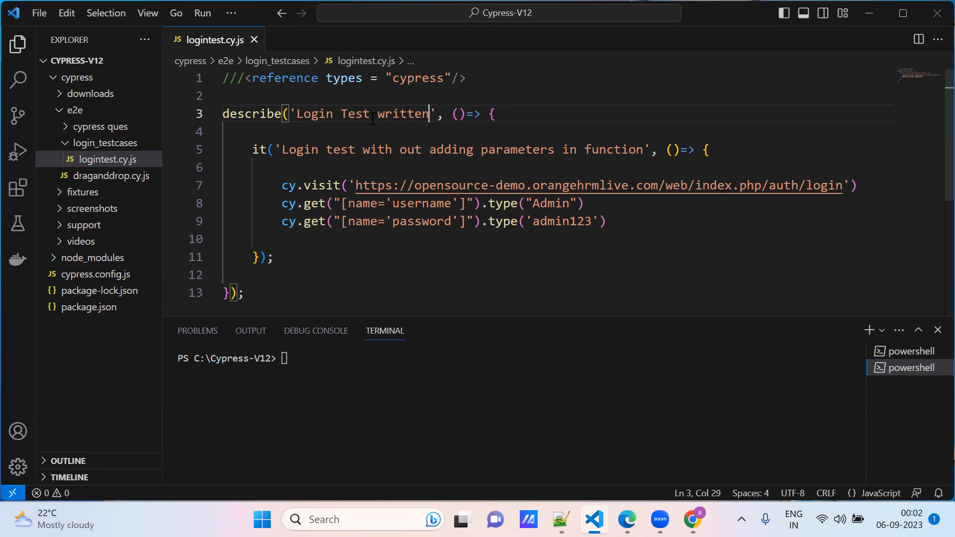
pyautogui.write('ex')
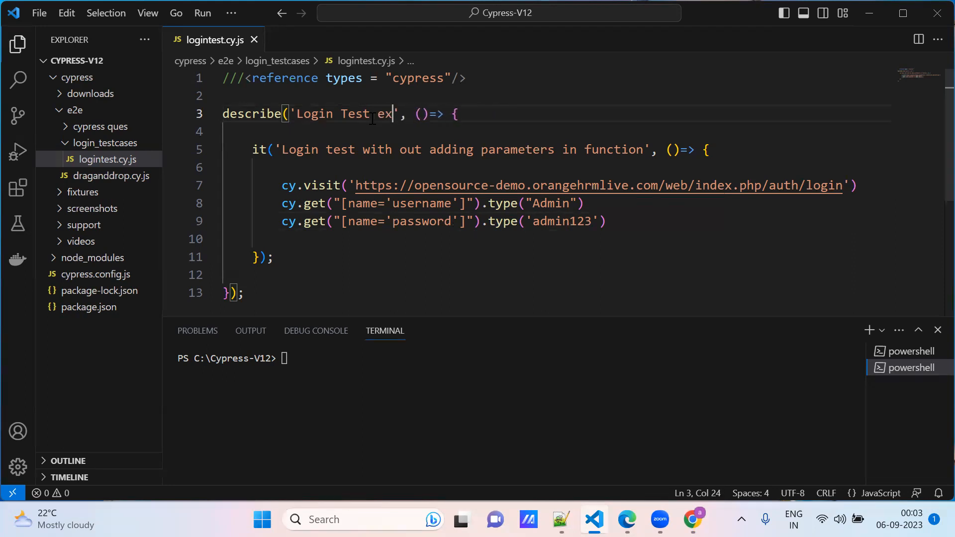
pyautogui.write('planation')
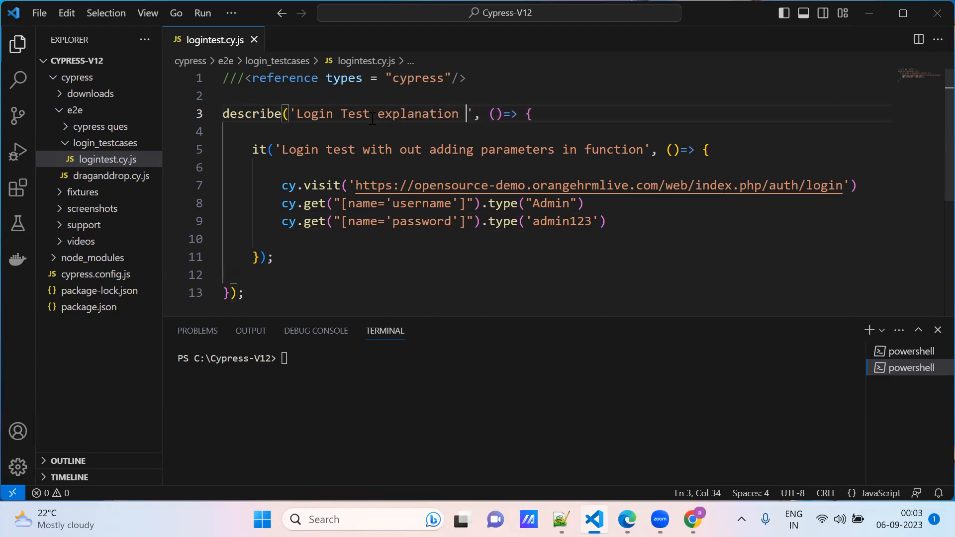
pyautogui.write('in Cypress')
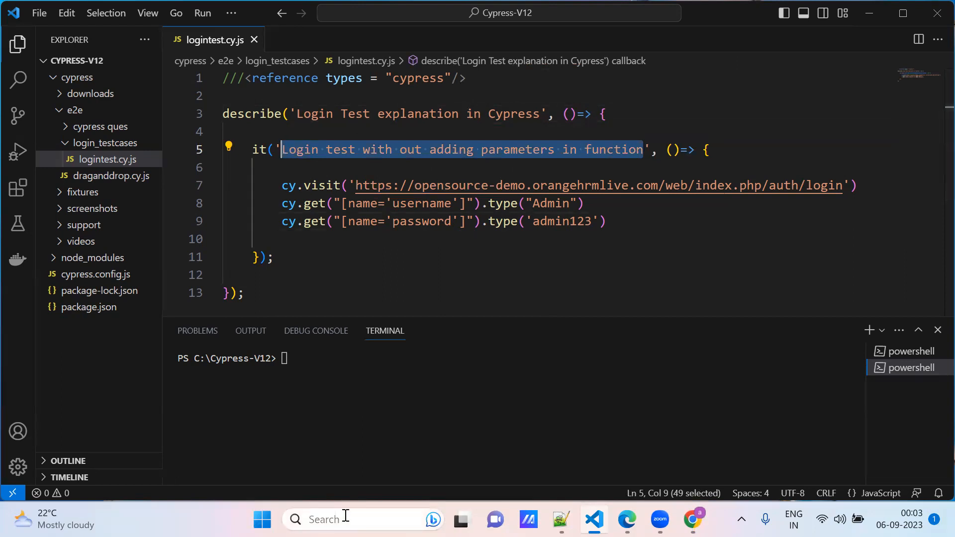
# Keep the old it() title in Notepad++, retitle it 'Login Scenario', and begin cy.get on line 10.
pyautogui.write('notepad++')
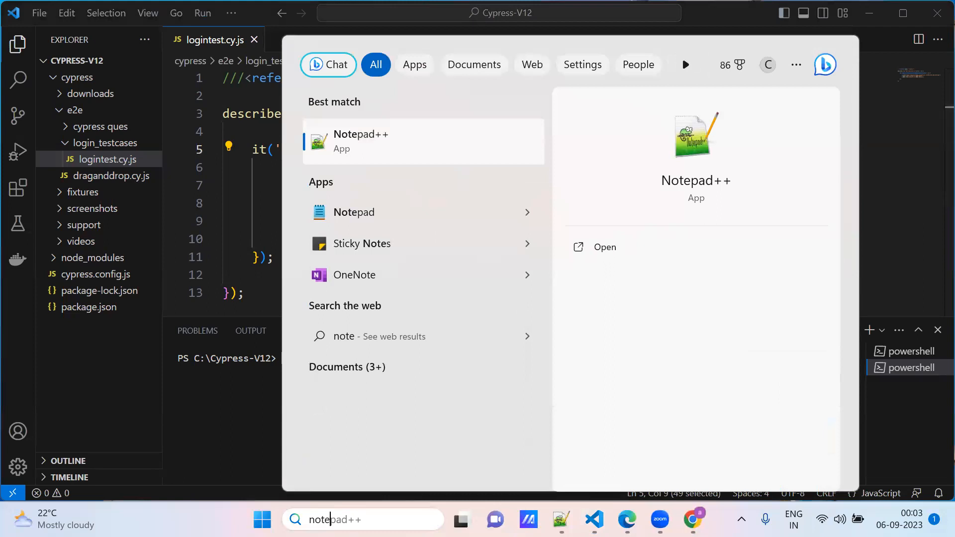
pyautogui.moveTo(353, 213)
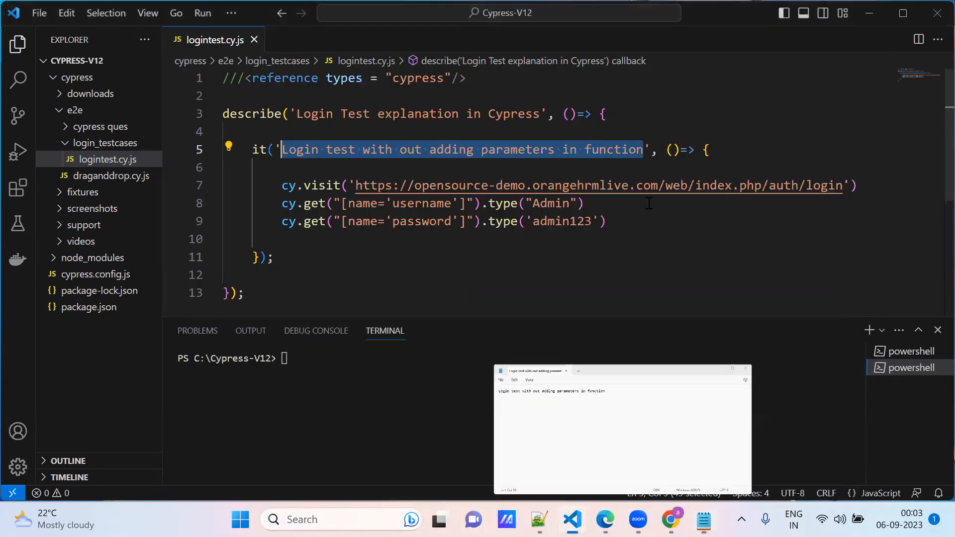
pyautogui.click(644, 149)
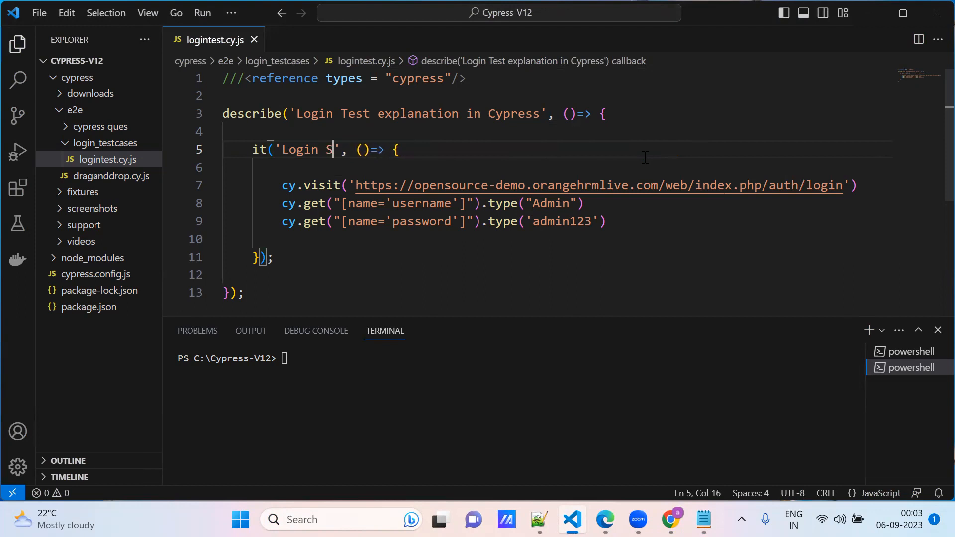
pyautogui.write('cenario')
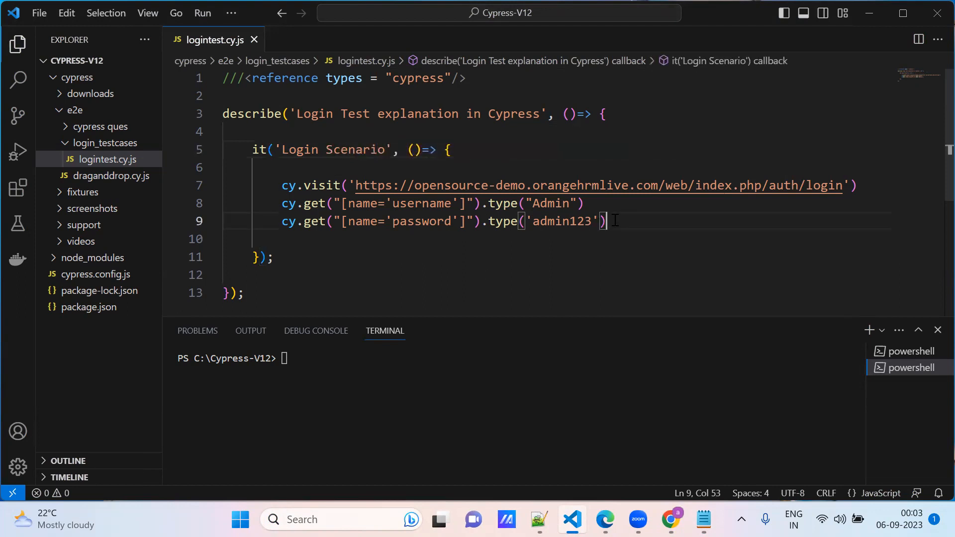
pyautogui.write('cy.get(')
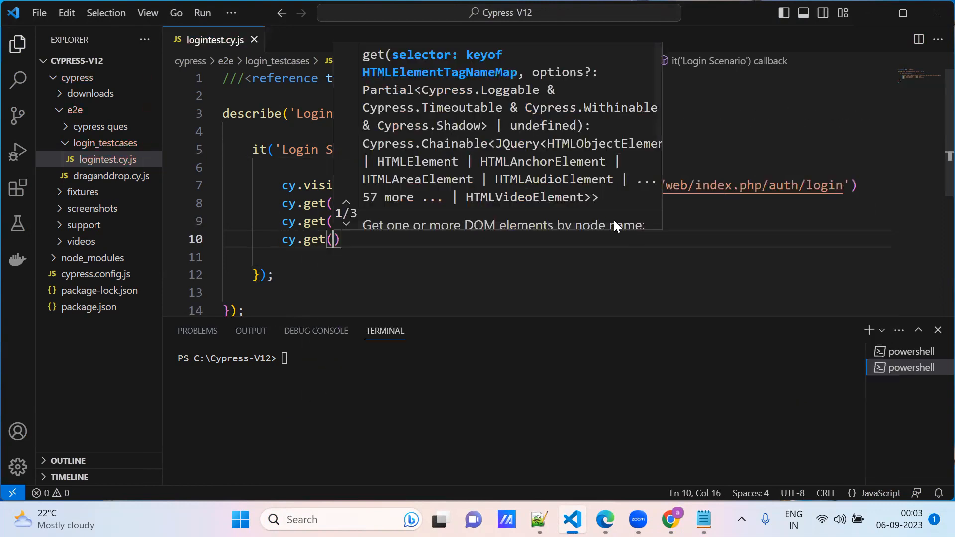
pyautogui.write("'password']")
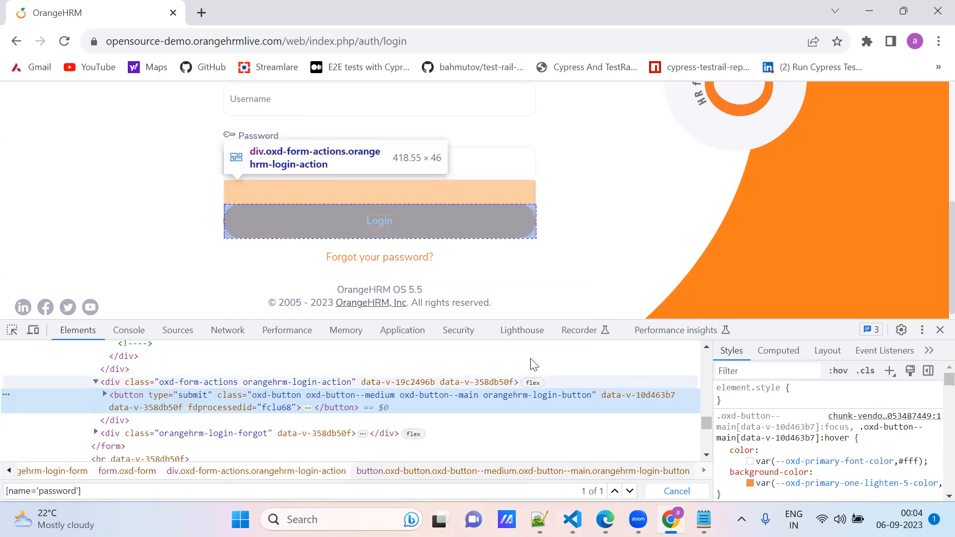
pyautogui.moveTo(201, 403)
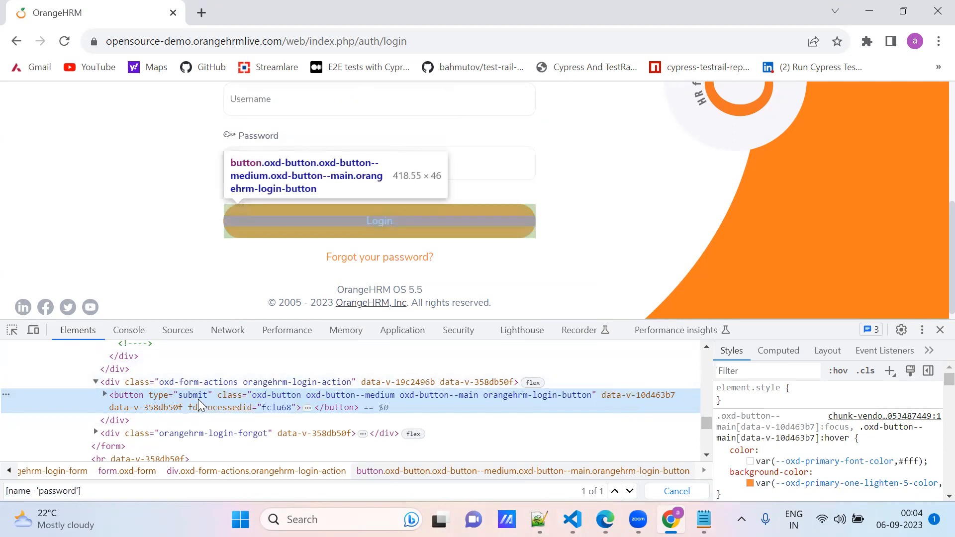
# Expand the Login button's markup in DevTools to reveal its type="submit" attribute.
pyautogui.click(103, 394)
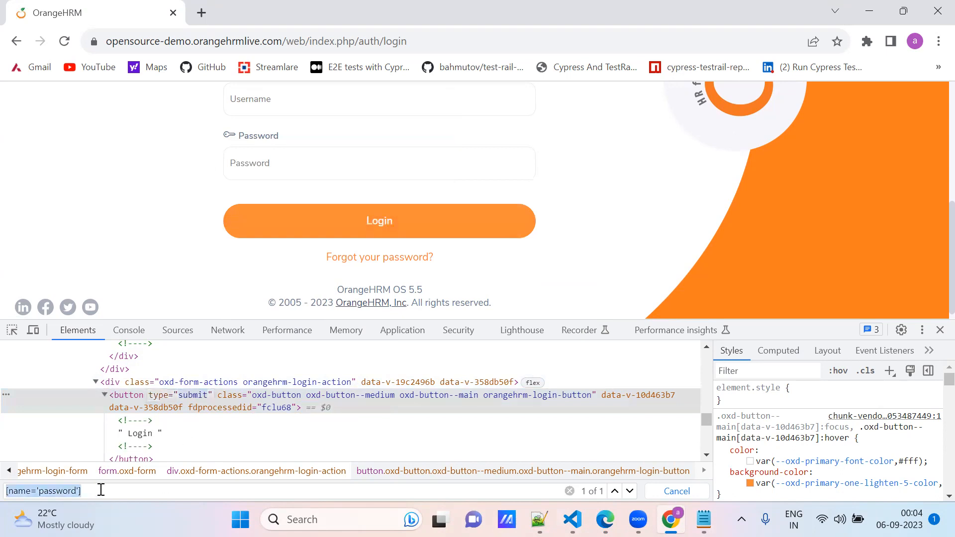
pyautogui.write('but')
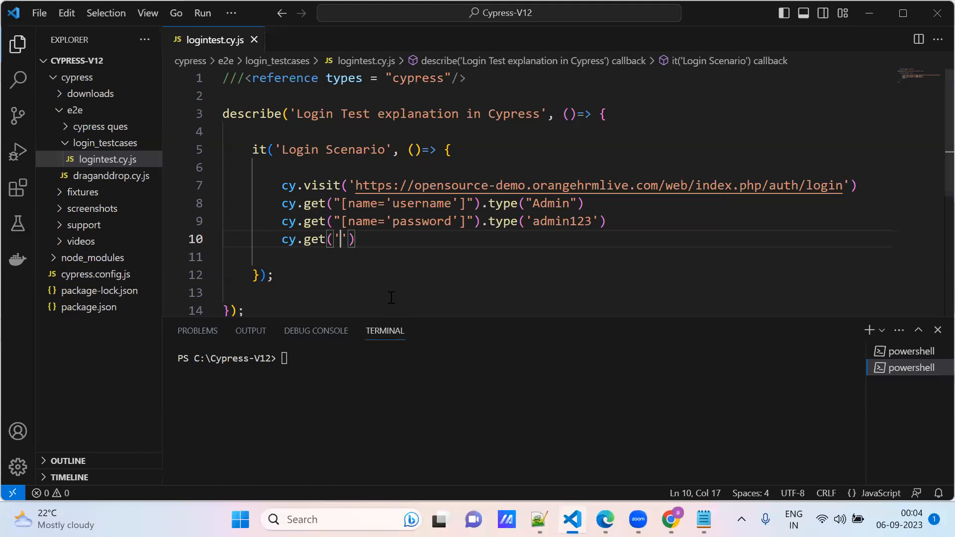
# Complete line 10 as cy.get("button[type='submit']").click() and fix the mismatched quote.
pyautogui.write('button[type=\'submit\']"')
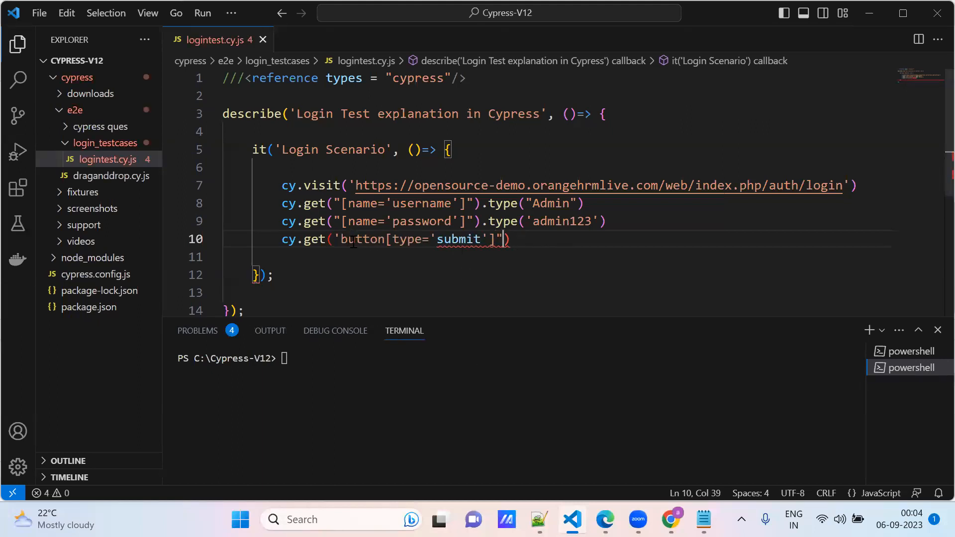
pyautogui.click(337, 239)
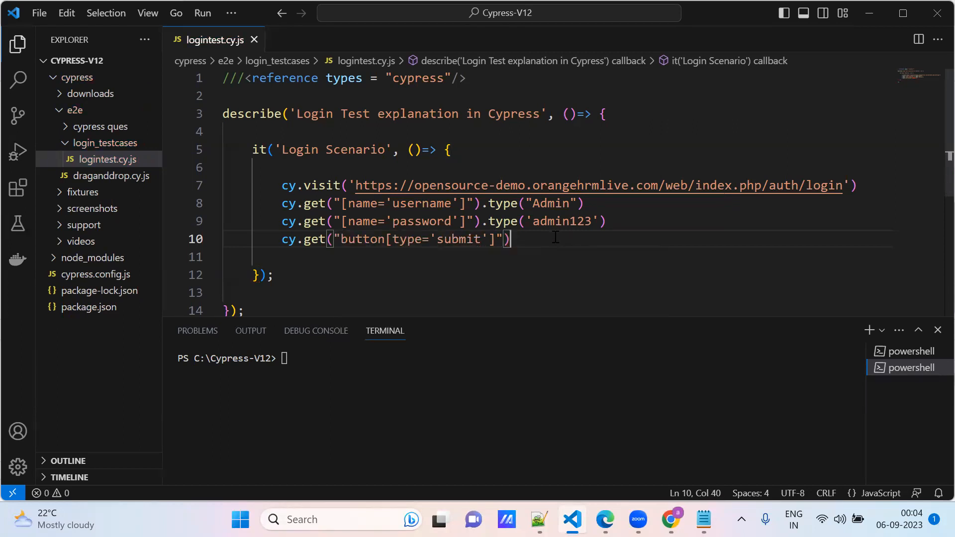
pyautogui.write('.click')
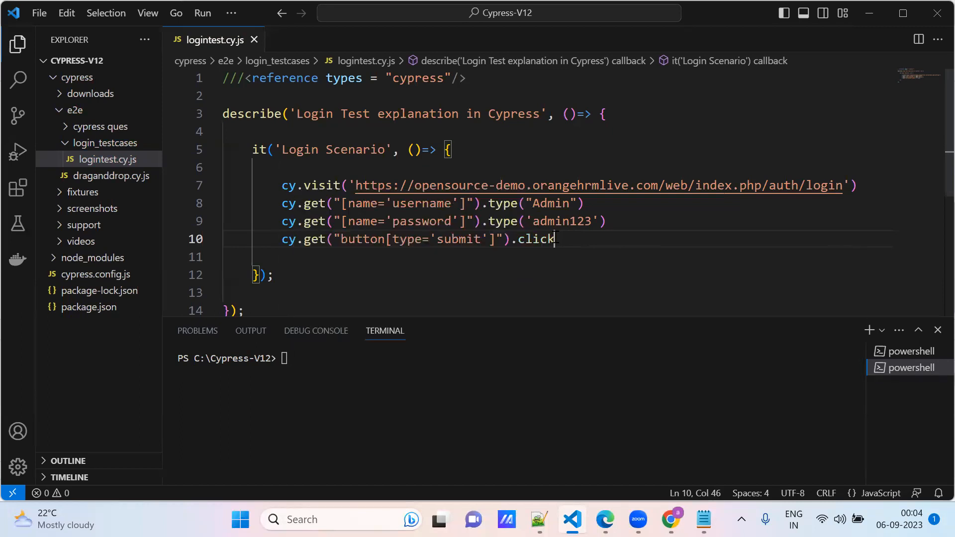
pyautogui.write('()')
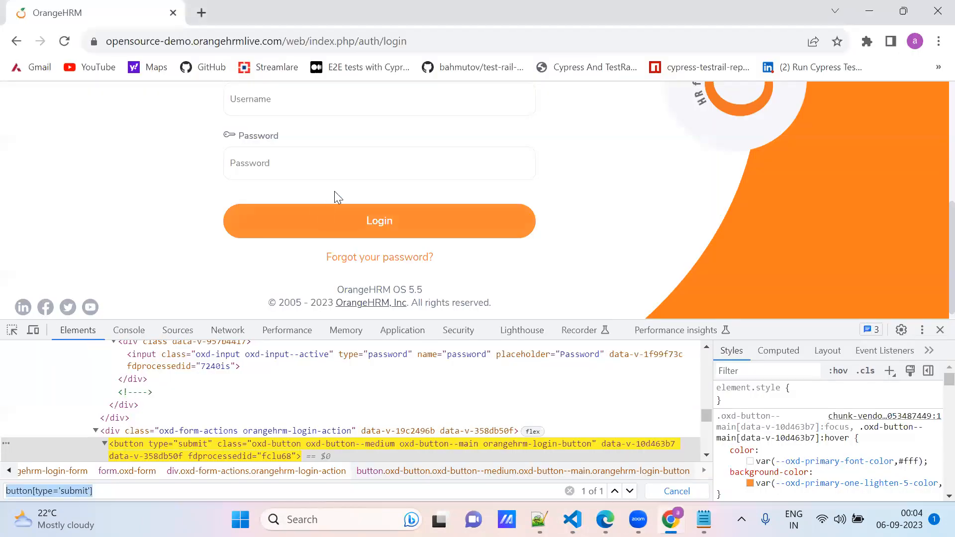
# Log into OrangeHRM manually in Chrome and dismiss the password breach warning.
pyautogui.click(379, 100)
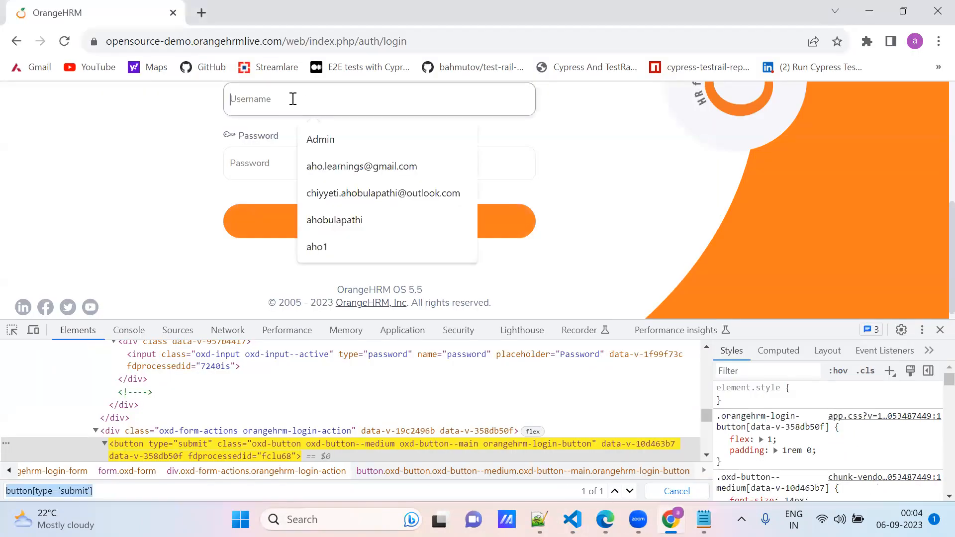
pyautogui.click(320, 138)
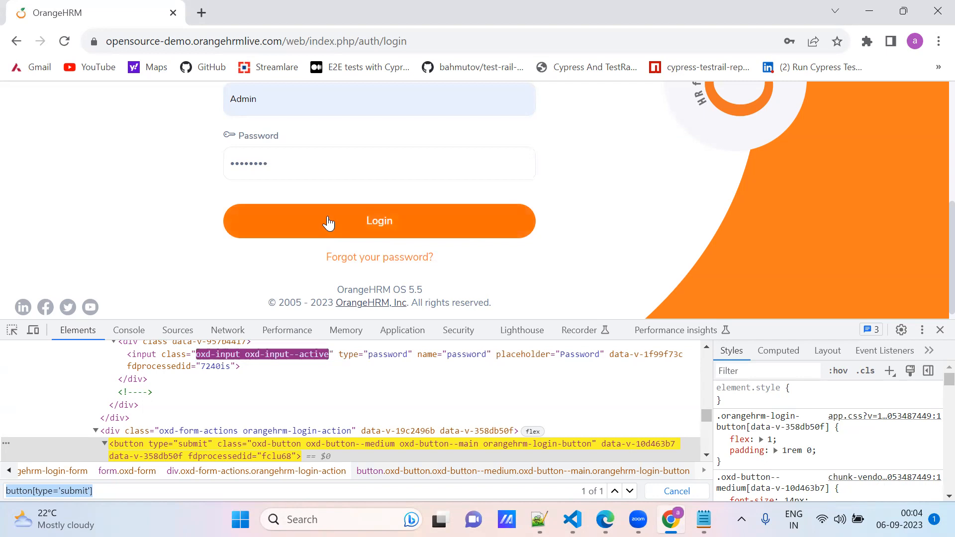
pyautogui.click(379, 220)
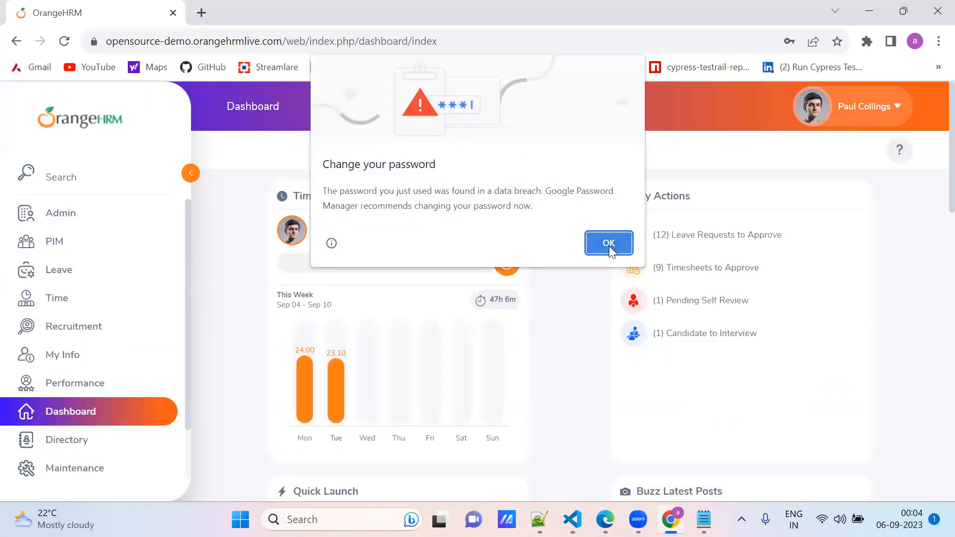
pyautogui.click(608, 243)
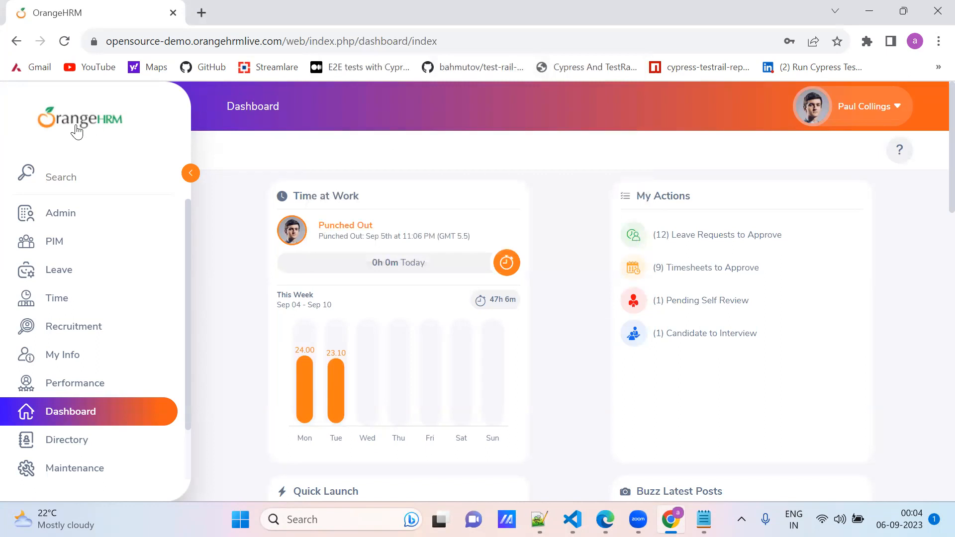
# Inspect the OrangeHRM logo to find its img[alt='client brand banner'] markup.
pyautogui.rightClick(79, 119)
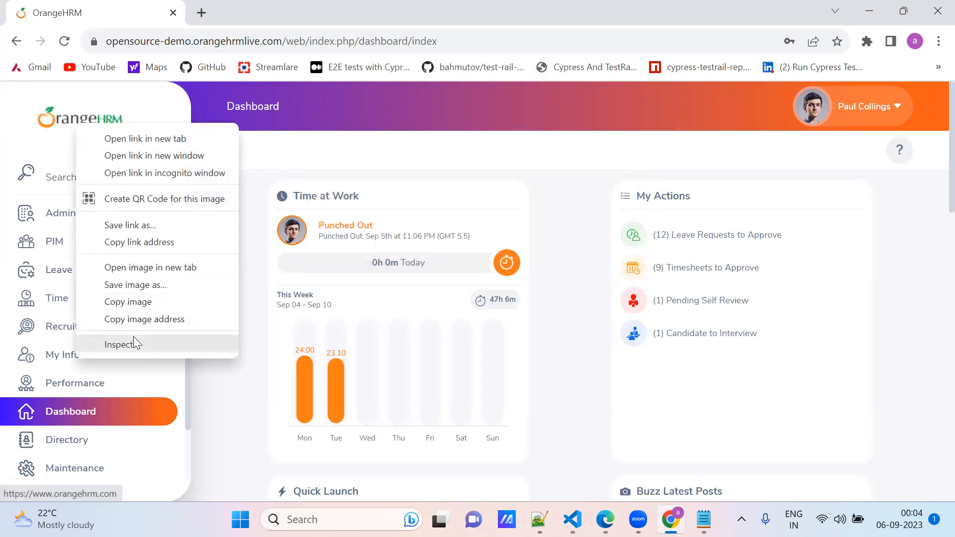
pyautogui.click(119, 344)
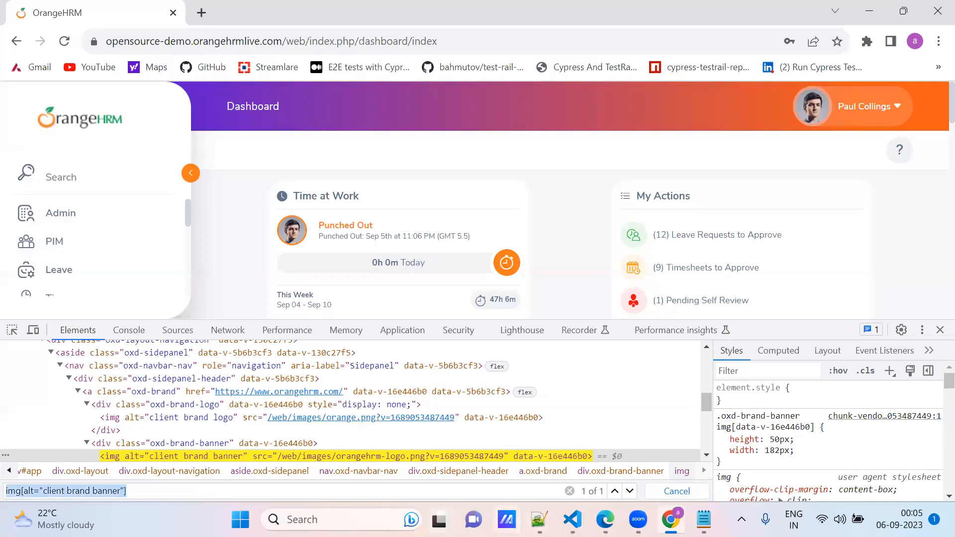
pyautogui.click(572, 519)
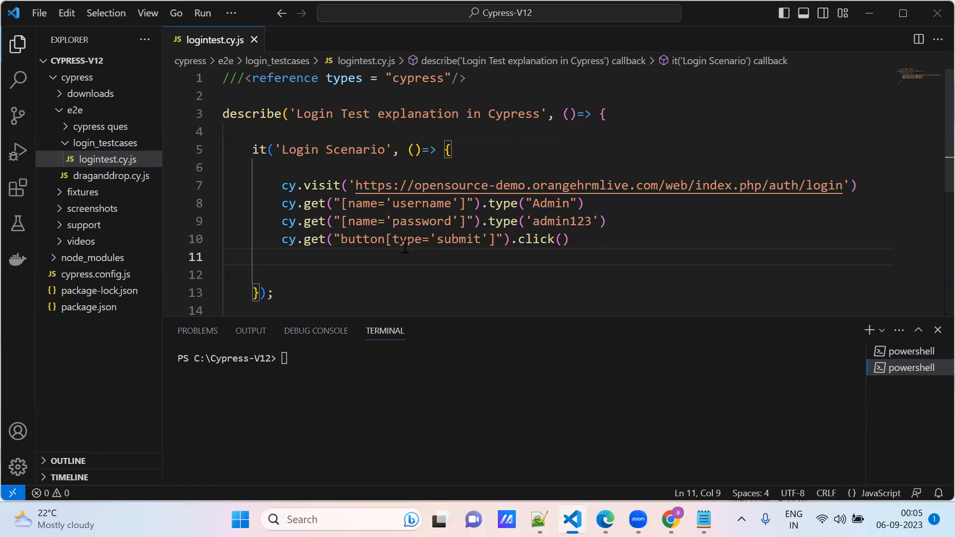
# Add cy.get('img[alt="client brand banner"]').should('be.visible') after the submit click.
pyautogui.write('cy.get(')
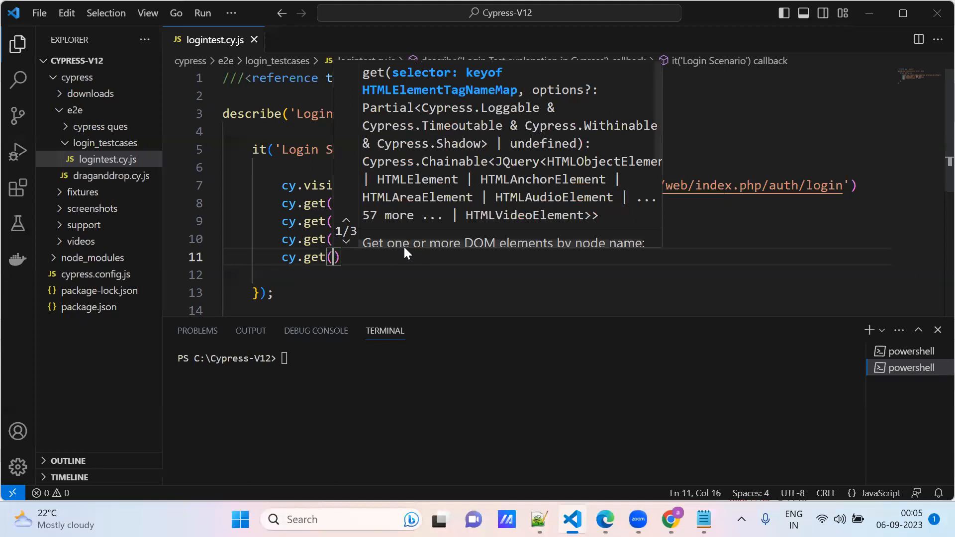
pyautogui.write('\'img[alt="client brand banner"]\'')
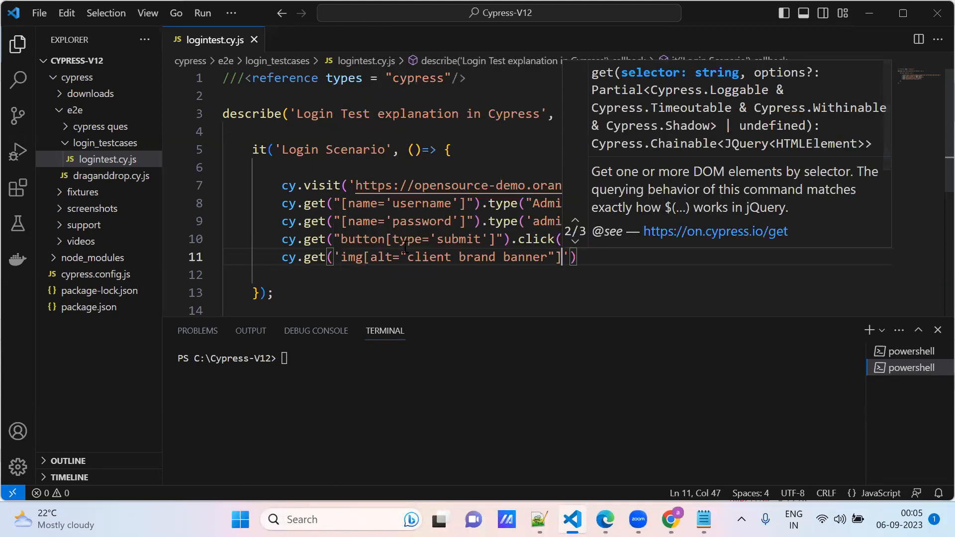
pyautogui.write('.sho')
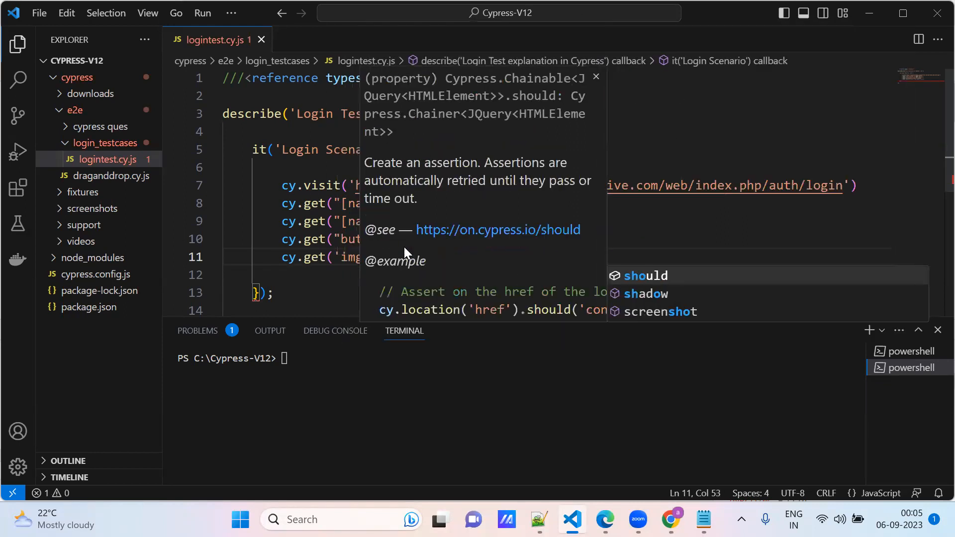
pyautogui.write('()')
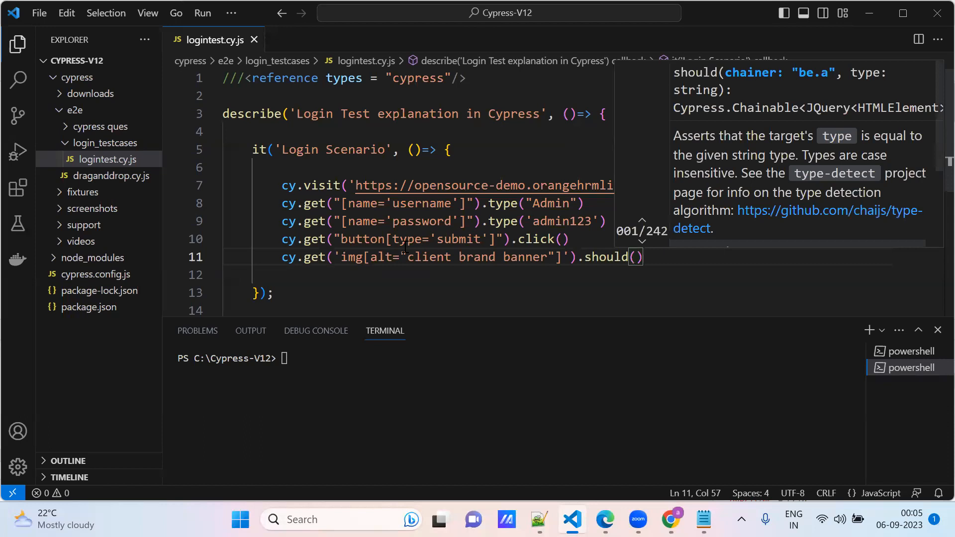
pyautogui.write("'be.'")
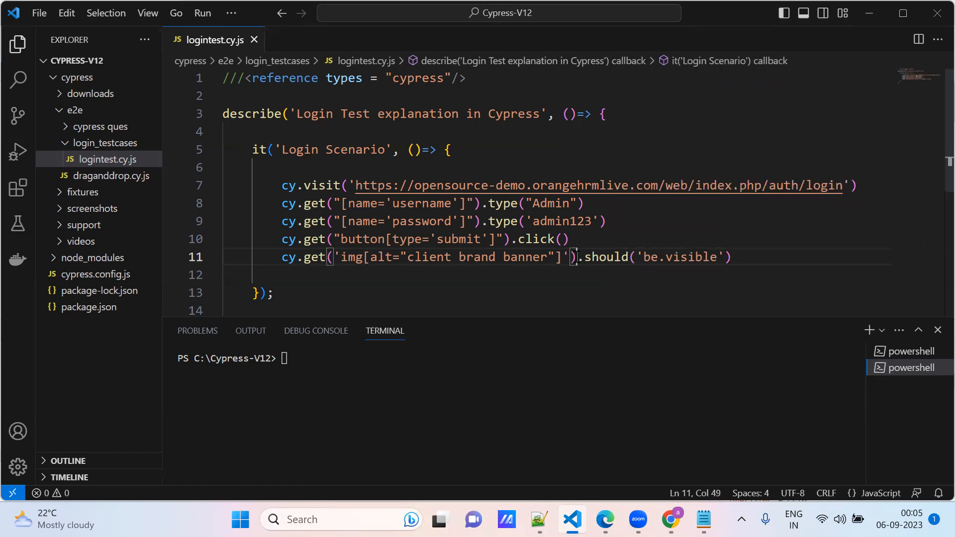
pyautogui.press('Enter')
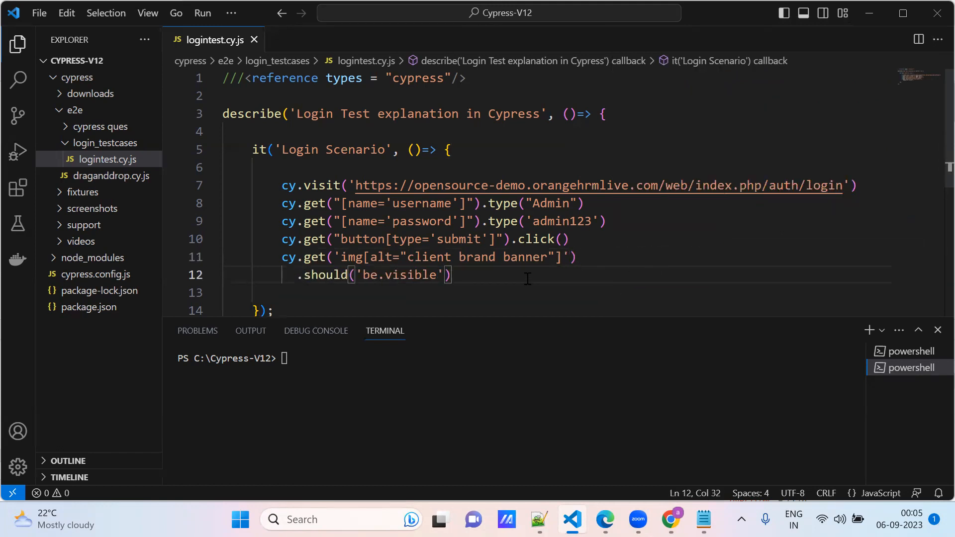
# Chain .log('Login to the application is successful') onto the banner visibility assertion.
pyautogui.write(".log('")
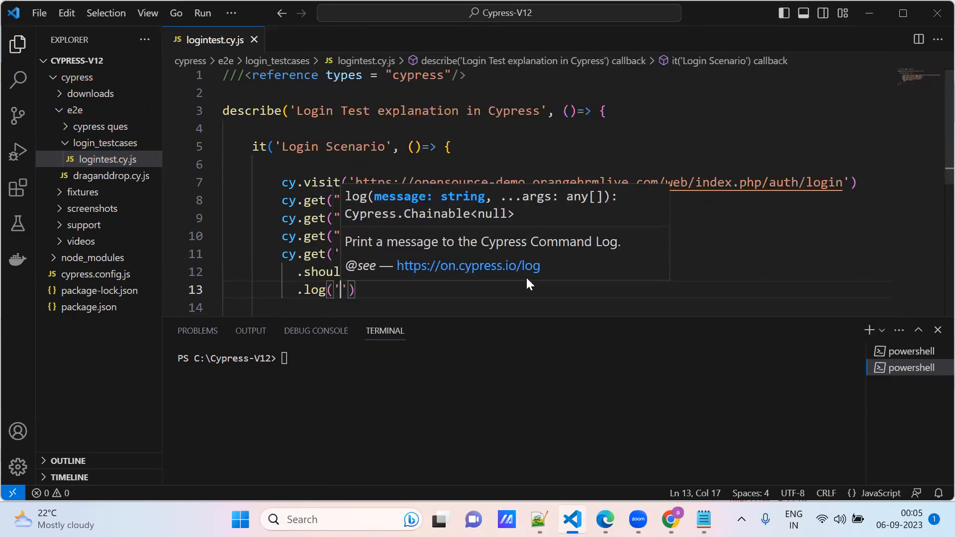
pyautogui.write('Login to the')
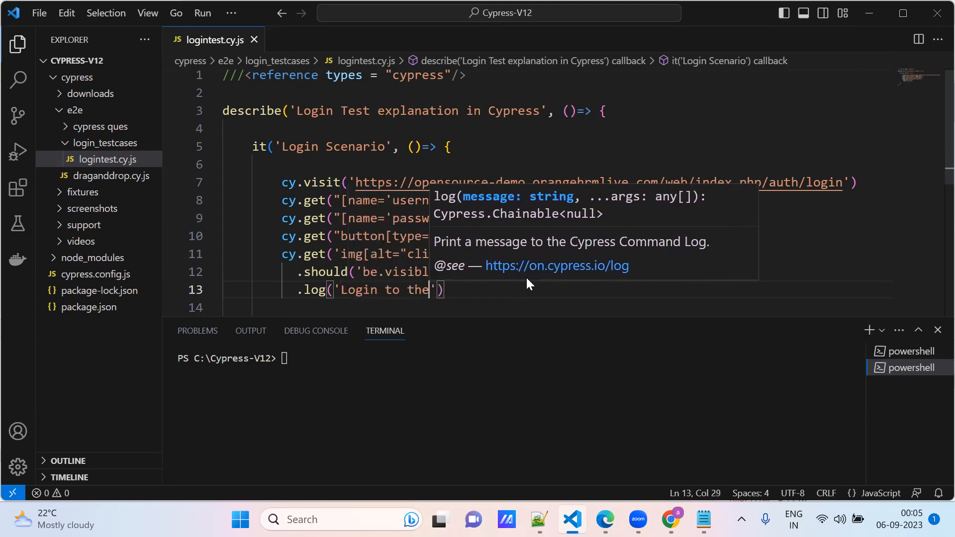
pyautogui.write('application is s')
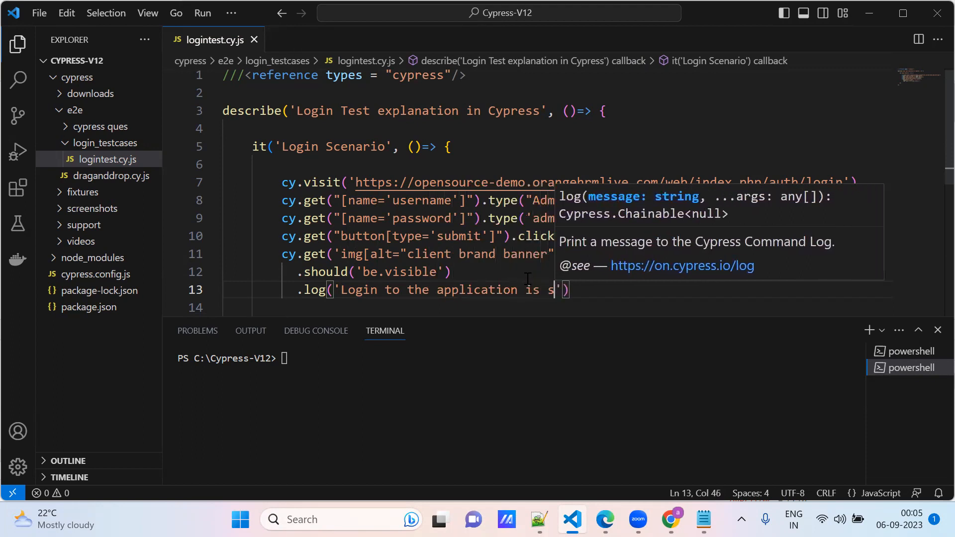
pyautogui.write('uccessful')
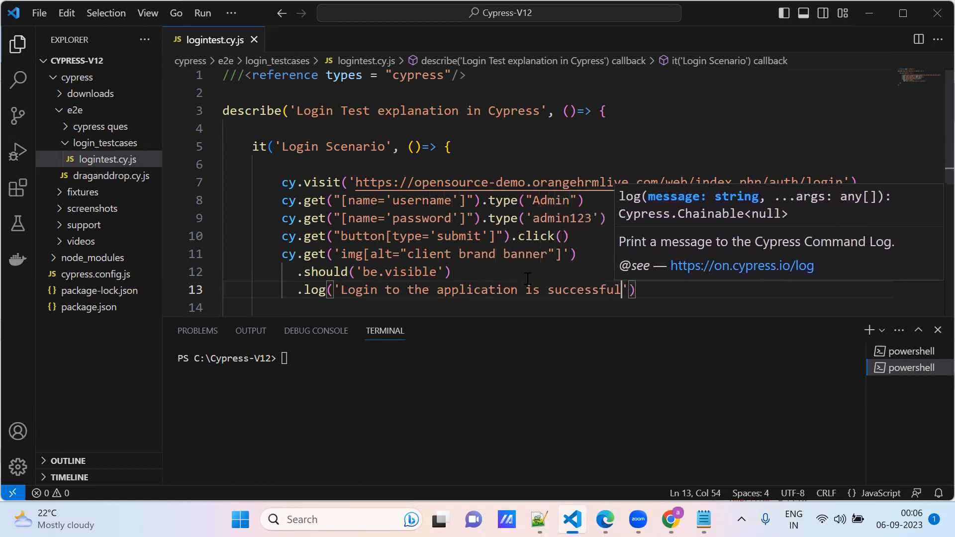
pyautogui.click(435, 290)
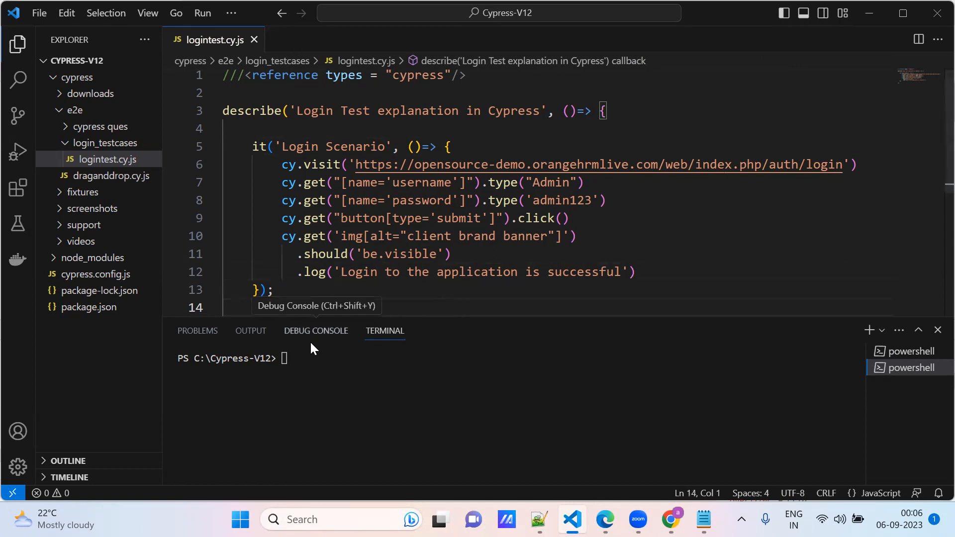
# Run npx cypress open in the integrated terminal.
pyautogui.write('npx')
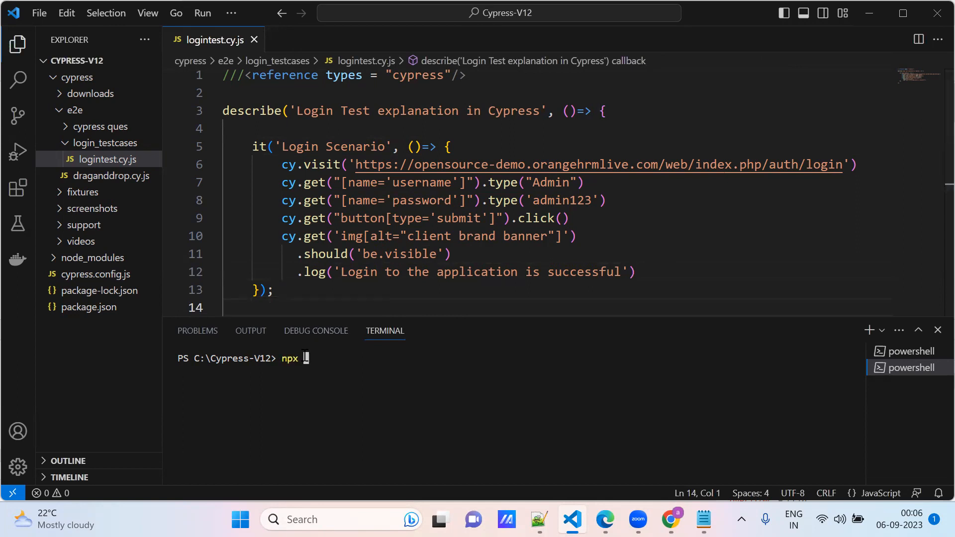
pyautogui.write('cypress')
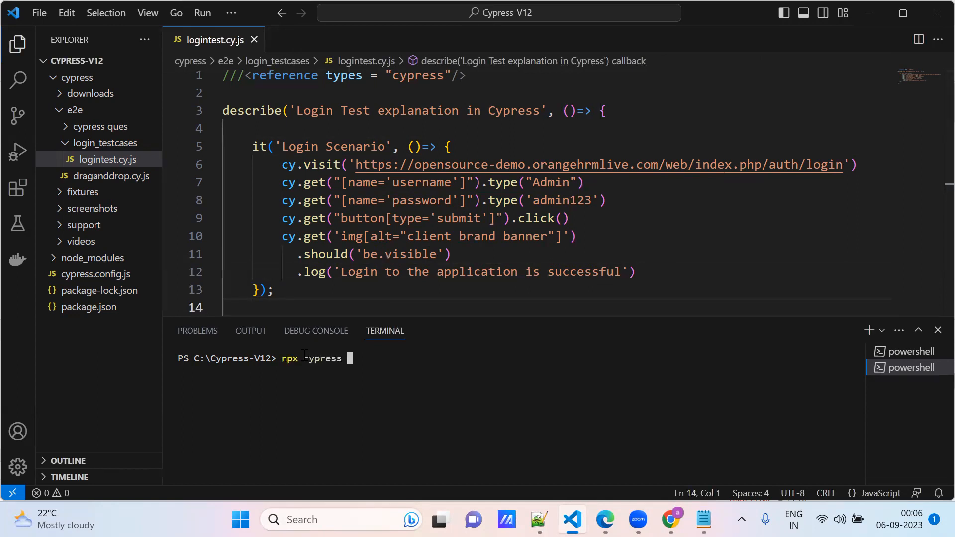
pyautogui.write('open')
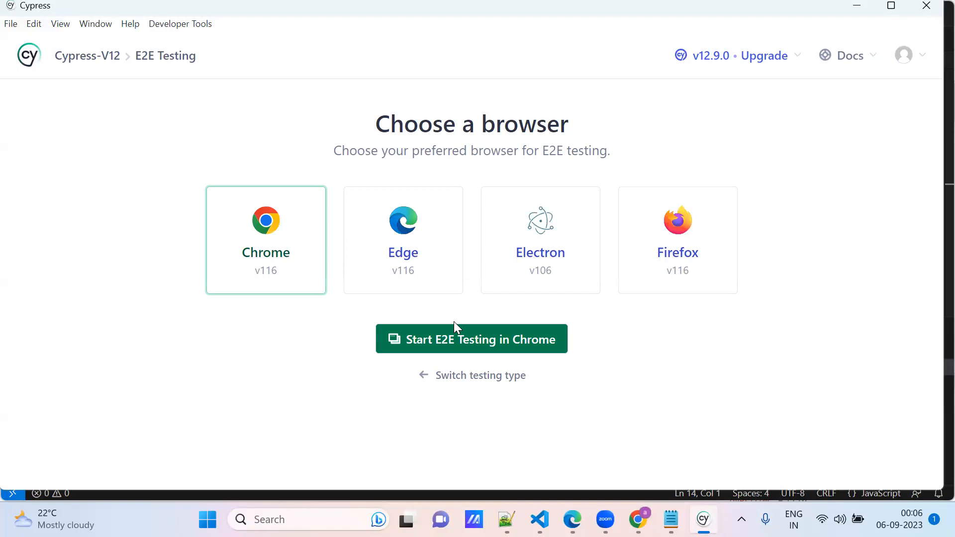
# Start E2E testing in Chrome and run the logintest.cy.js spec.
pyautogui.click(472, 339)
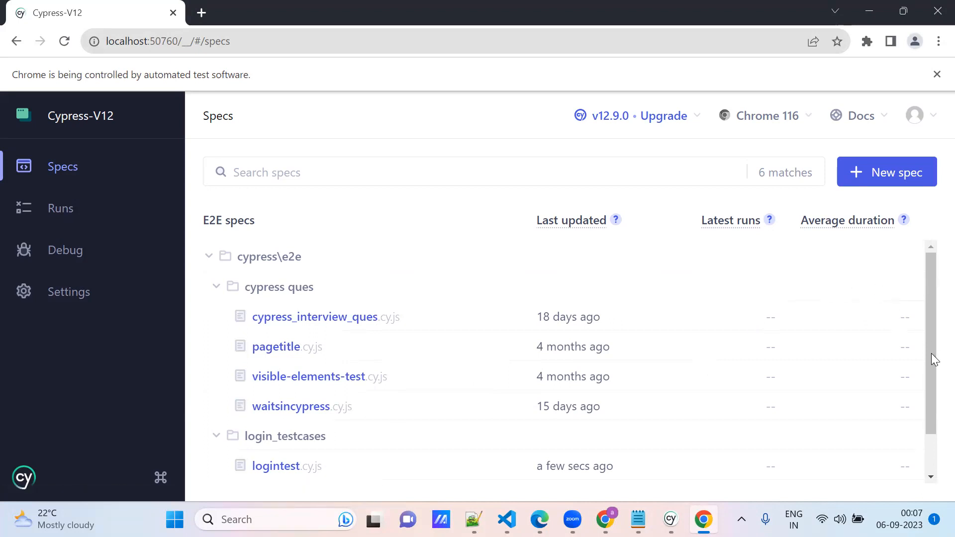
pyautogui.scroll(-3)
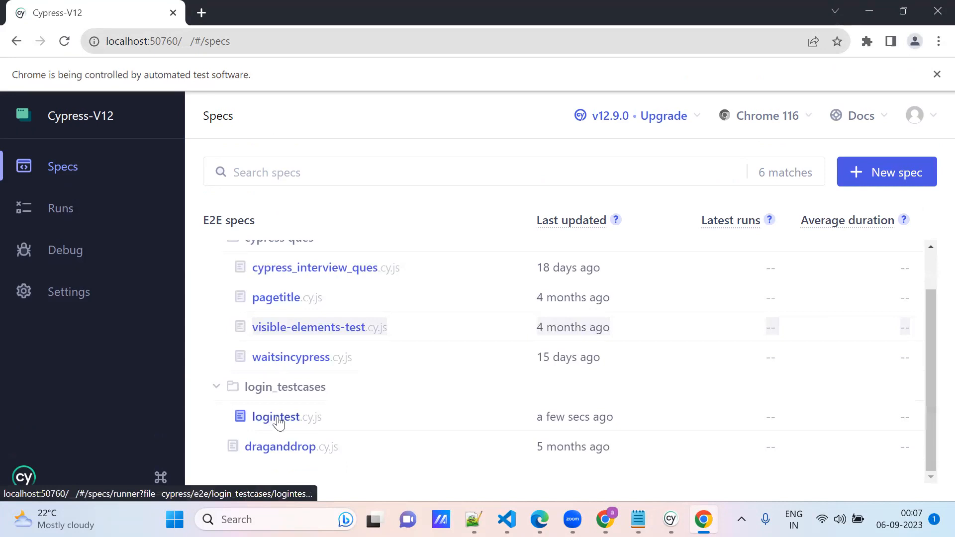
pyautogui.click(276, 417)
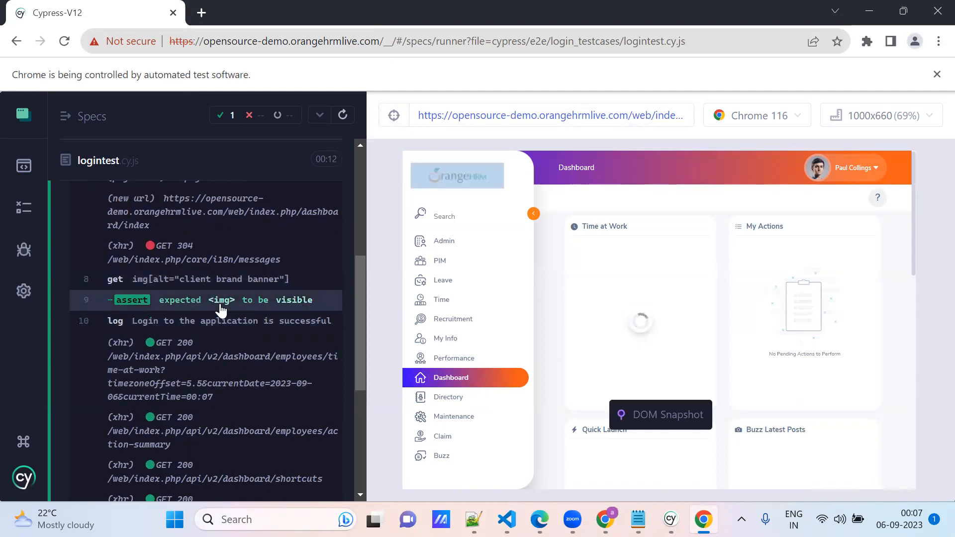
pyautogui.moveTo(274, 309)
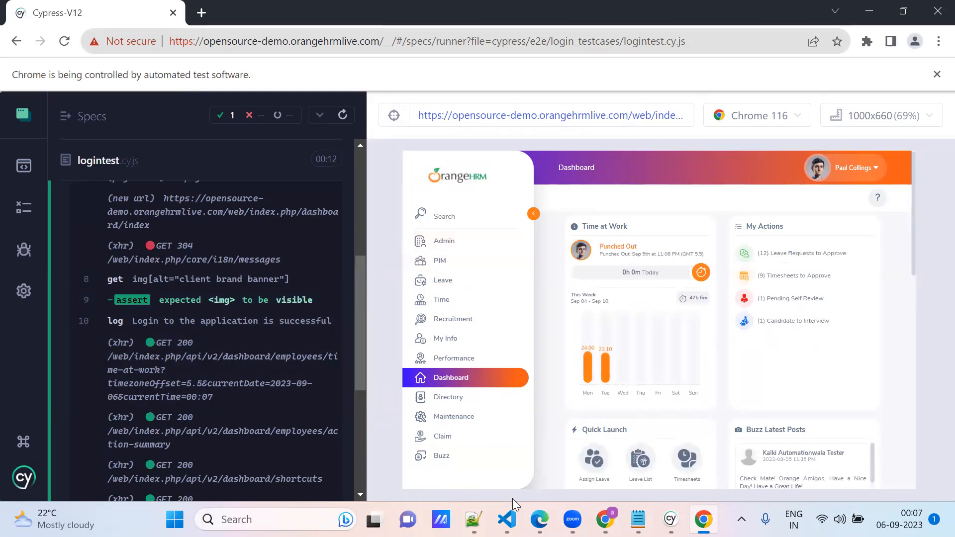
# Return to Visual Studio Code once the logintest spec has passed.
pyautogui.click(507, 519)
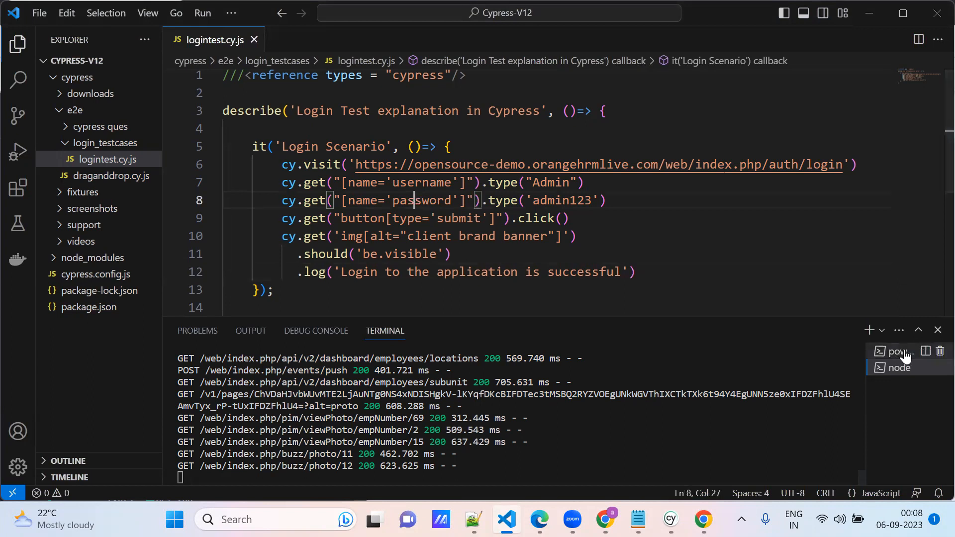
# Close the terminal panel to show the full logintest.cy.js script.
pyautogui.click(937, 329)
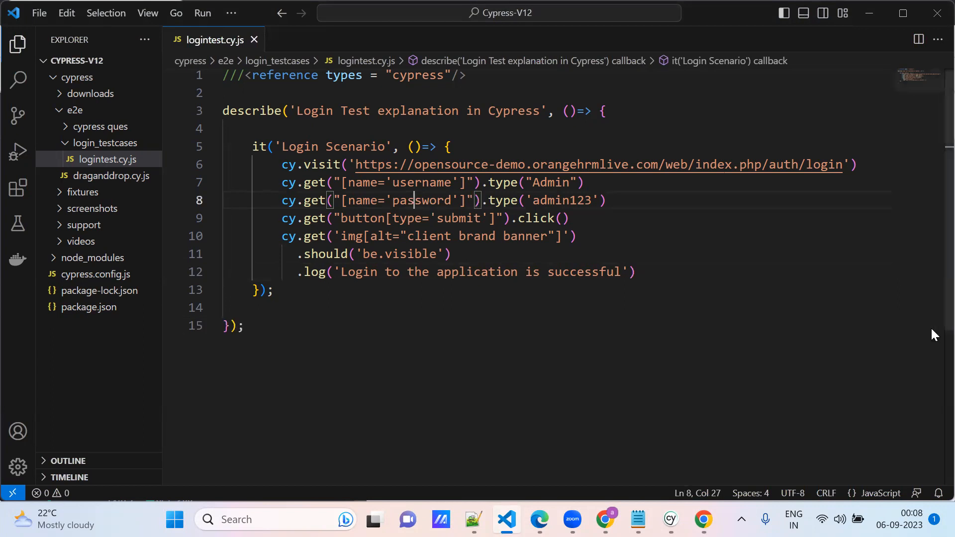
pyautogui.moveTo(599, 43)
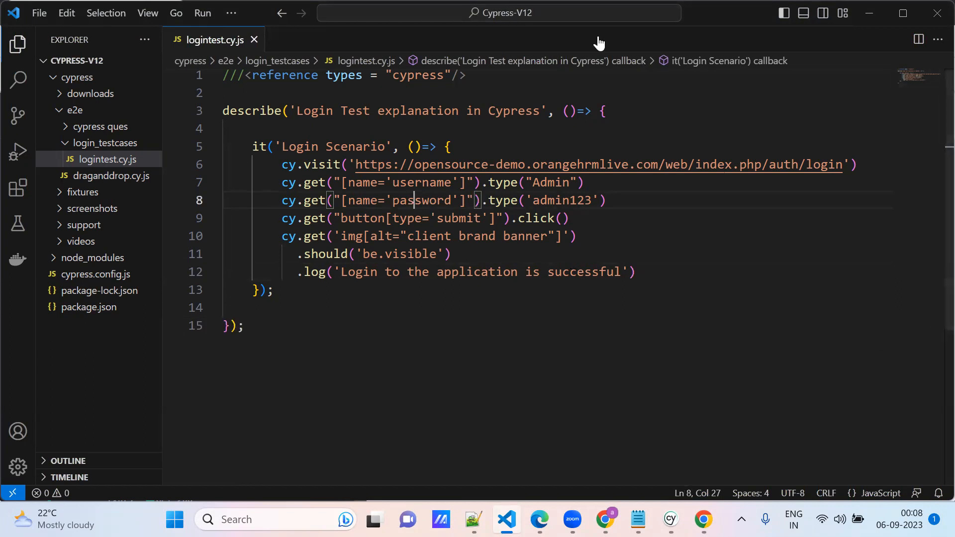